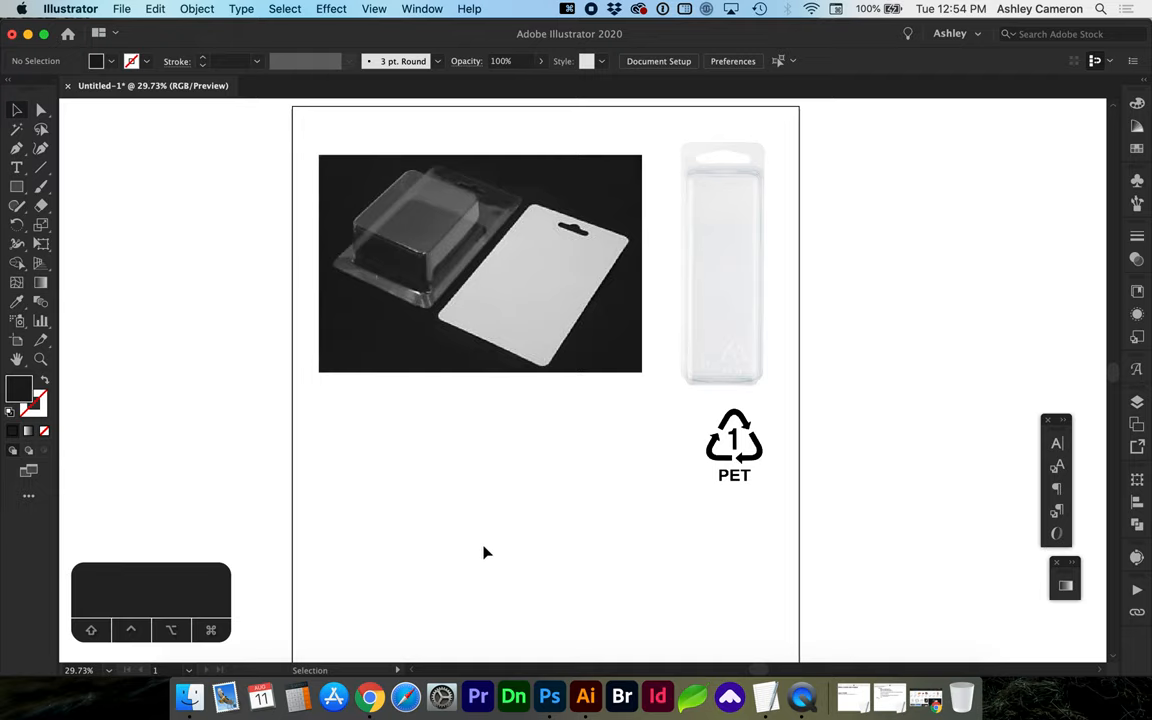
mouse_move(492, 568)
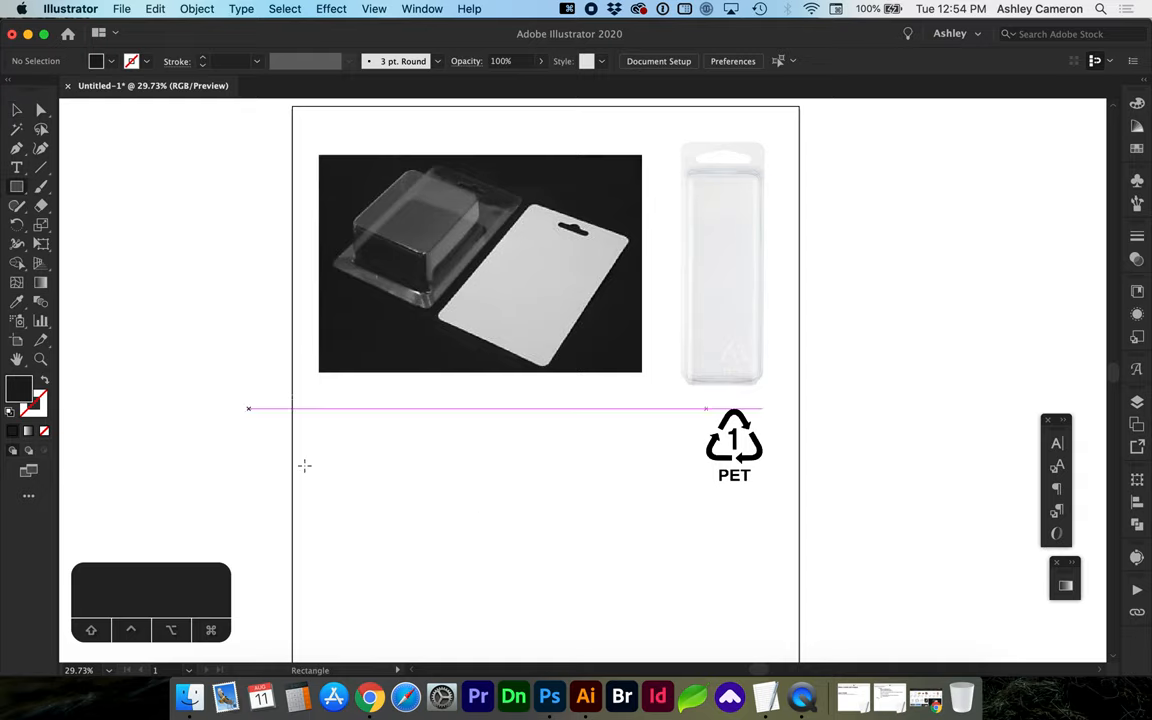
Step: Drag out a tall rectangle below the reference photo as the blister card outline
drag(394, 428, 508, 596)
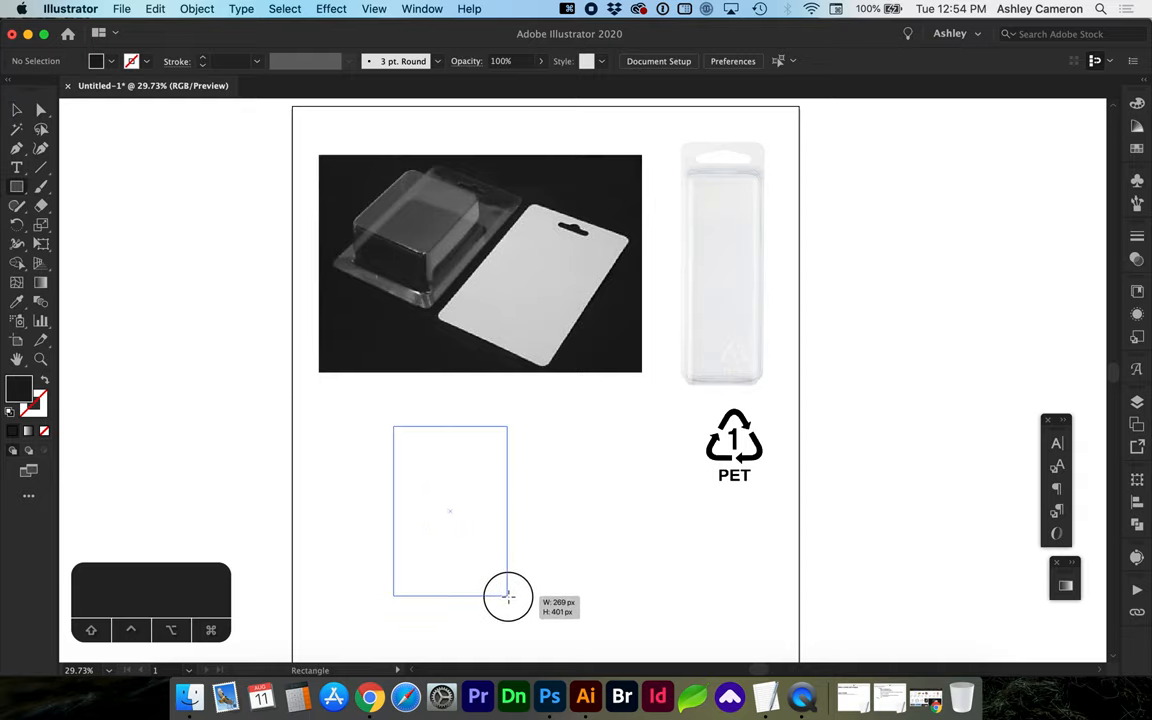
drag(508, 596, 522, 608)
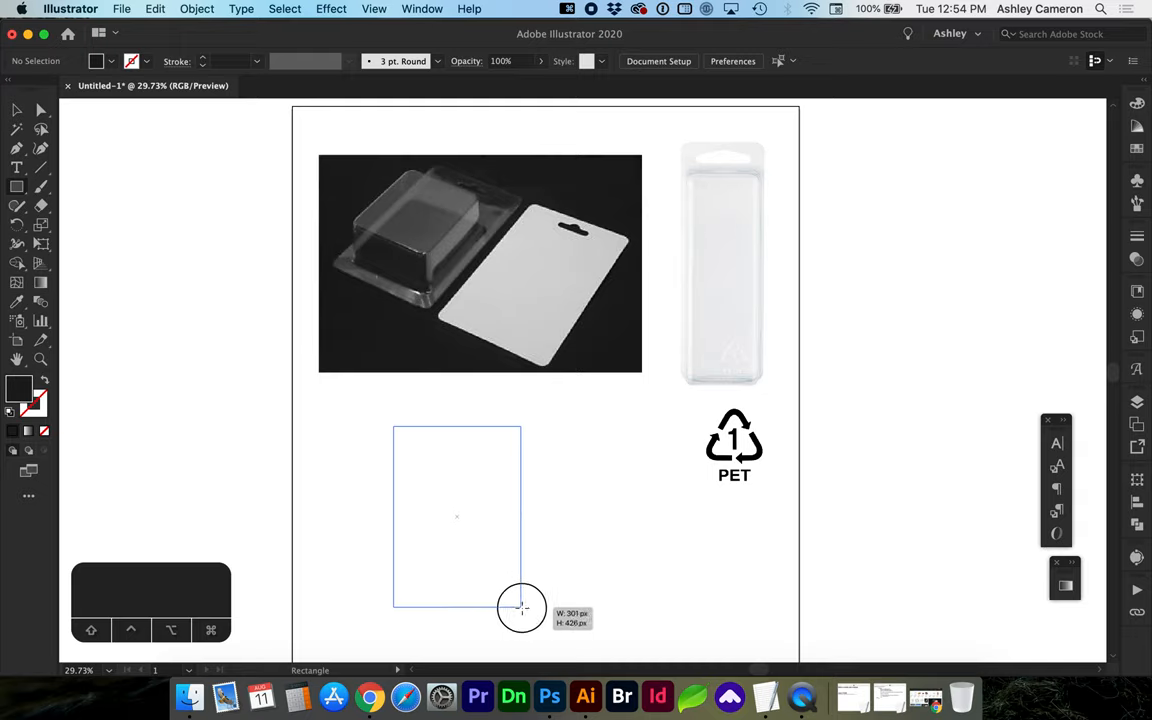
drag(520, 608, 528, 616)
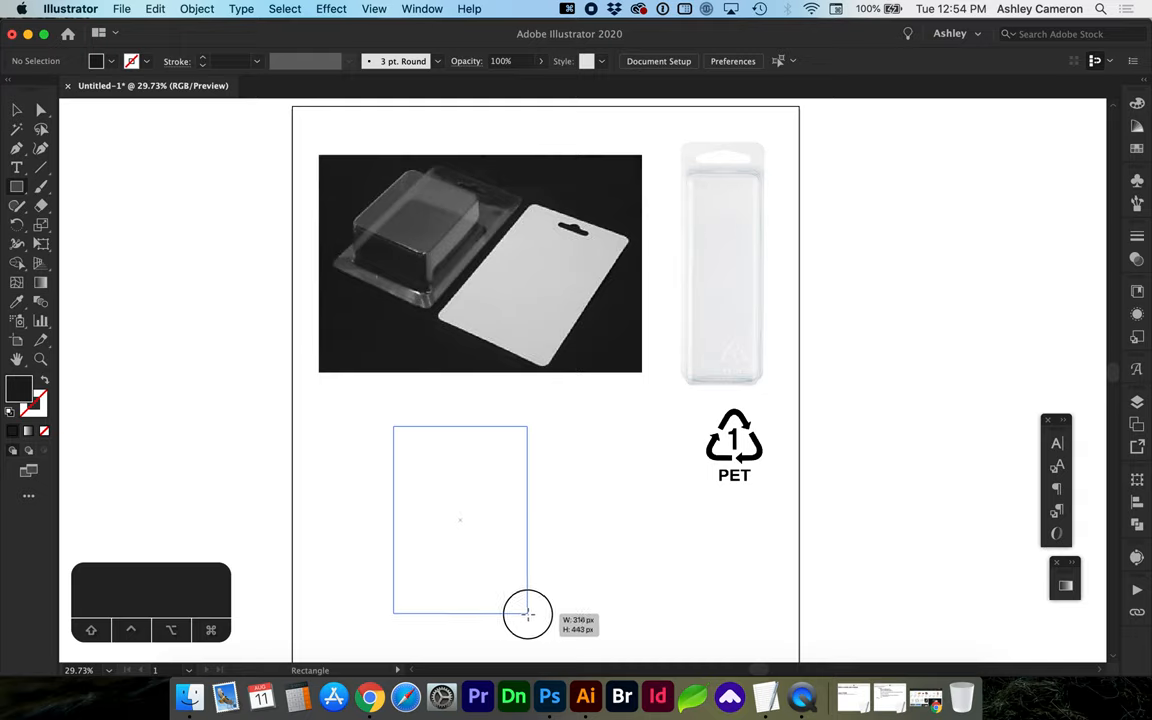
drag(392, 428, 528, 612)
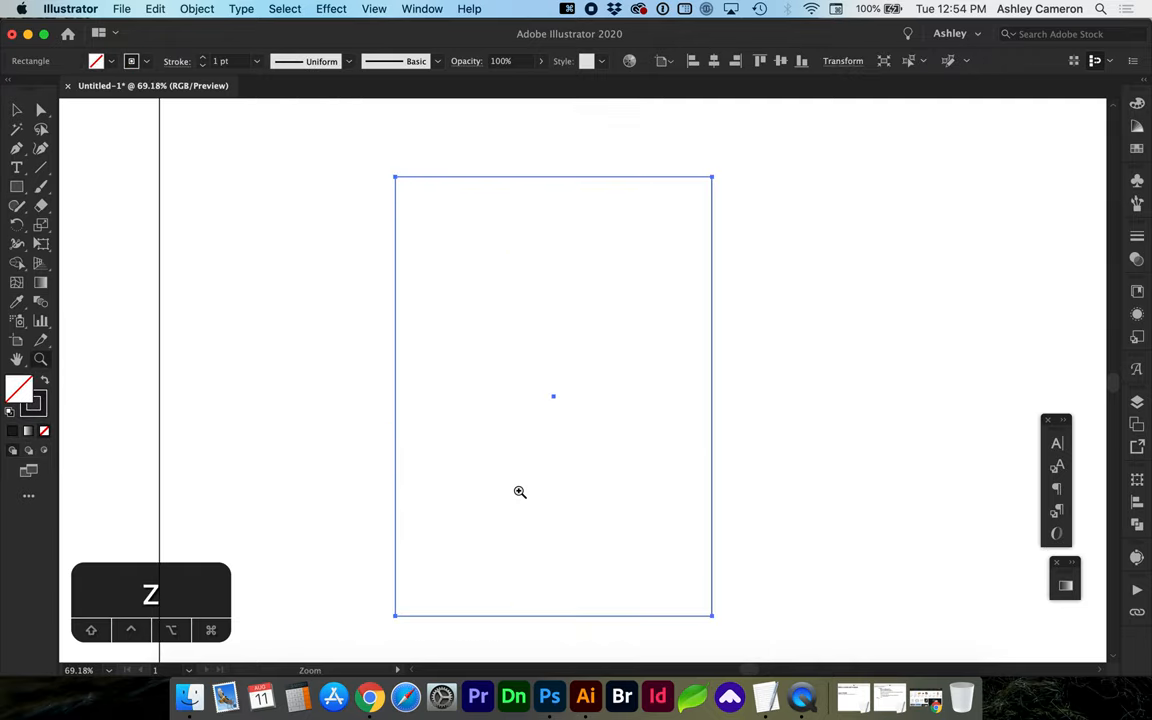
Step: Draw a rounded pill and an overlapping circle near the card top and Unite them into a hang hole
drag(484, 232, 590, 262)
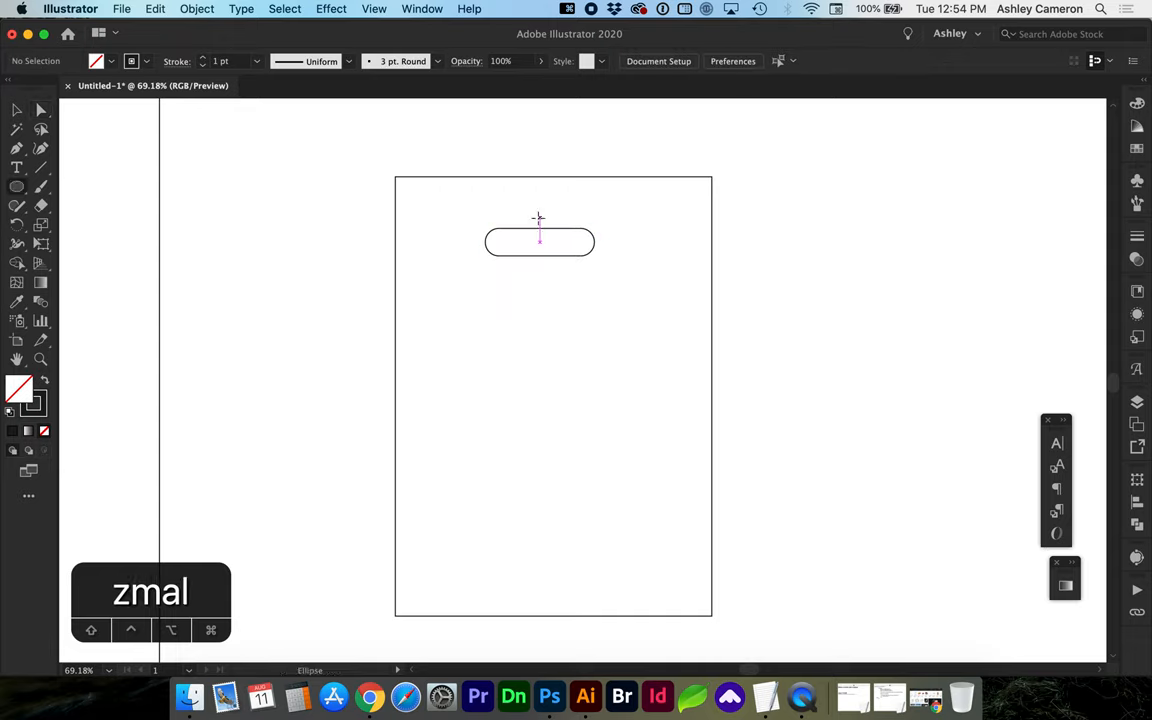
drag(540, 228, 550, 240)
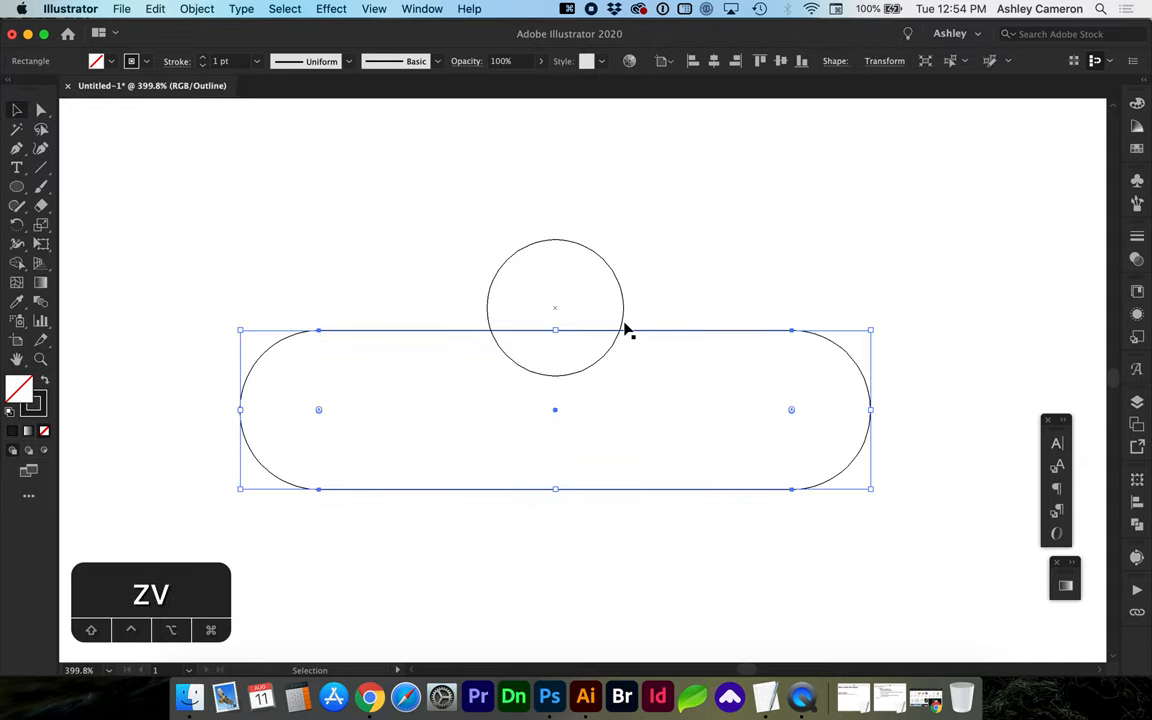
drag(630, 340, 640, 318)
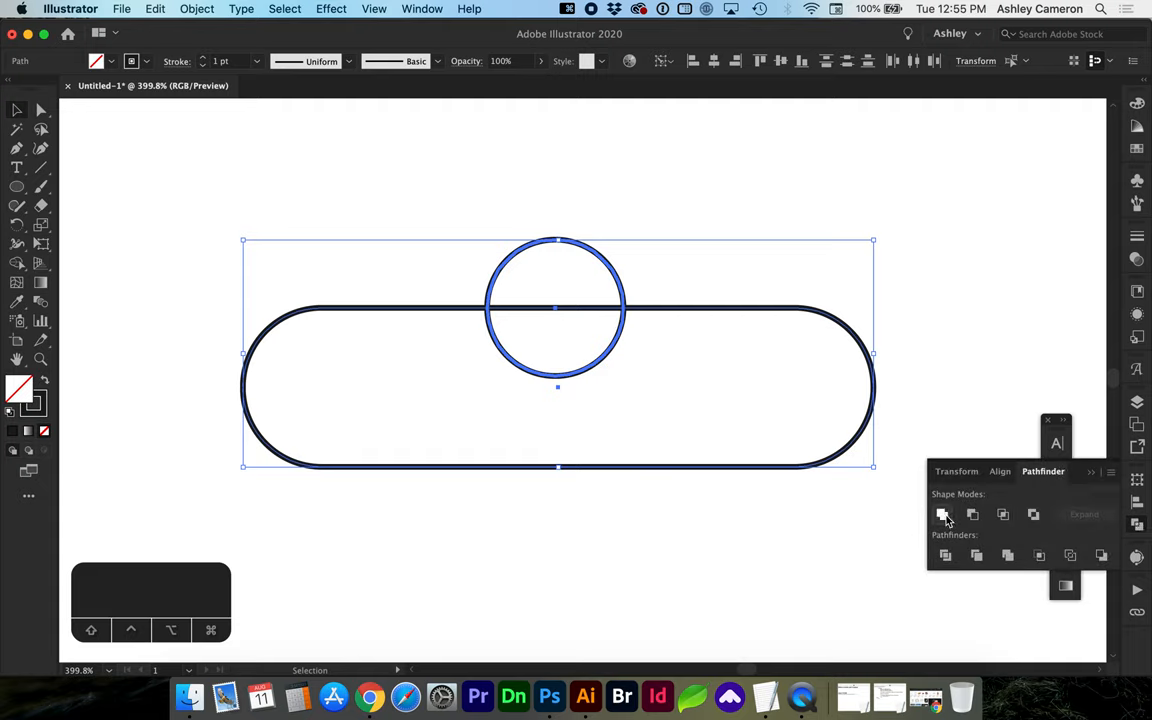
click(942, 514)
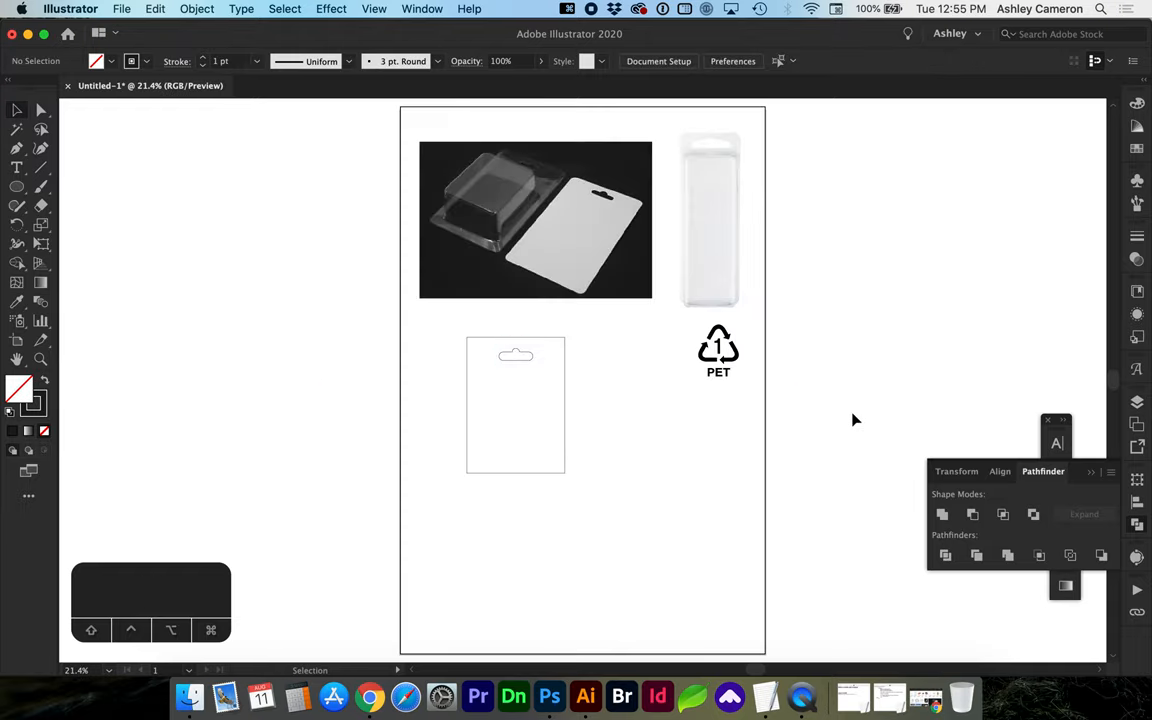
Step: Adjust the circle within the hang-hole shape to match the reference card's slot
click(516, 354)
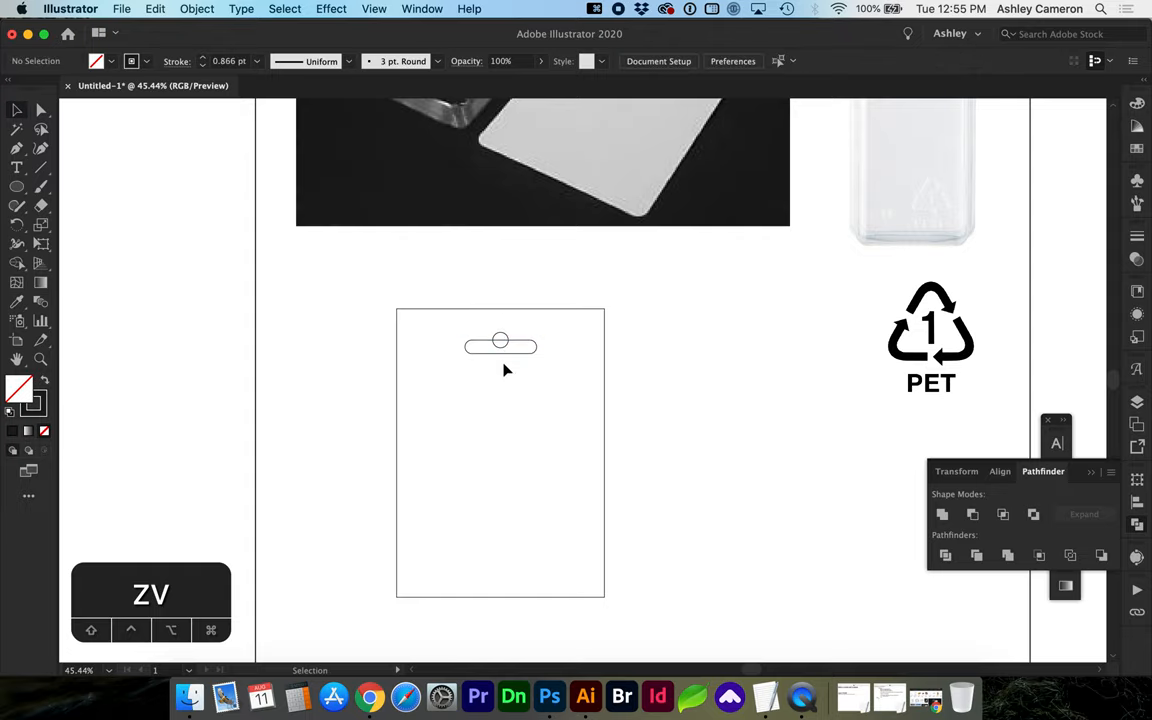
scroll(down, 3)
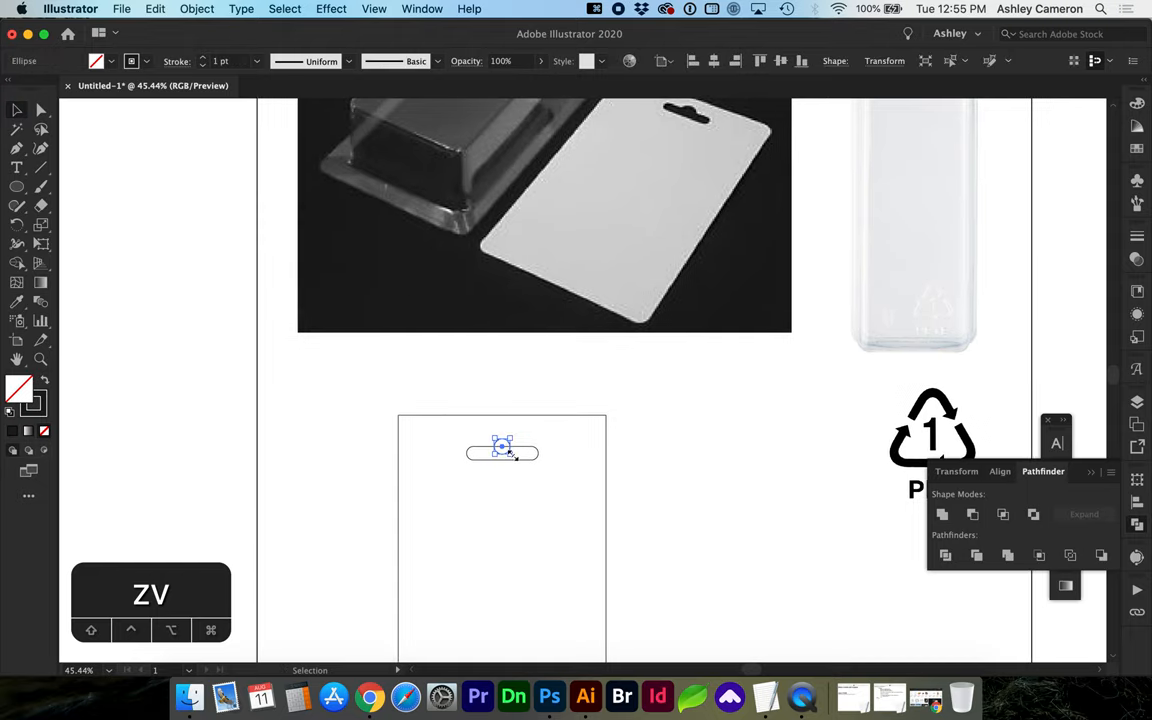
drag(500, 444, 520, 464)
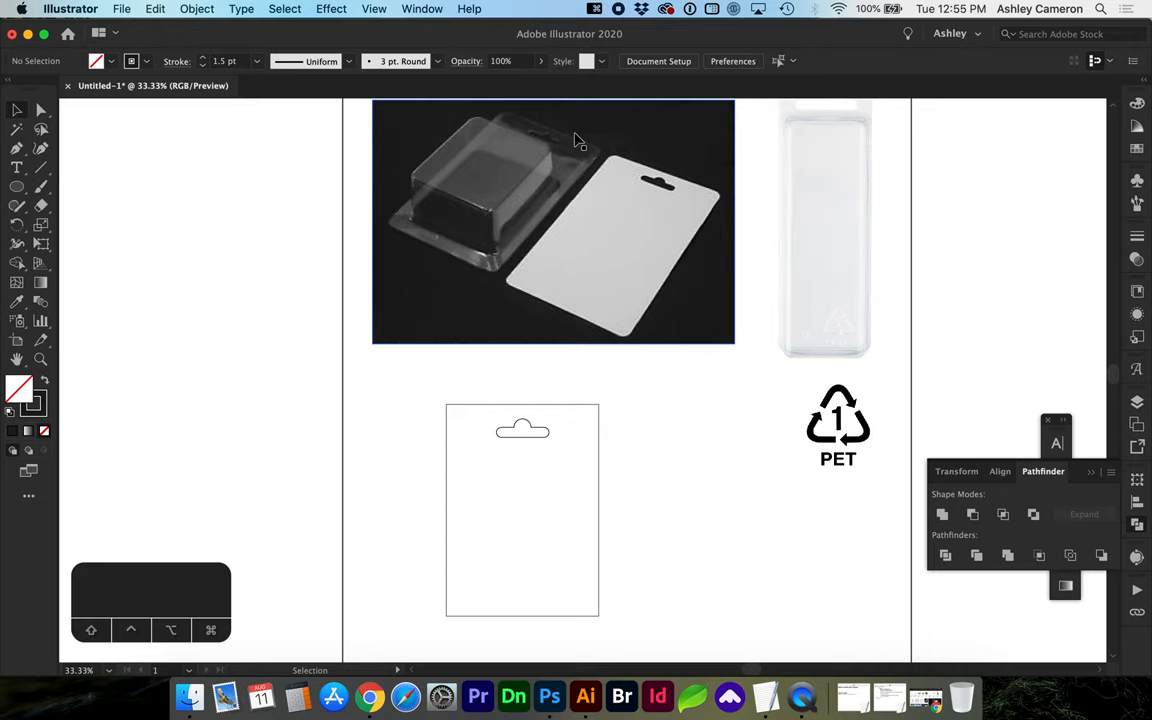
mouse_move(578, 148)
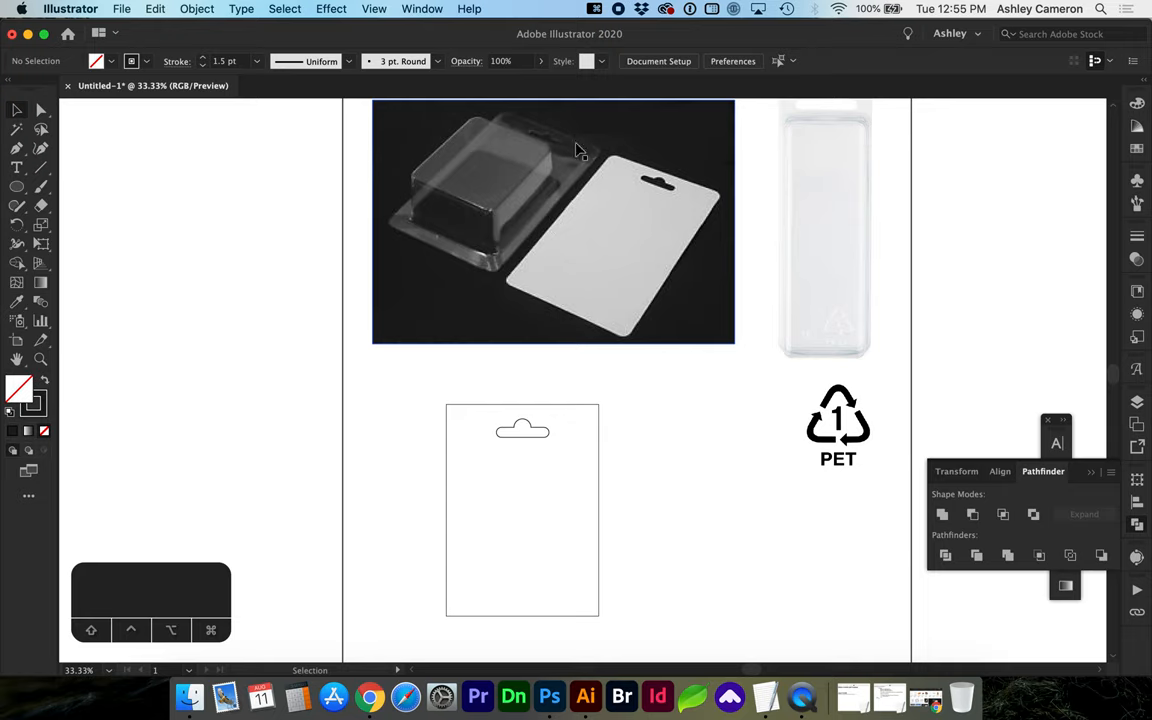
mouse_move(580, 158)
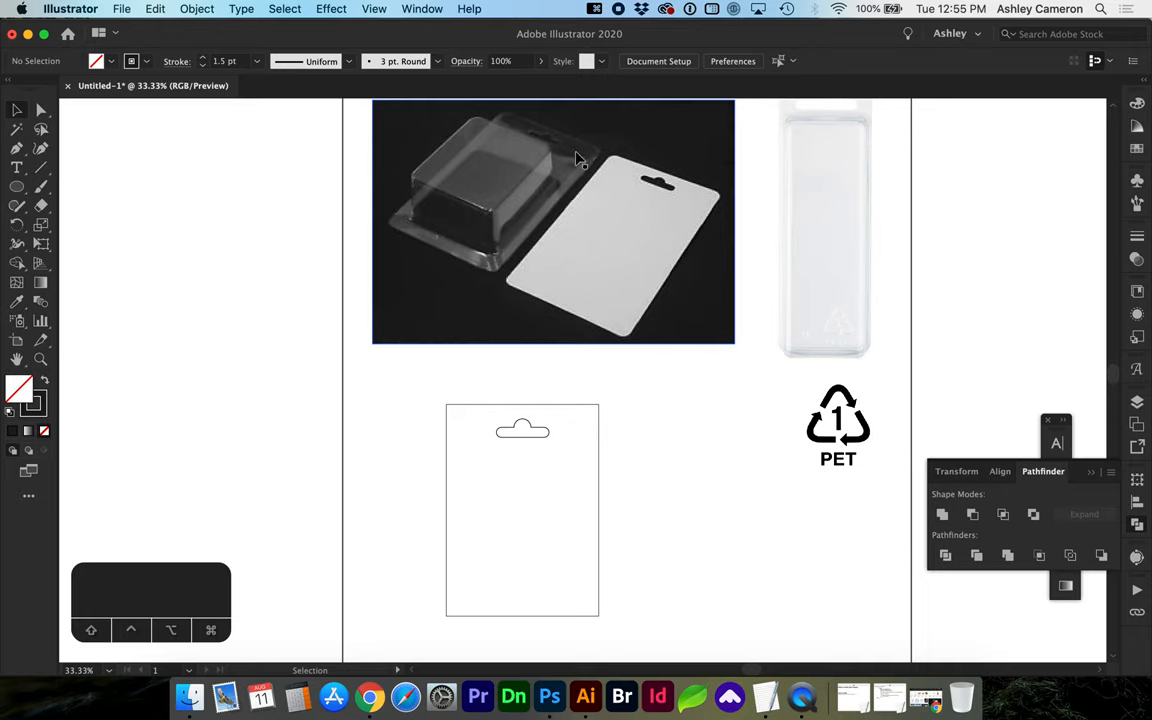
mouse_move(588, 294)
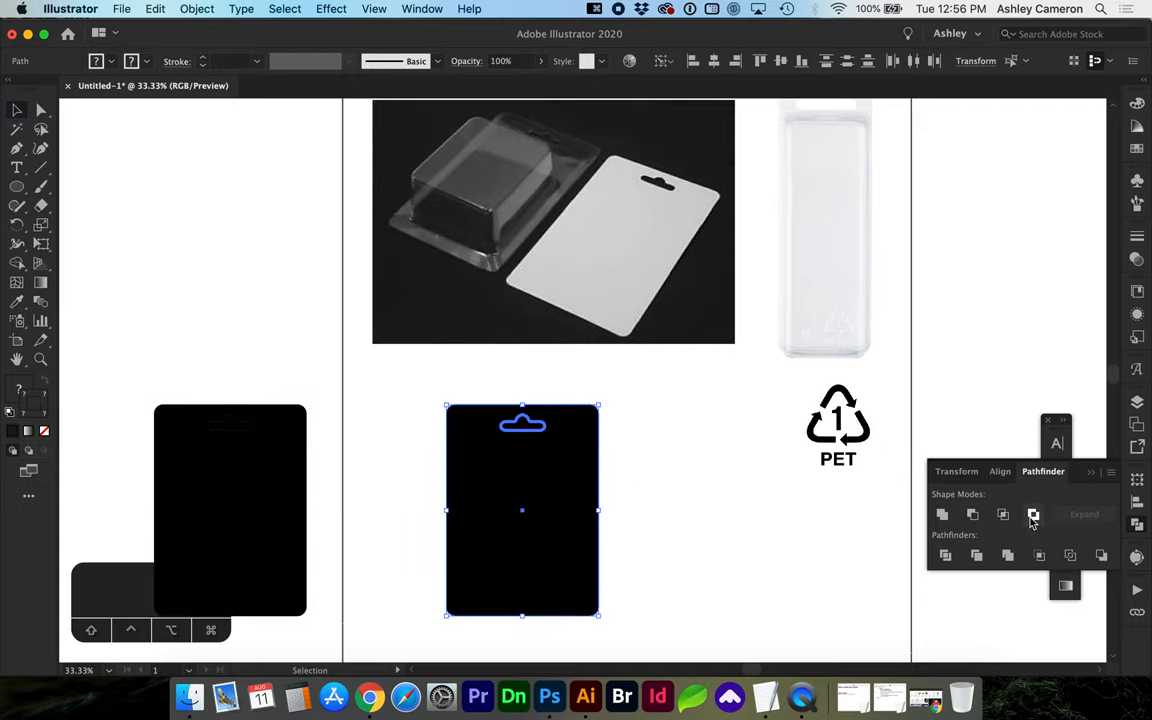
mouse_move(1034, 514)
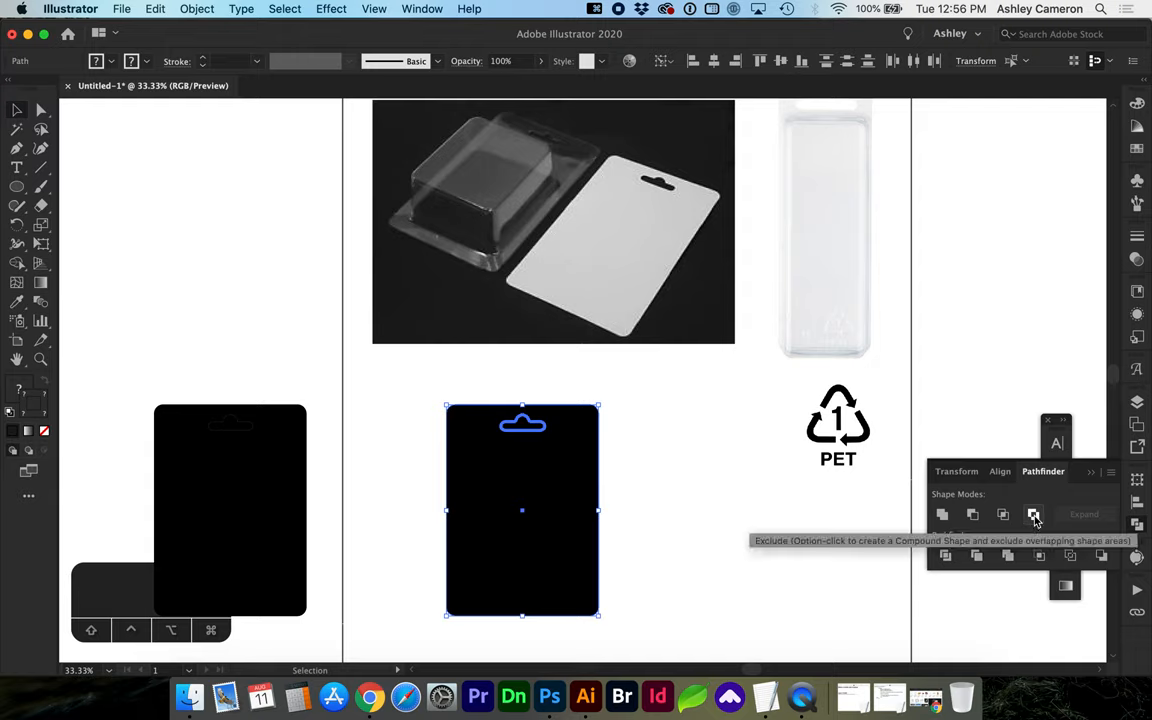
Step: Exclude the hang-hole shape from the black card to make one compound path
click(1034, 514)
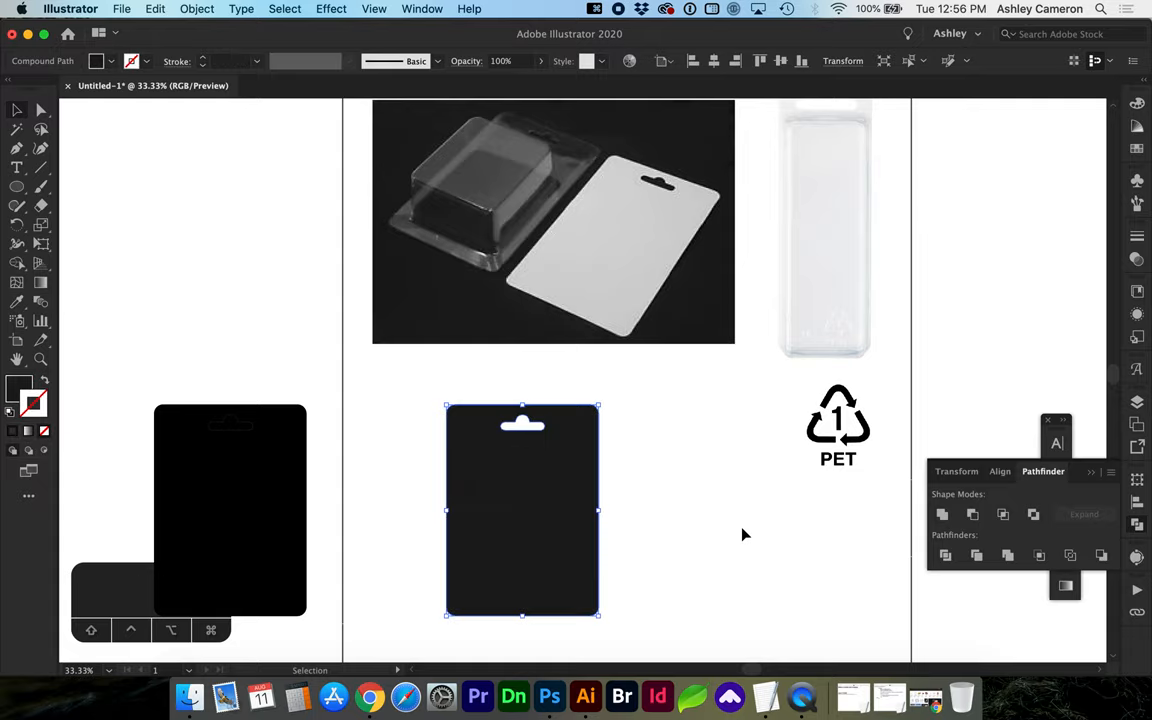
mouse_move(550, 508)
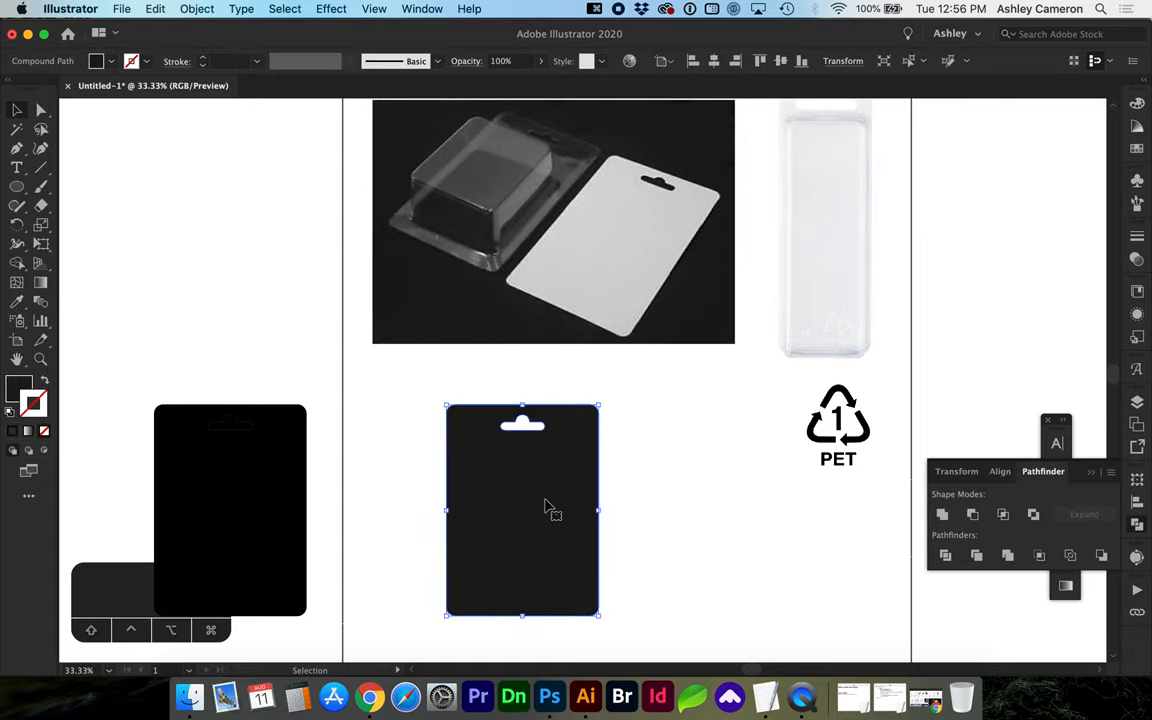
mouse_move(548, 696)
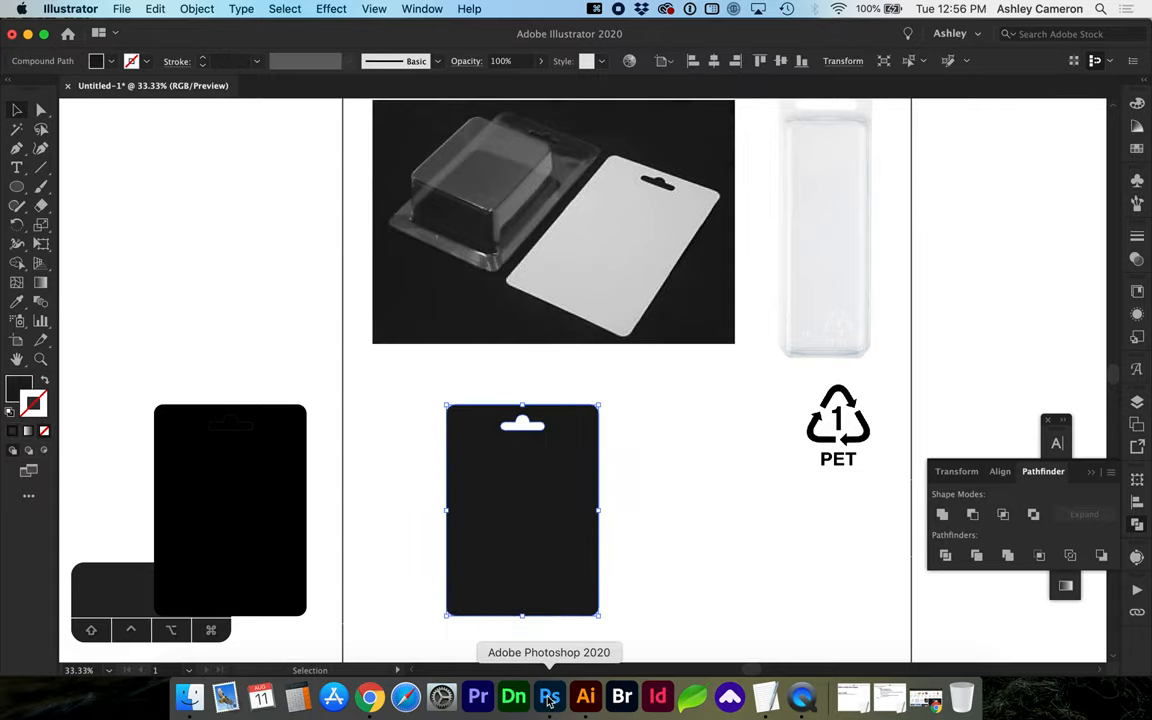
Step: Create a Photoshop document at clipboard size and paste the card in as a shape layer
click(548, 696)
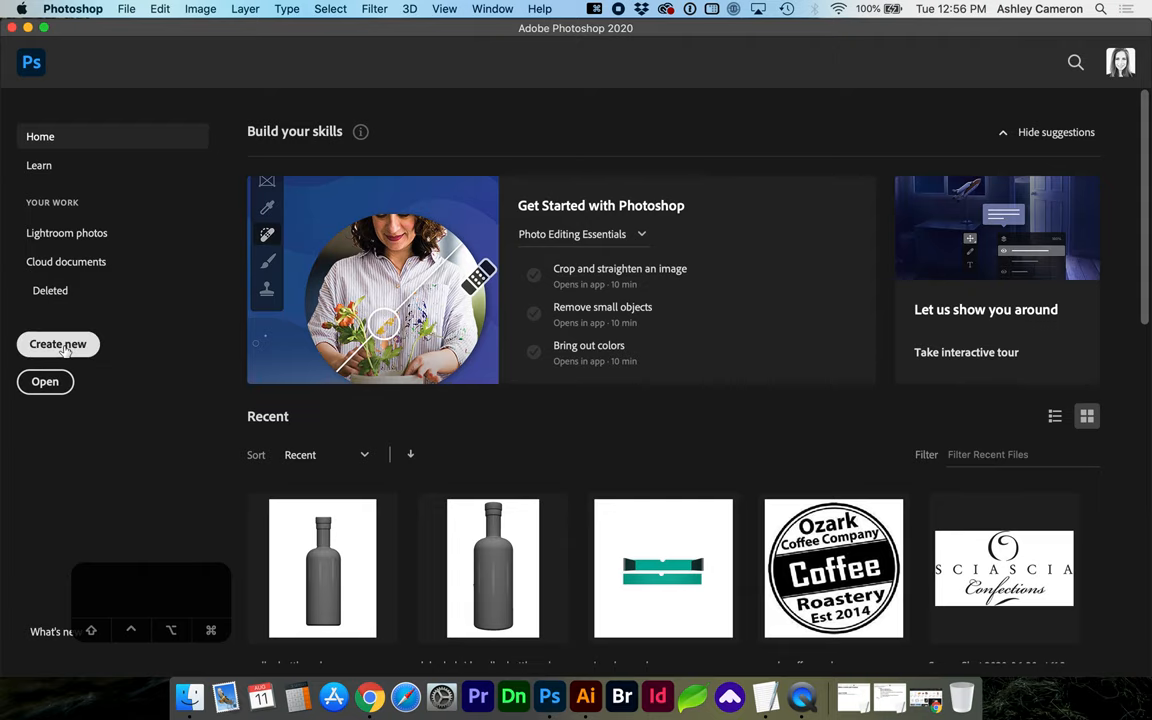
click(58, 344)
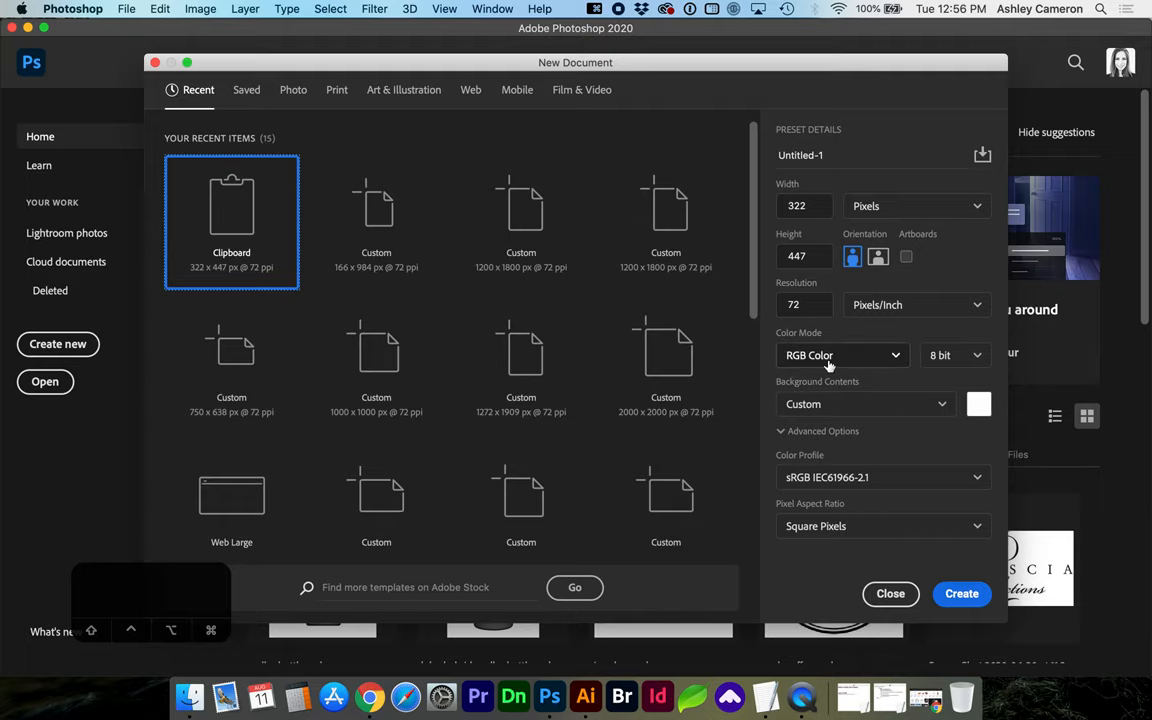
click(888, 592)
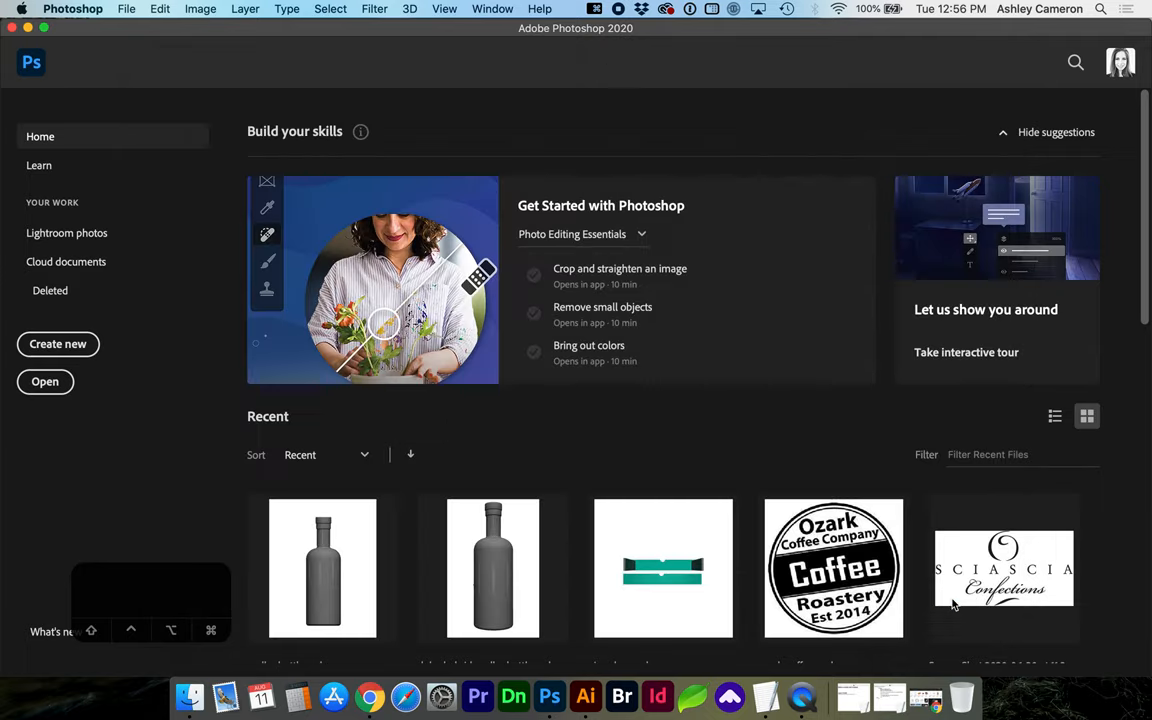
click(58, 344)
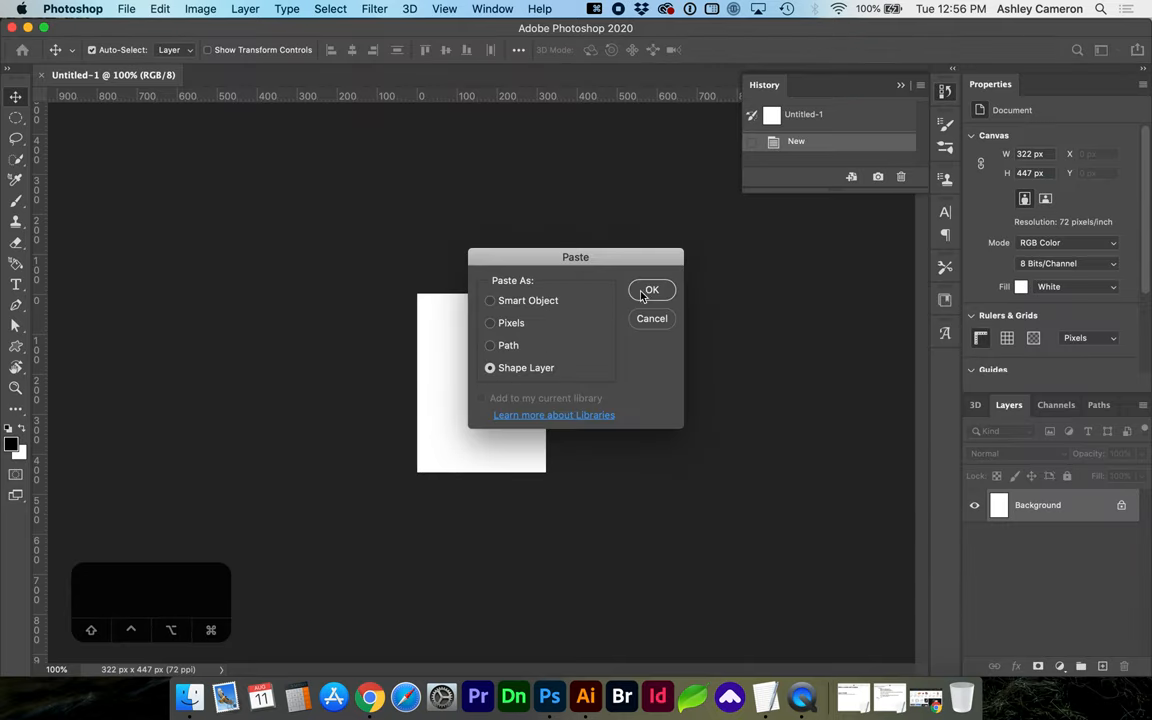
click(652, 288)
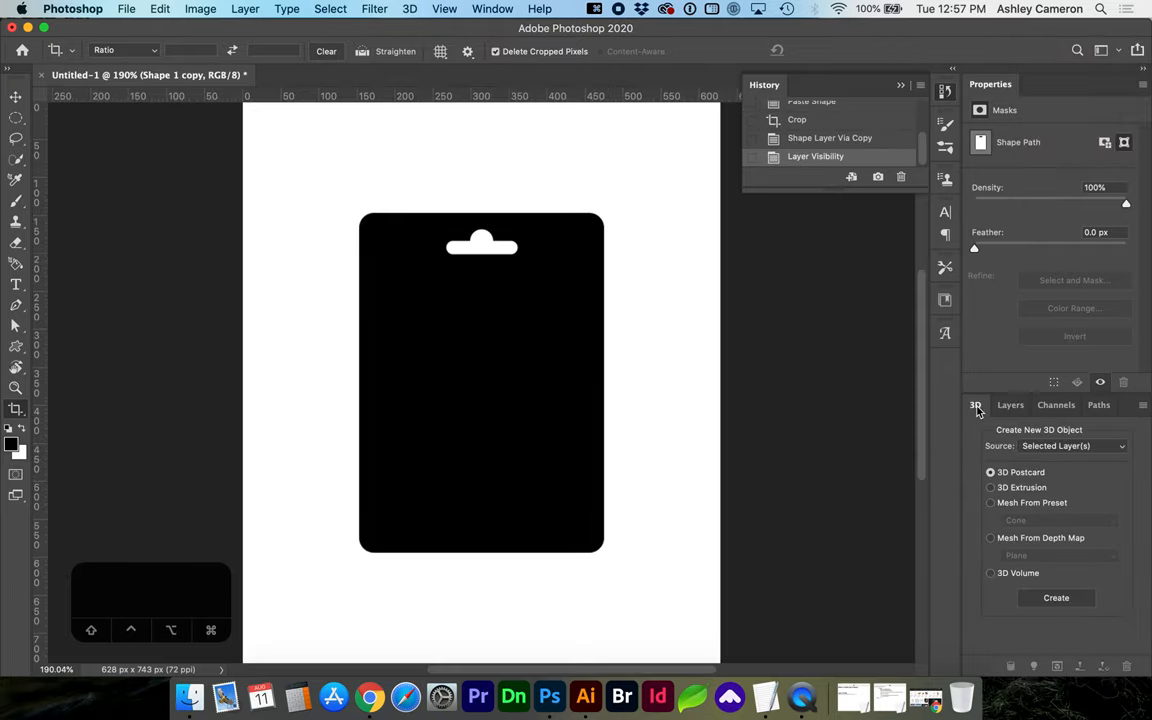
Step: Extrude the card shape layer into a 3D object with an extrusion depth of 3
click(990, 488)
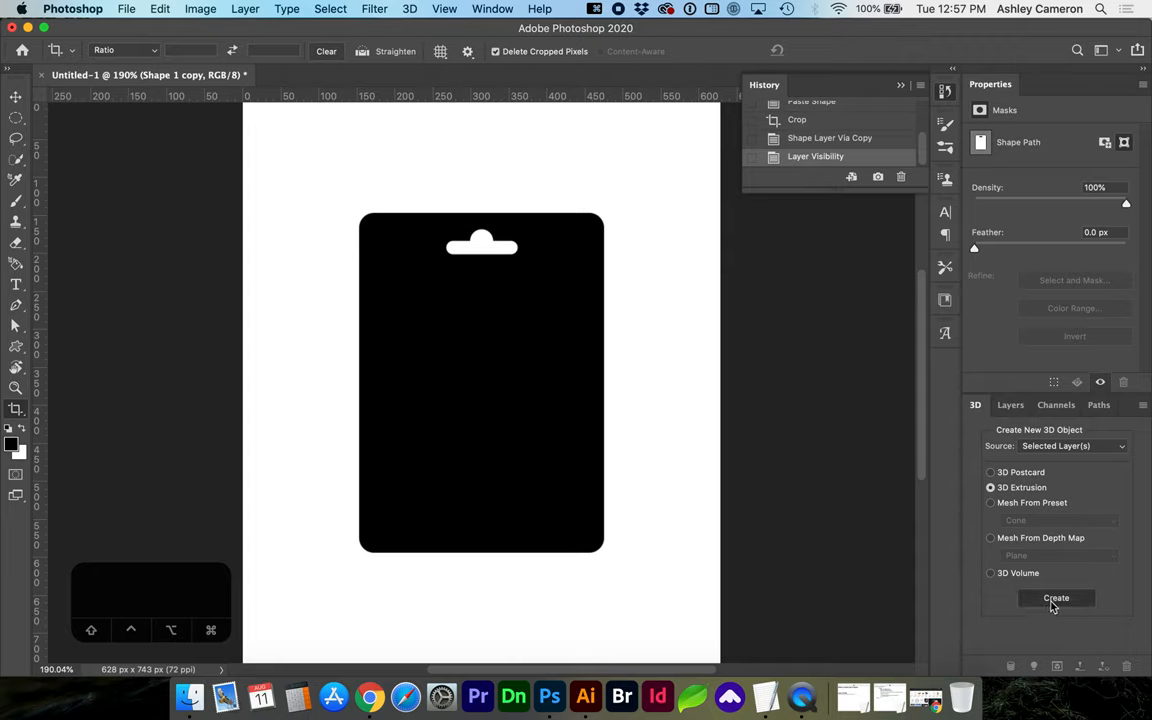
click(1056, 596)
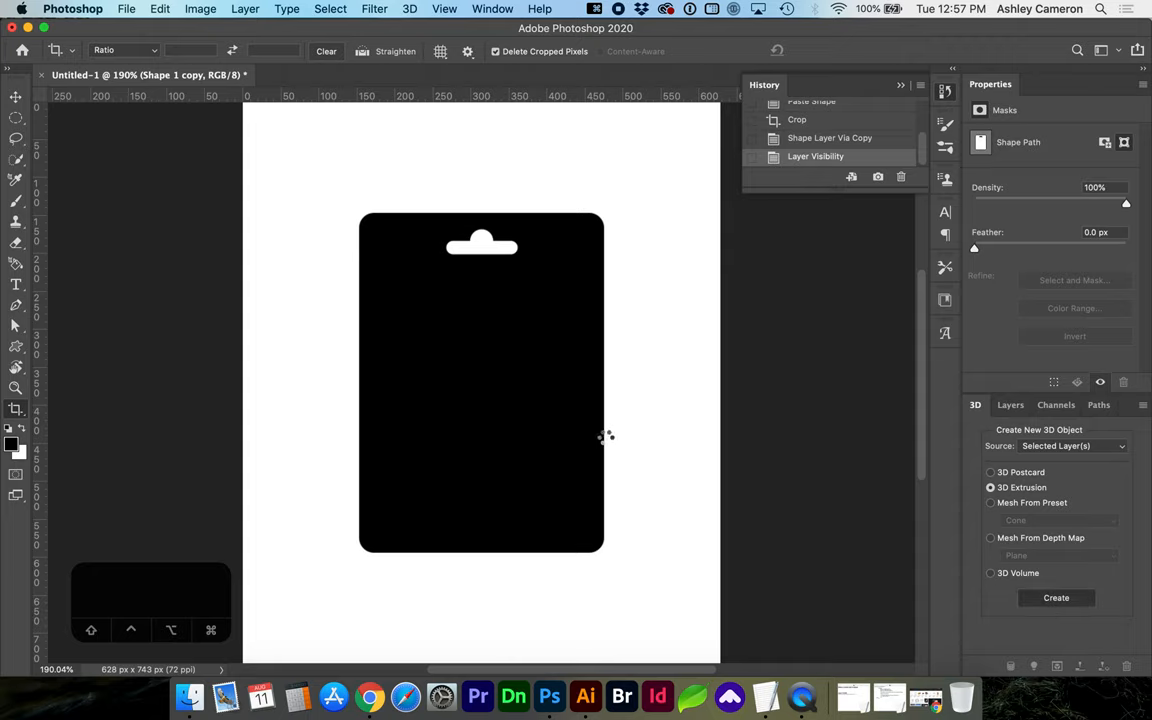
mouse_move(604, 436)
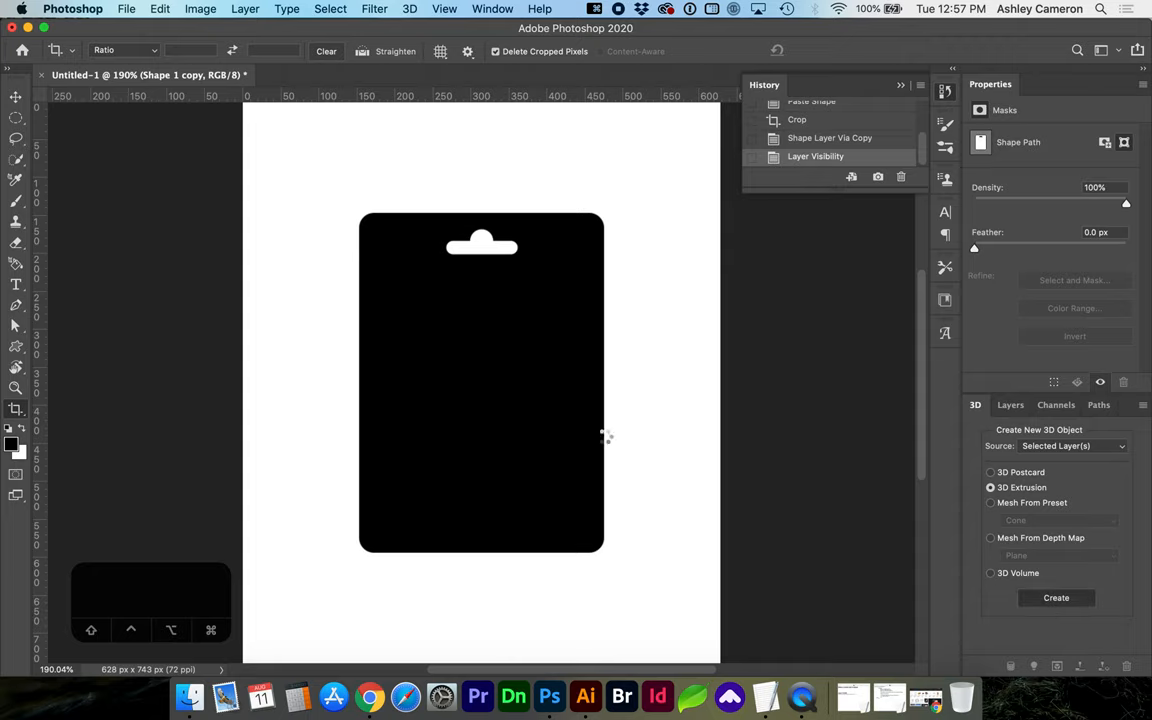
click(1056, 596)
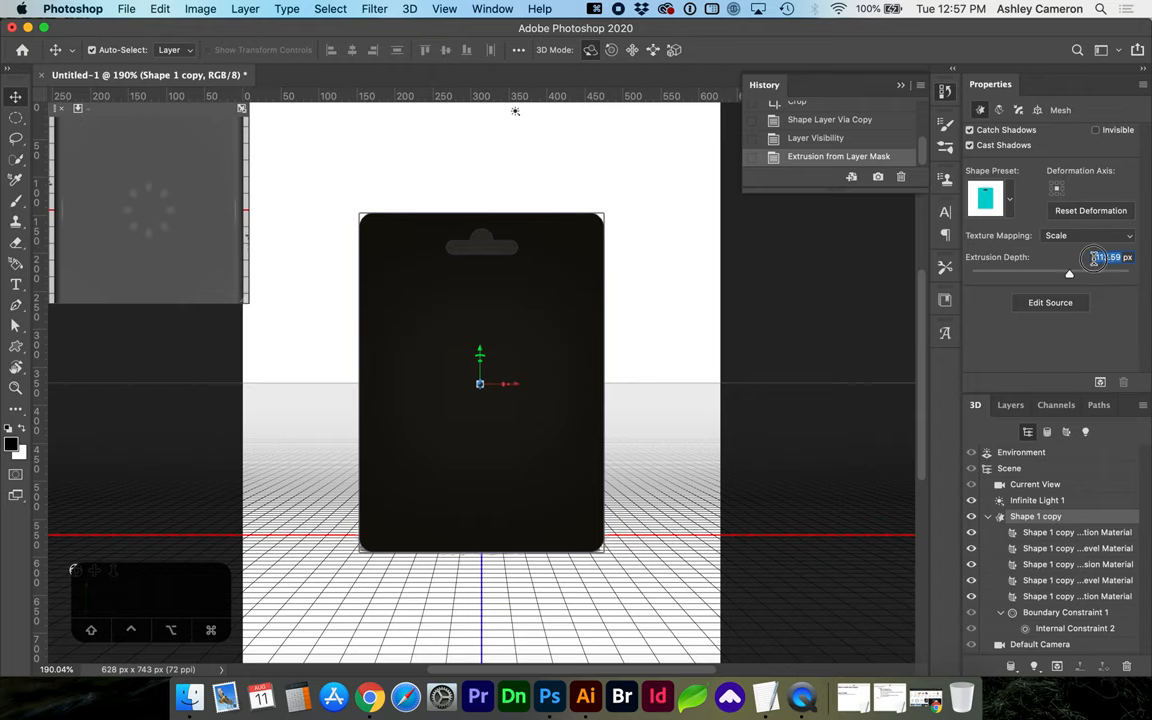
text(3 px)
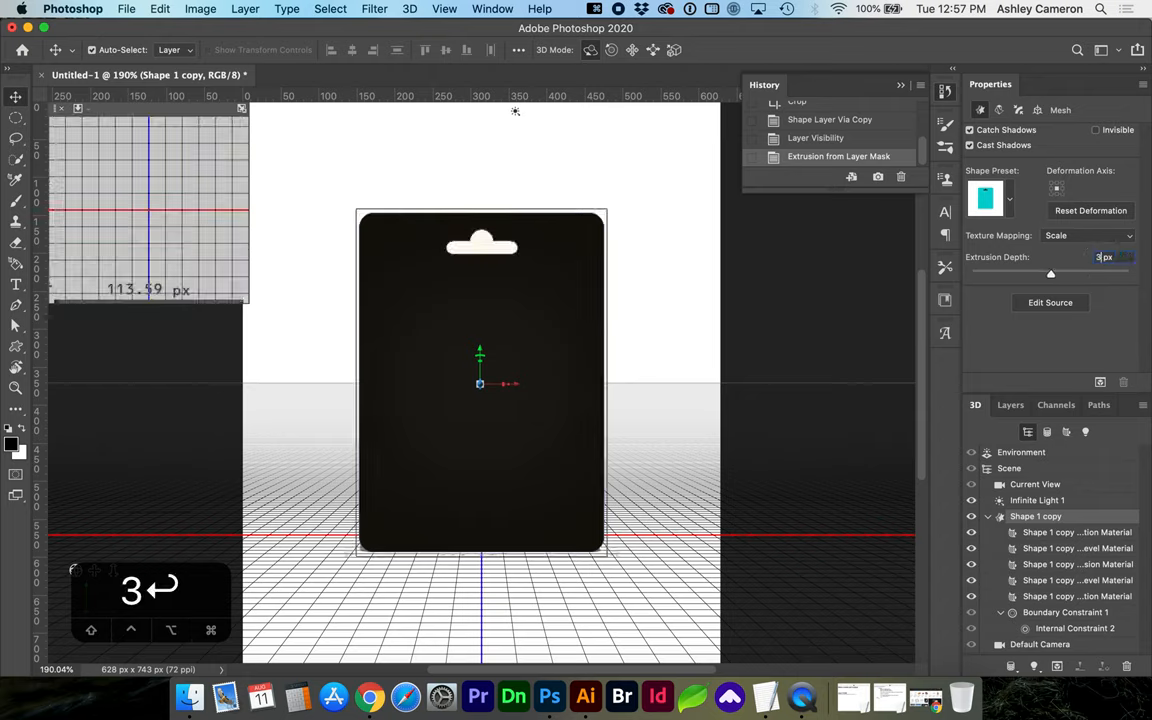
click(78, 108)
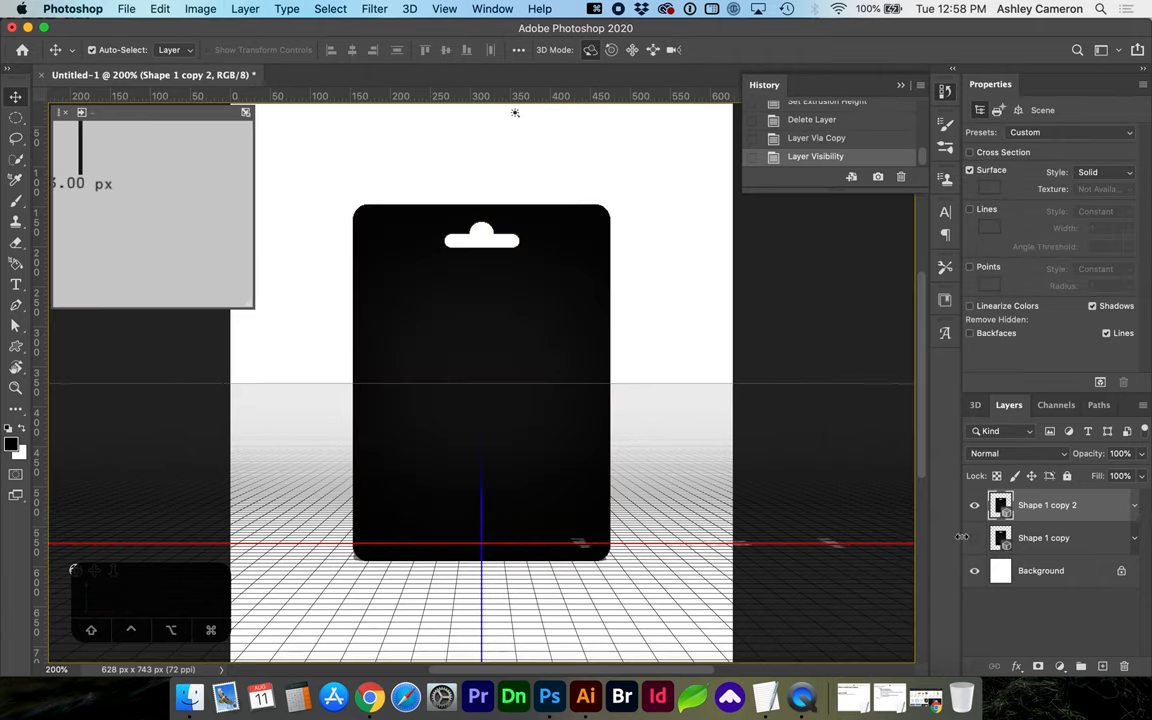
mouse_move(584, 696)
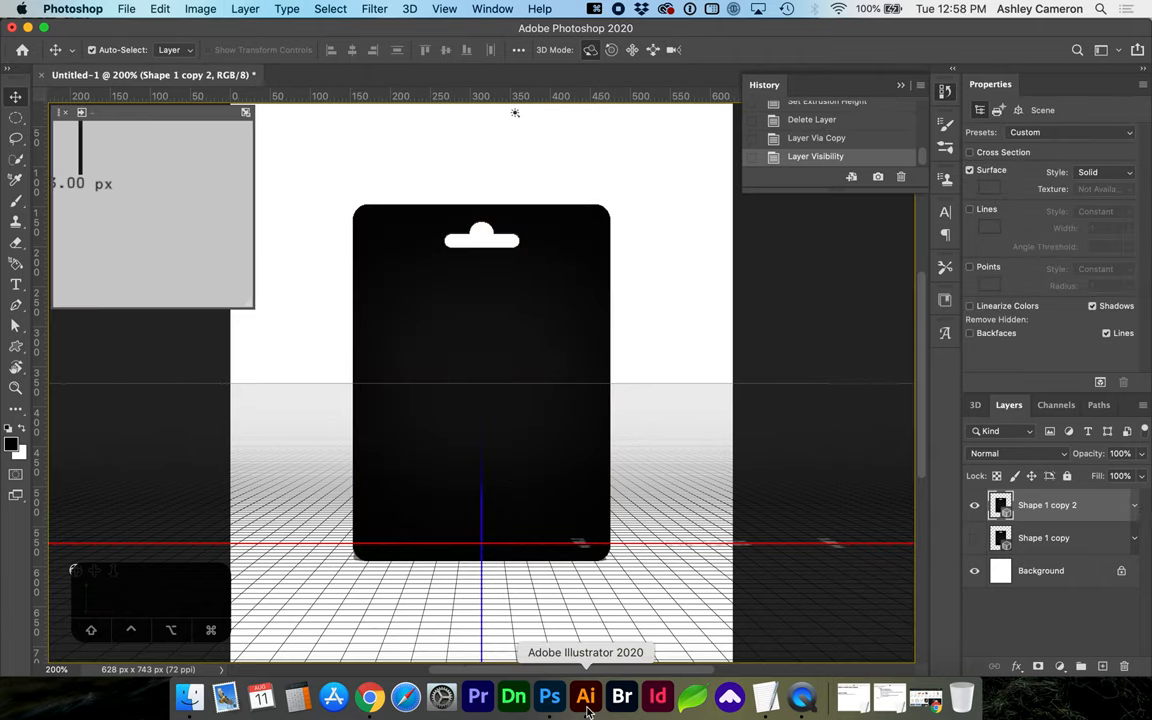
Step: Draw a rectangle inside the card outline for the blister bubble and adjust its corners
click(584, 696)
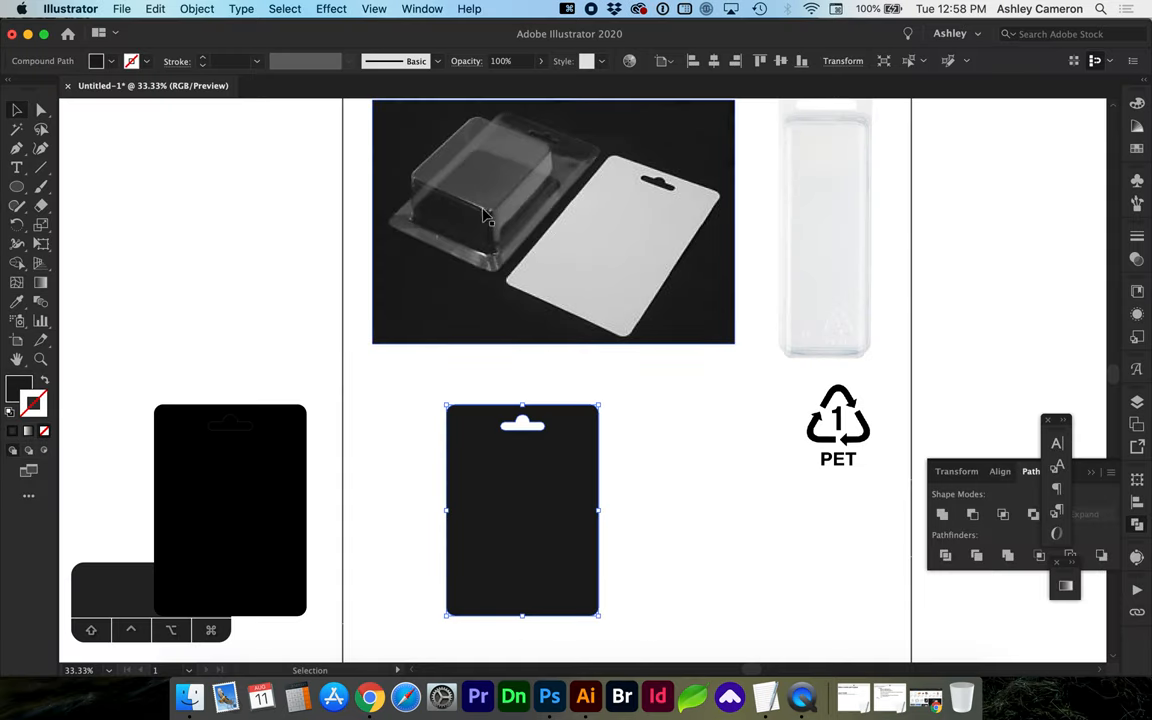
mouse_move(456, 210)
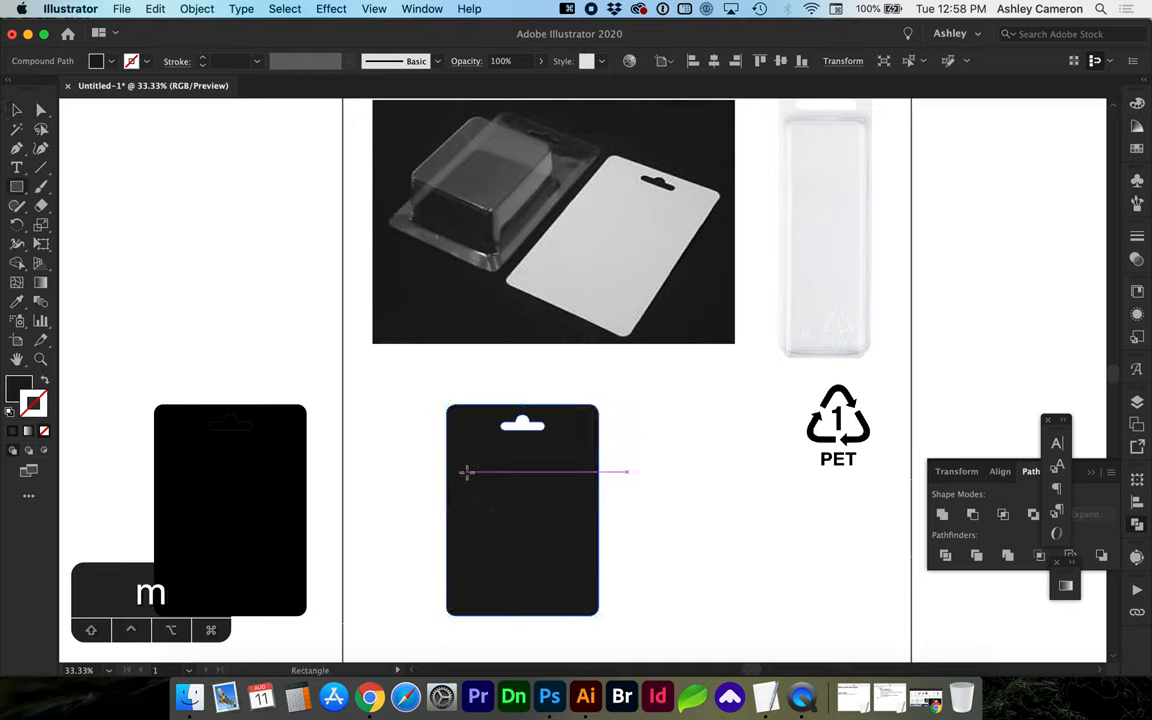
drag(464, 472, 576, 588)
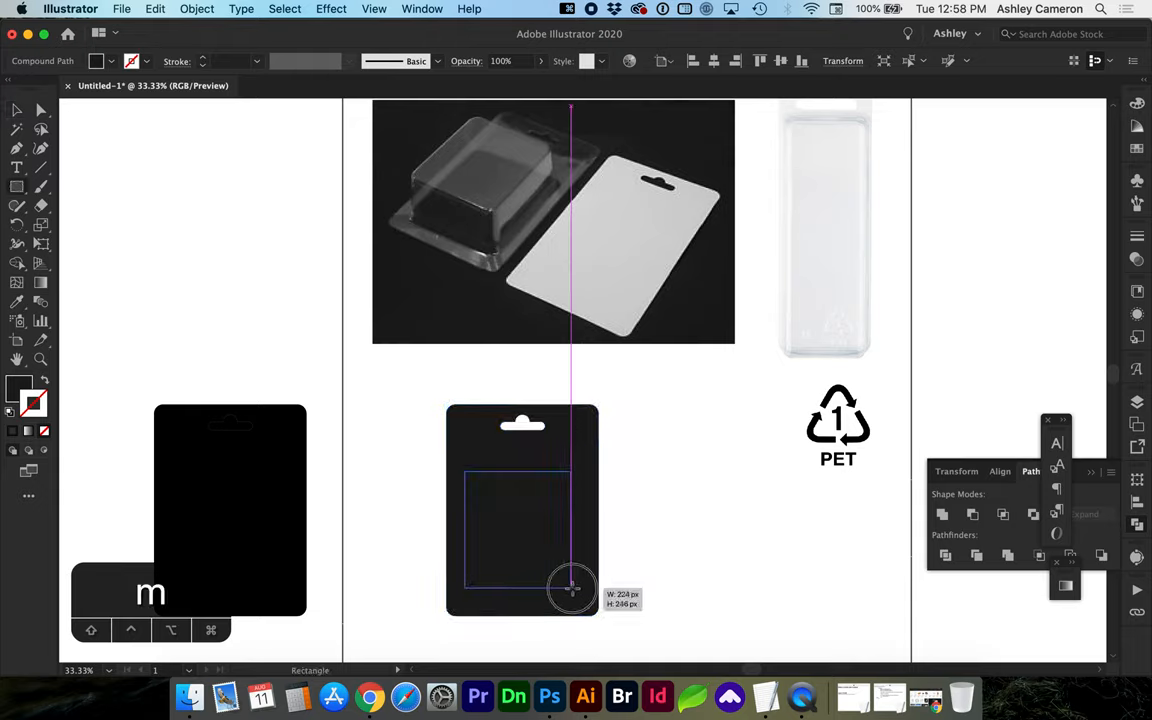
drag(572, 588, 582, 596)
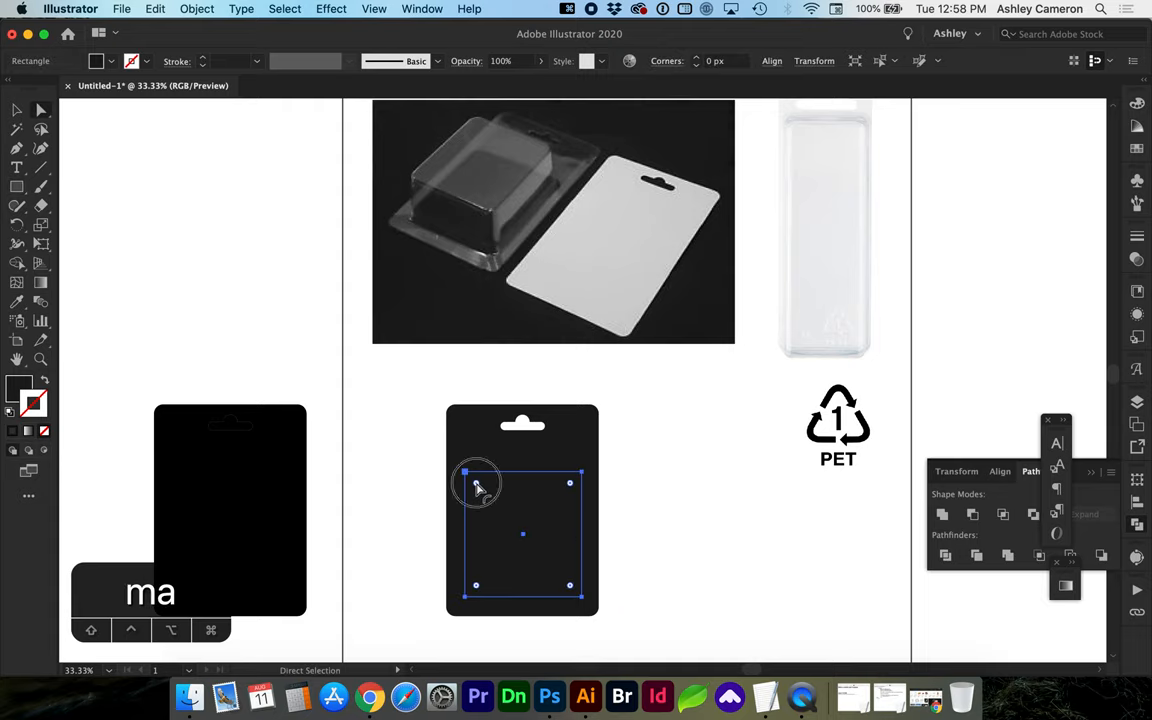
drag(476, 482, 470, 476)
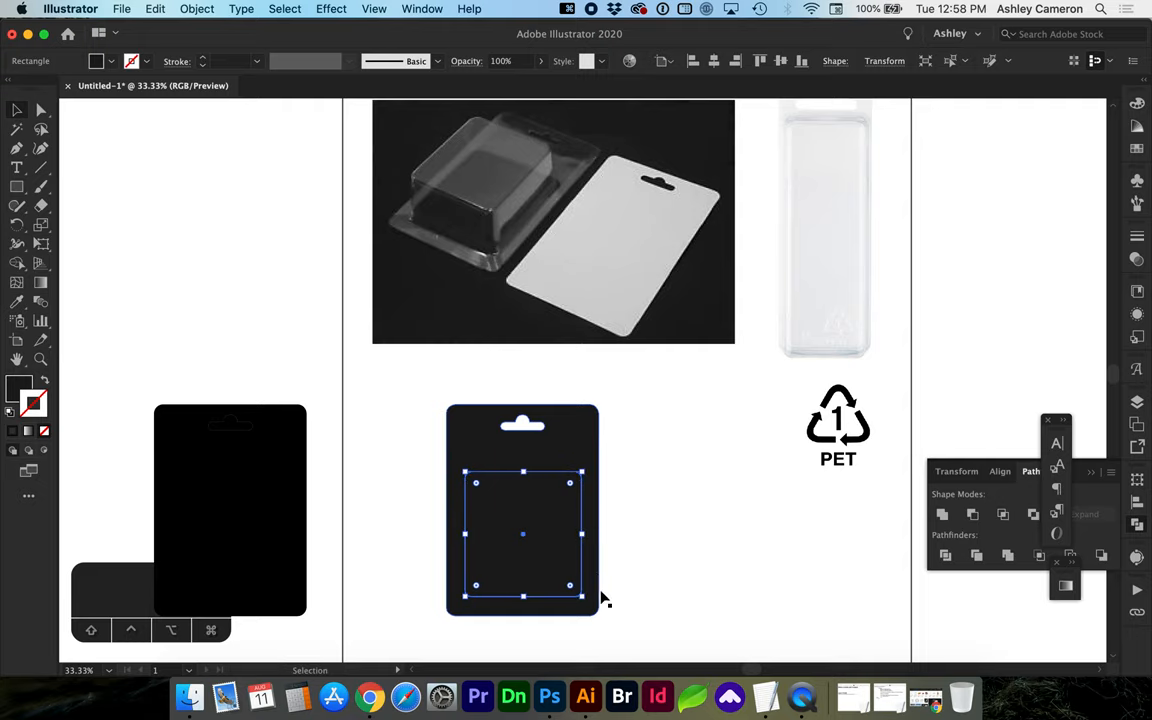
Step: Paste the bubble rectangle into Photoshop and create a 3D extrusion from it
click(548, 696)
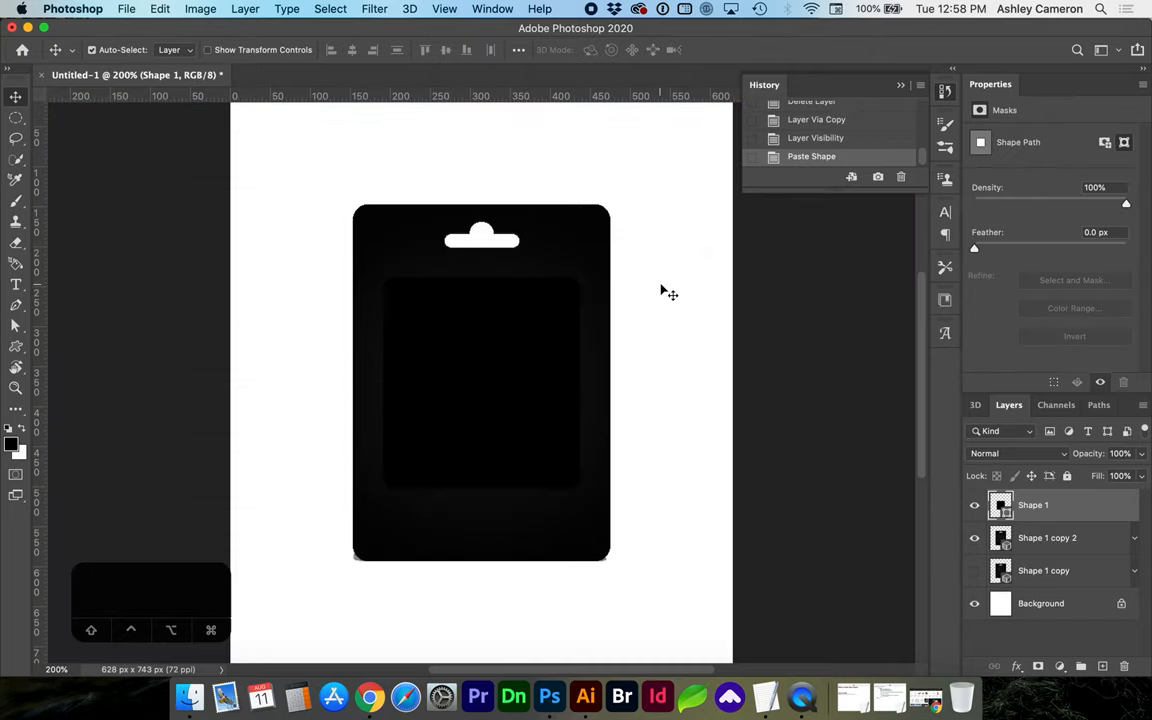
mouse_move(984, 310)
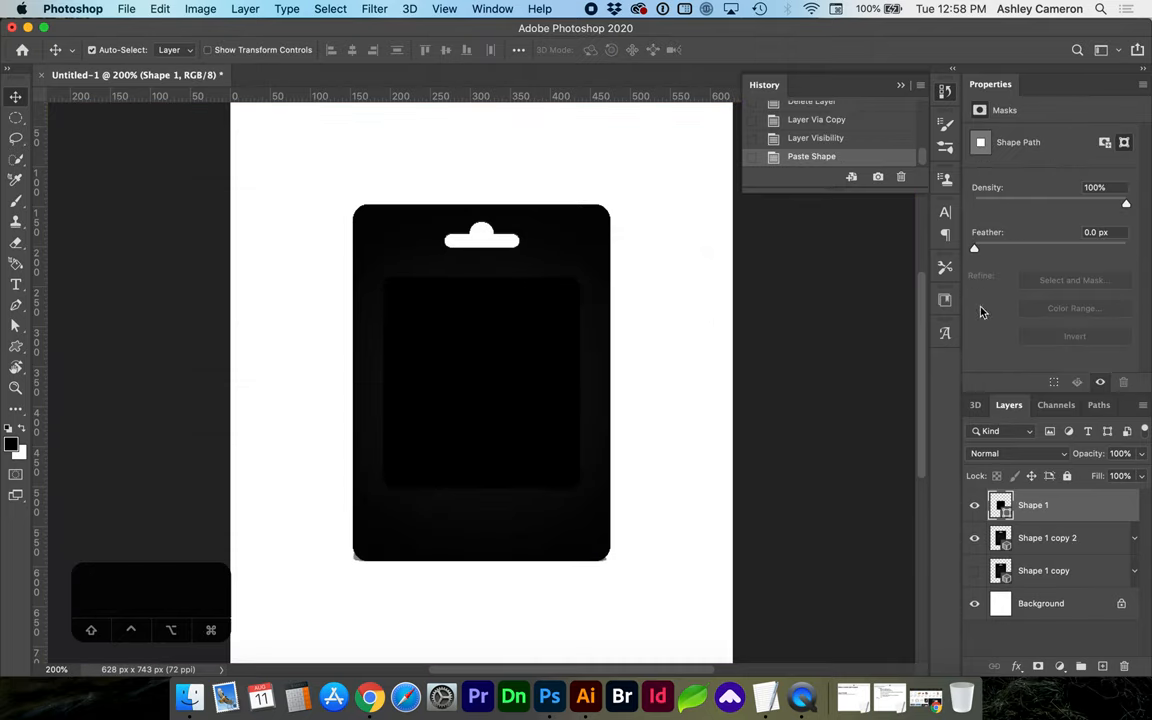
click(976, 404)
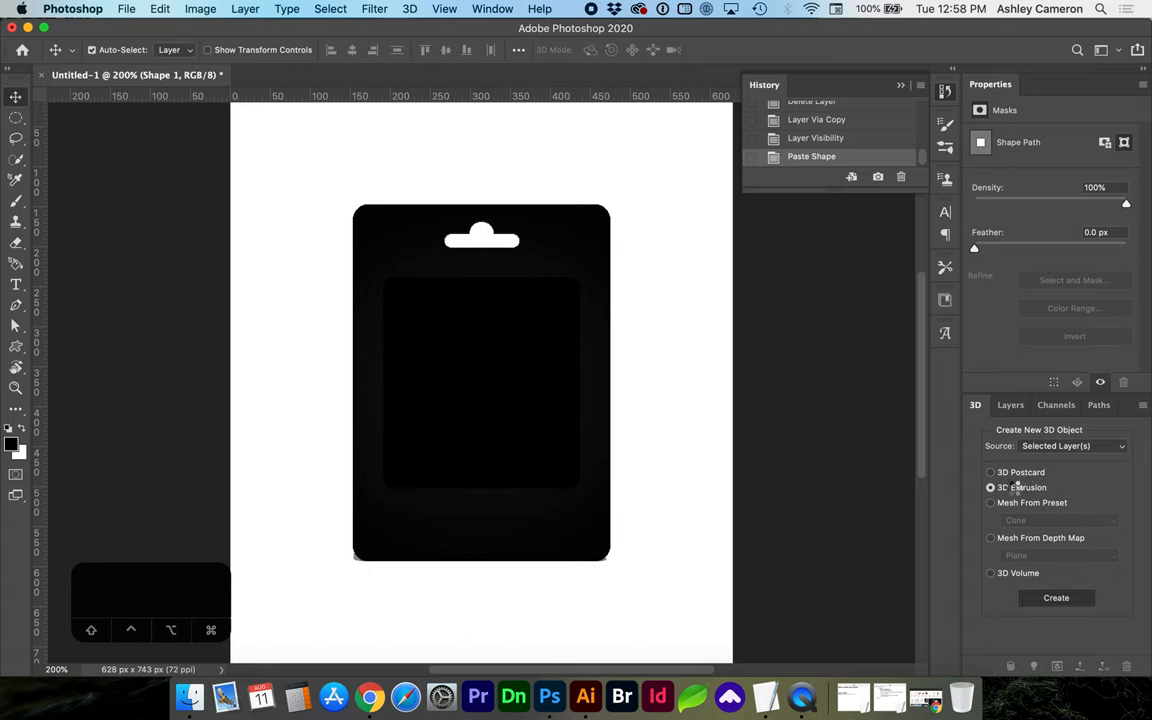
click(1056, 596)
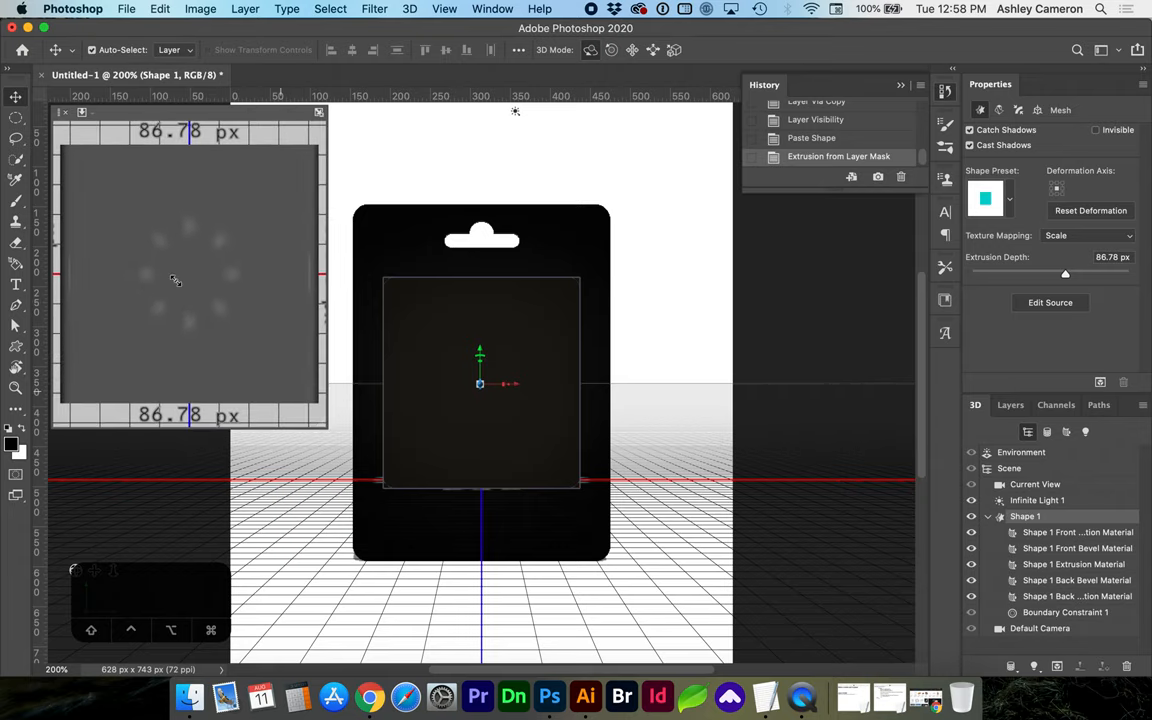
Step: Set the bubble box's extrusion depth to about 66.8 px in Properties
click(150, 92)
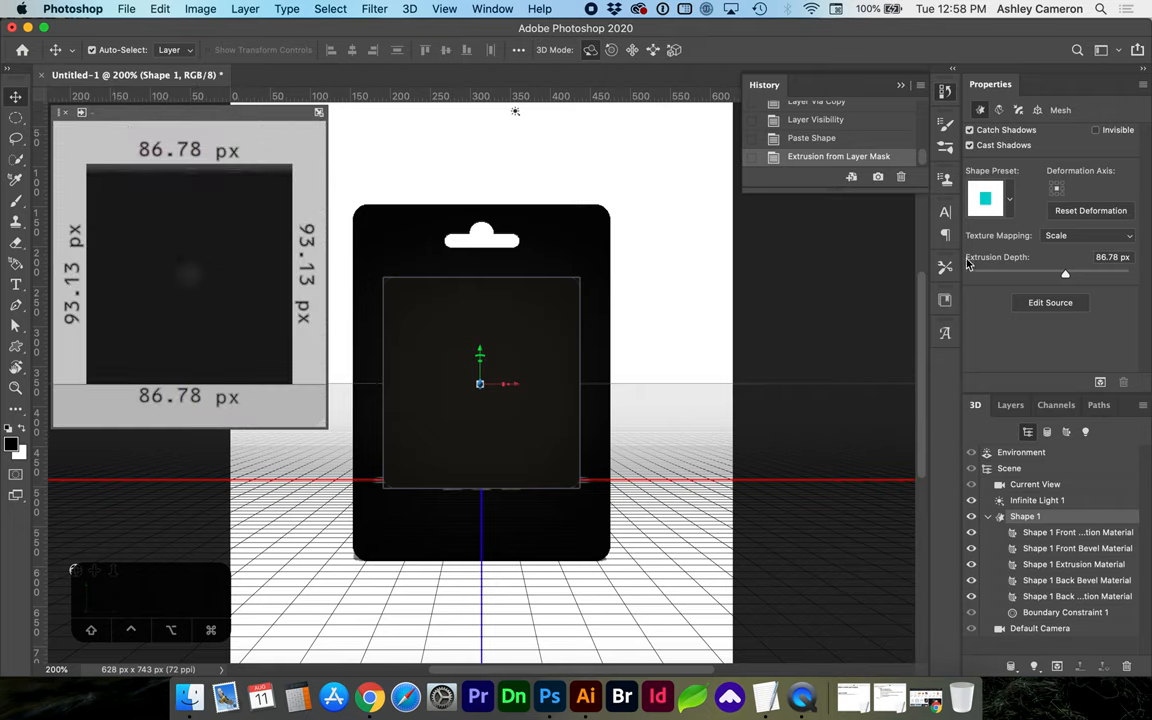
drag(1064, 274, 1068, 274)
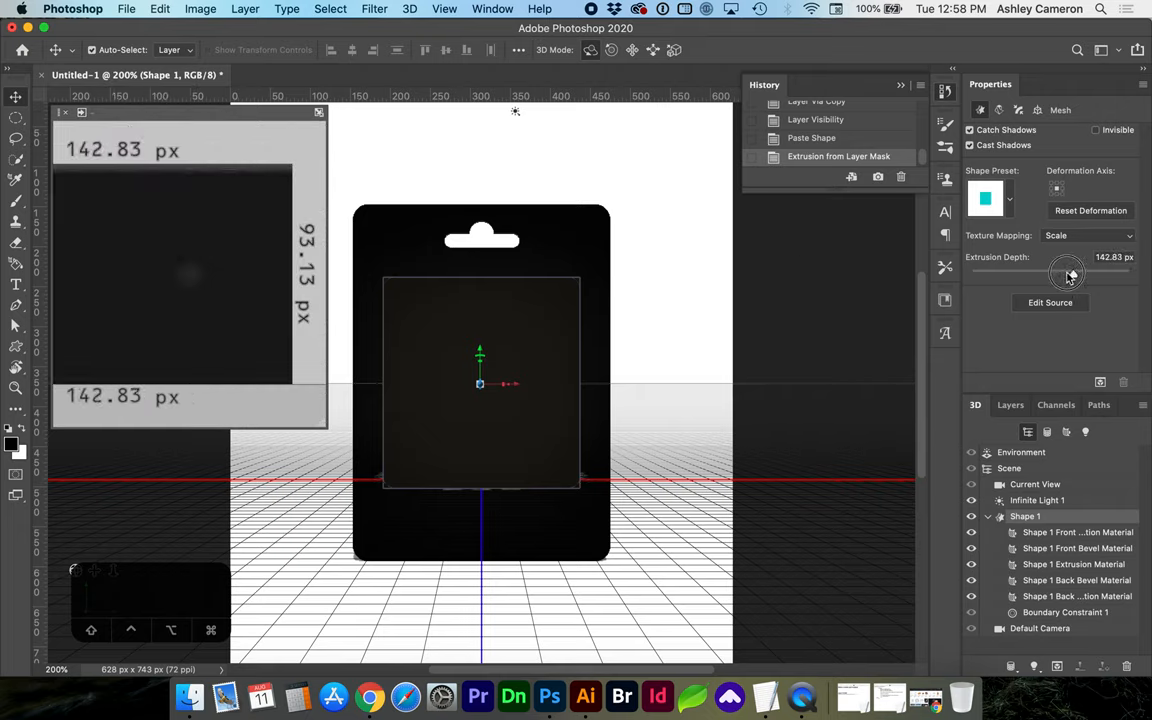
drag(1068, 272, 1062, 272)
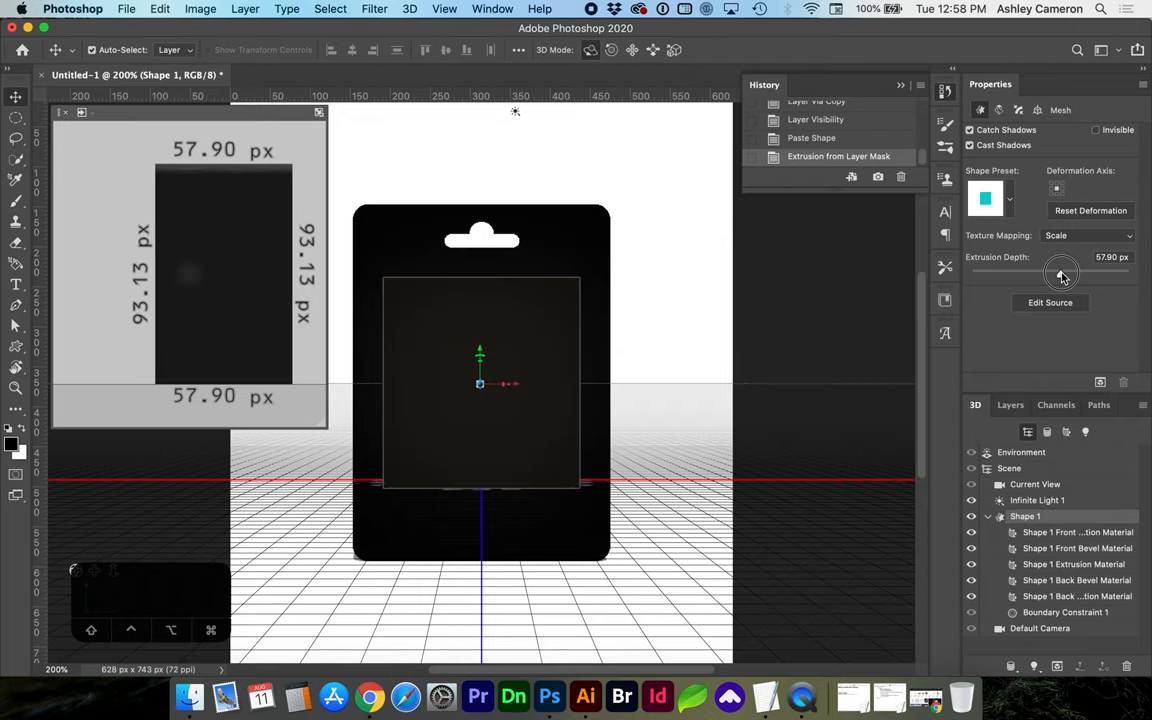
drag(1062, 272, 1070, 272)
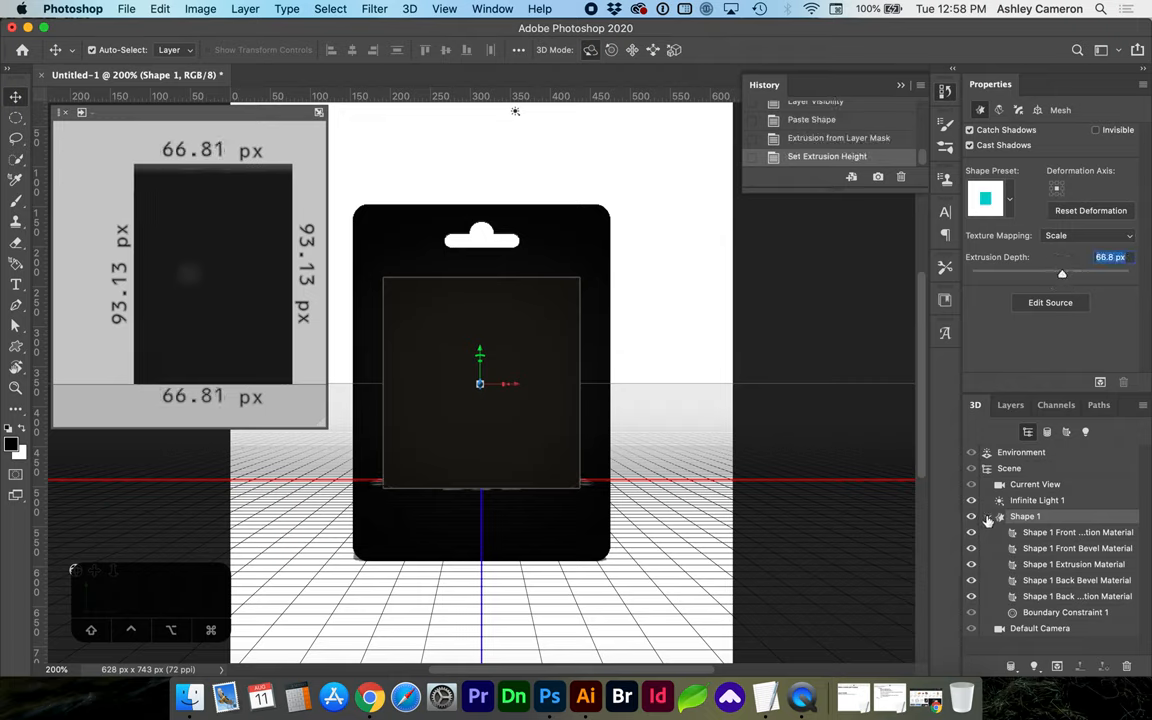
click(1008, 404)
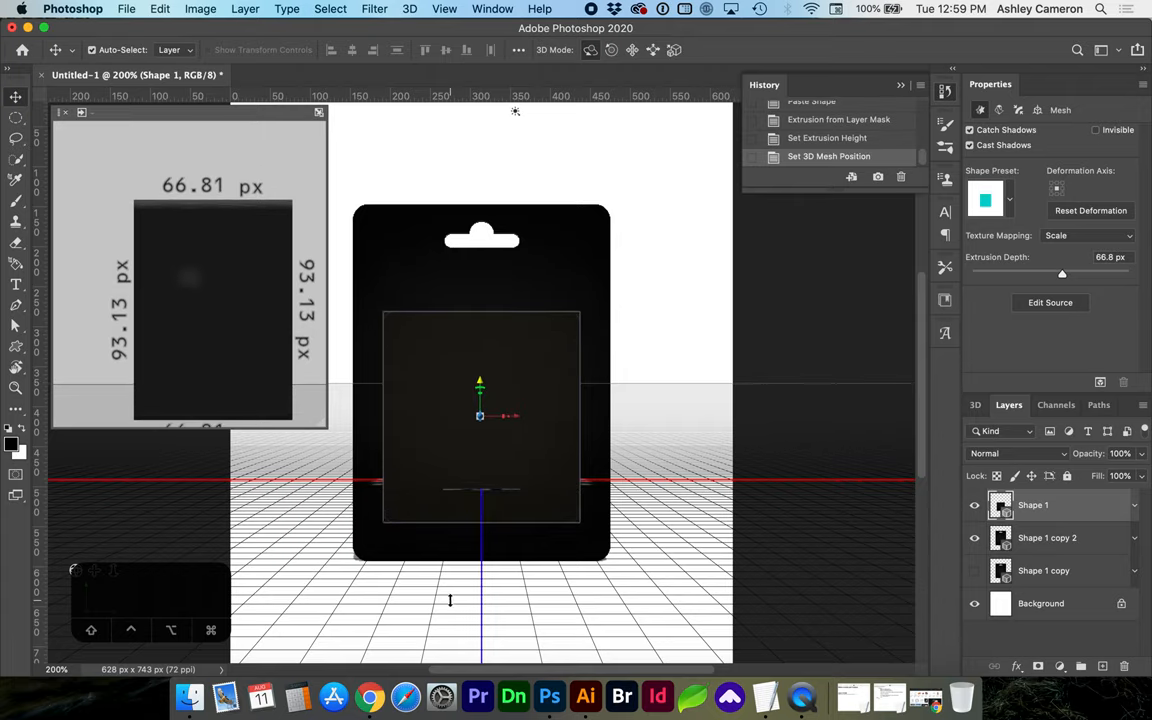
mouse_move(584, 696)
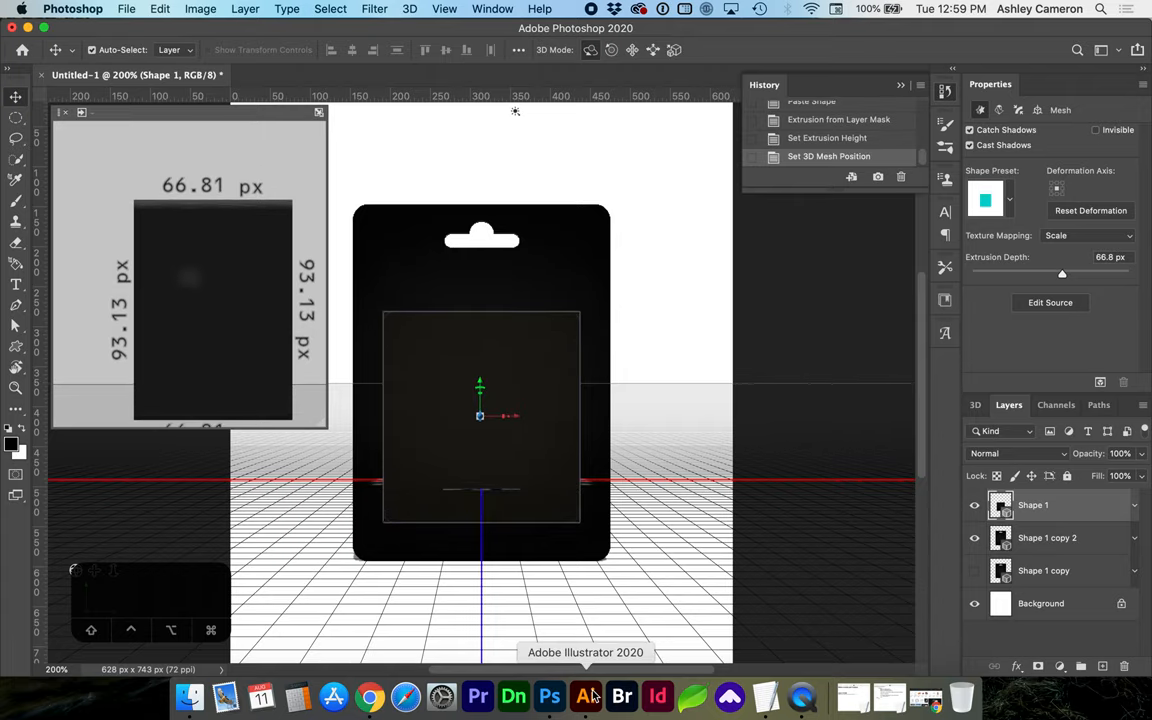
Step: Run a Black and White Image Trace on the PET symbol with Advanced options, then bring it to Photoshop
click(584, 696)
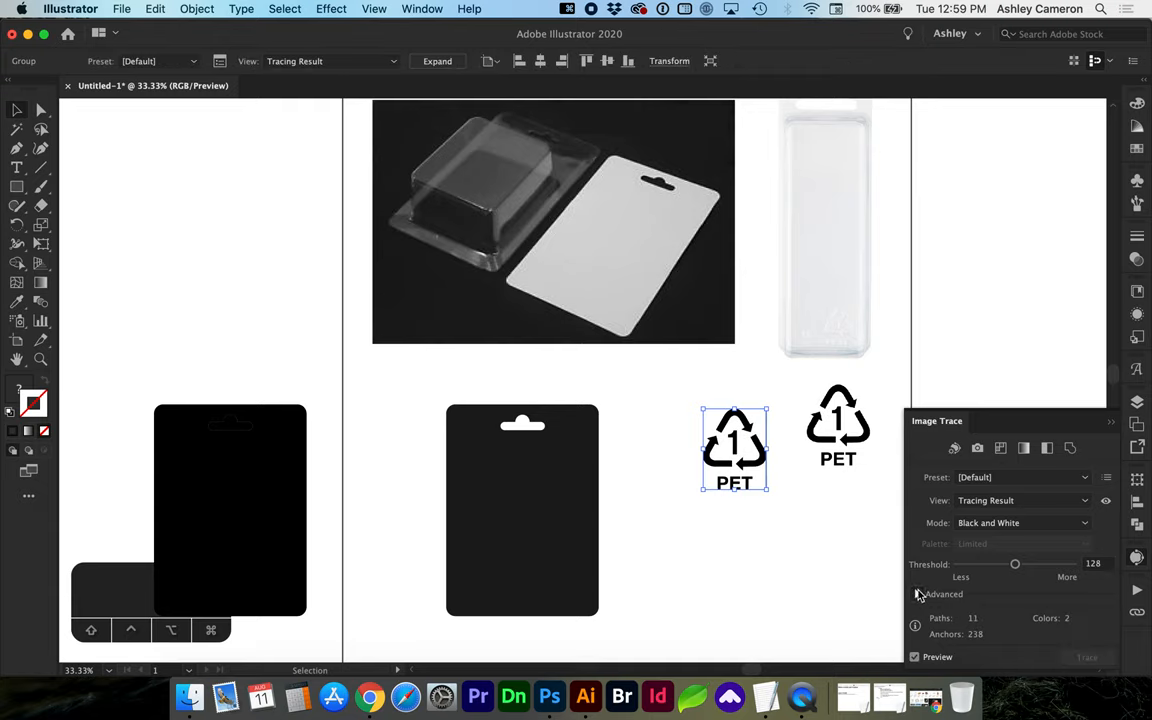
click(918, 594)
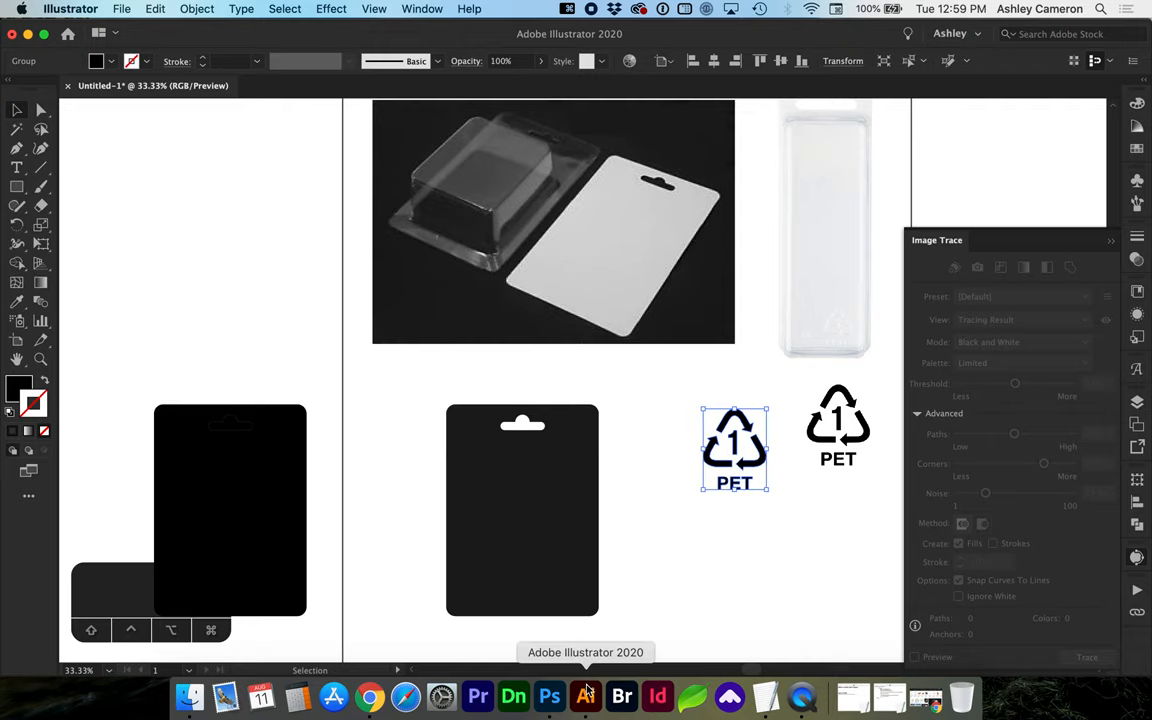
click(548, 696)
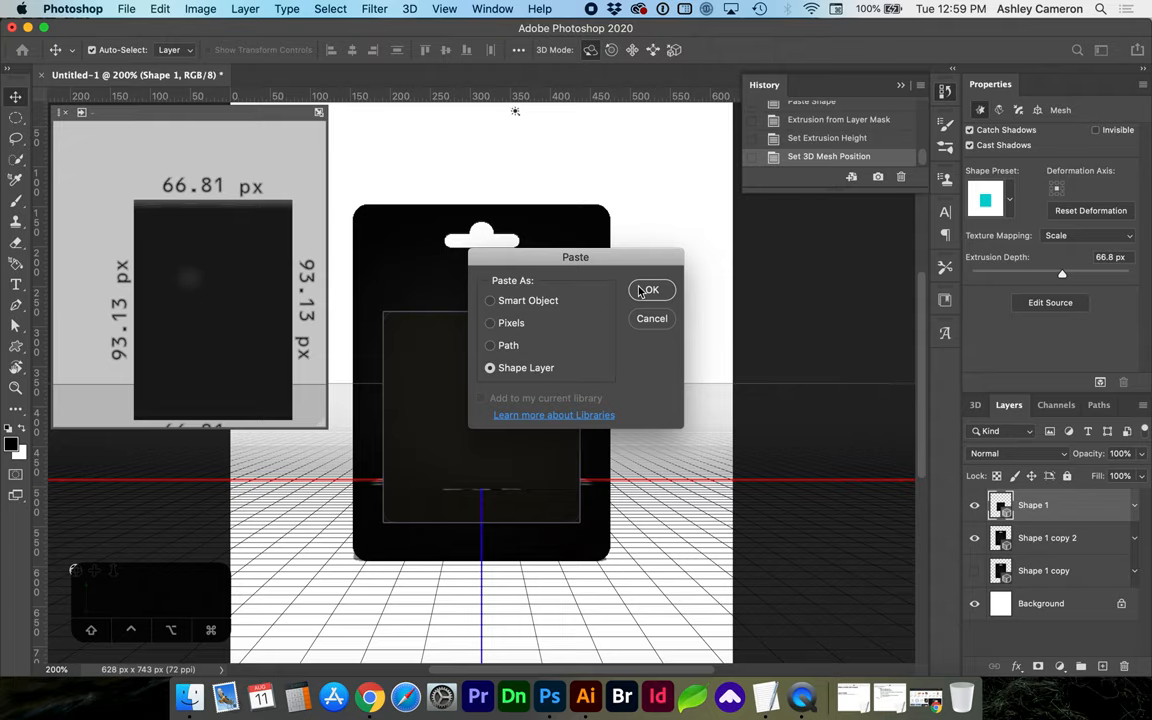
Step: Paste the PET symbol as a shape layer and extrude it into 3D at 3 px depth
click(648, 290)
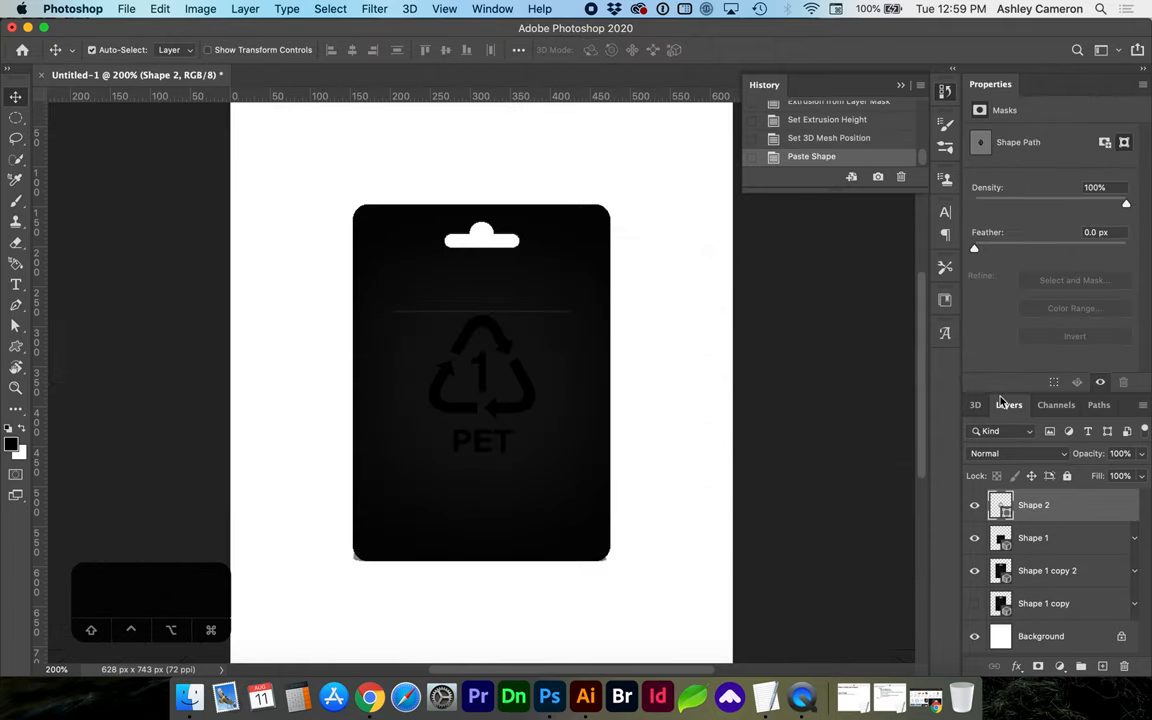
click(976, 404)
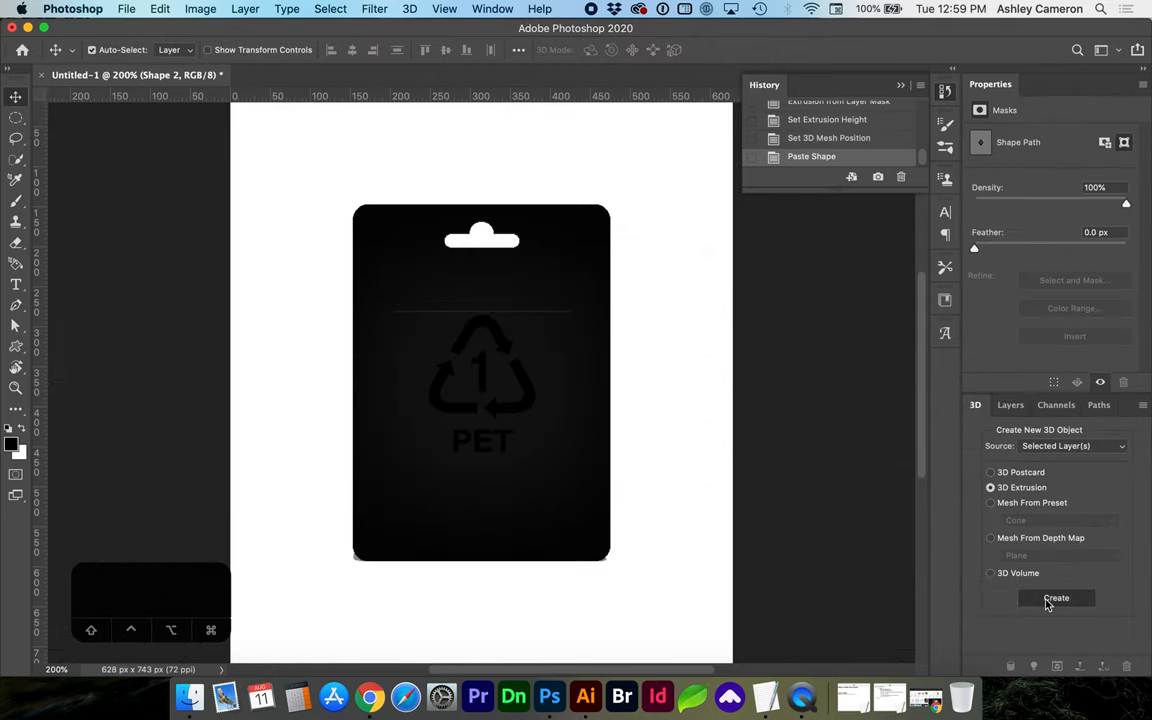
click(1056, 596)
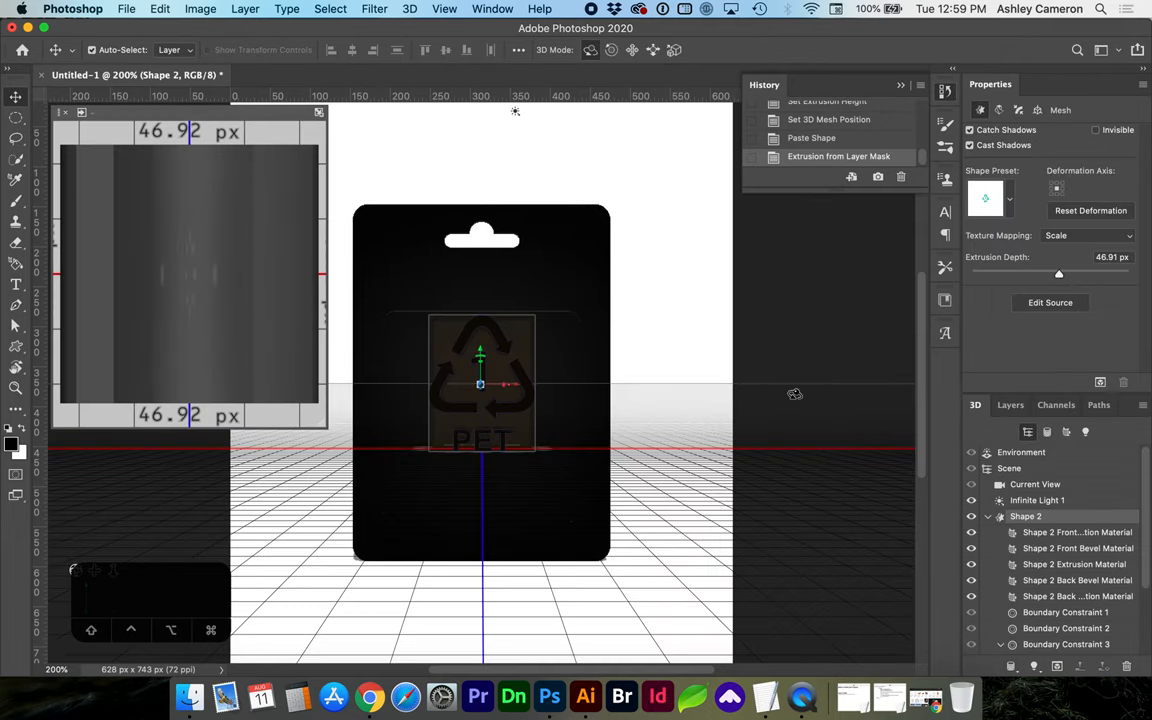
text(3)
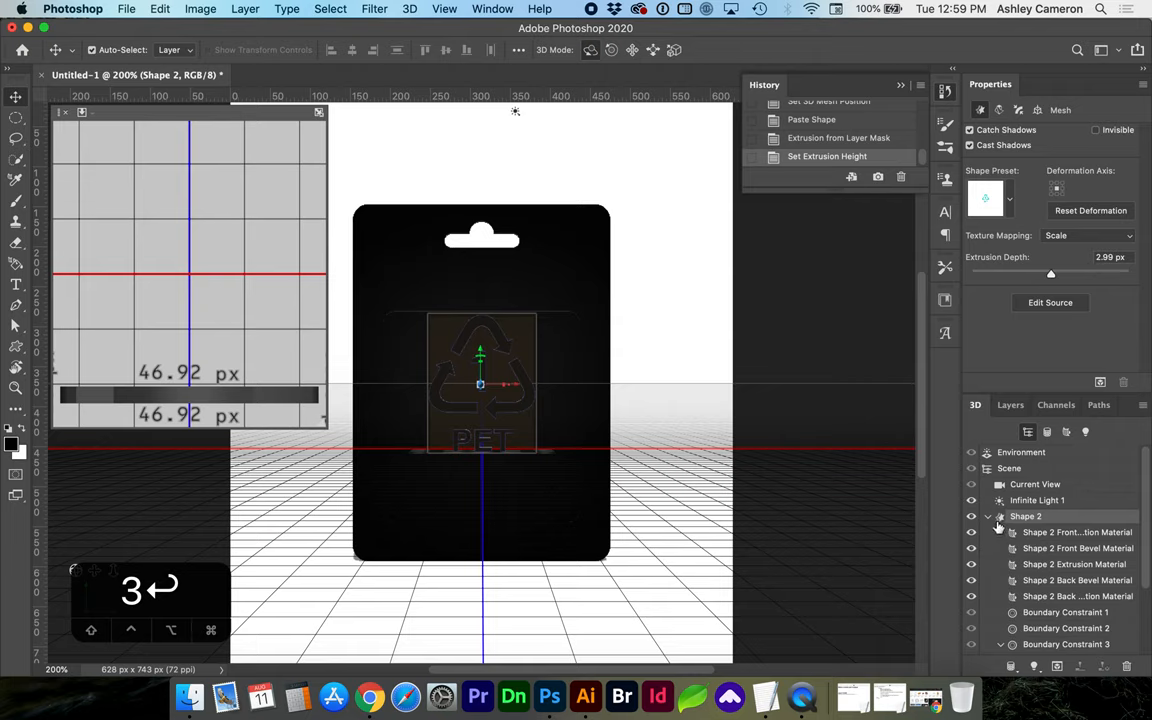
click(1010, 404)
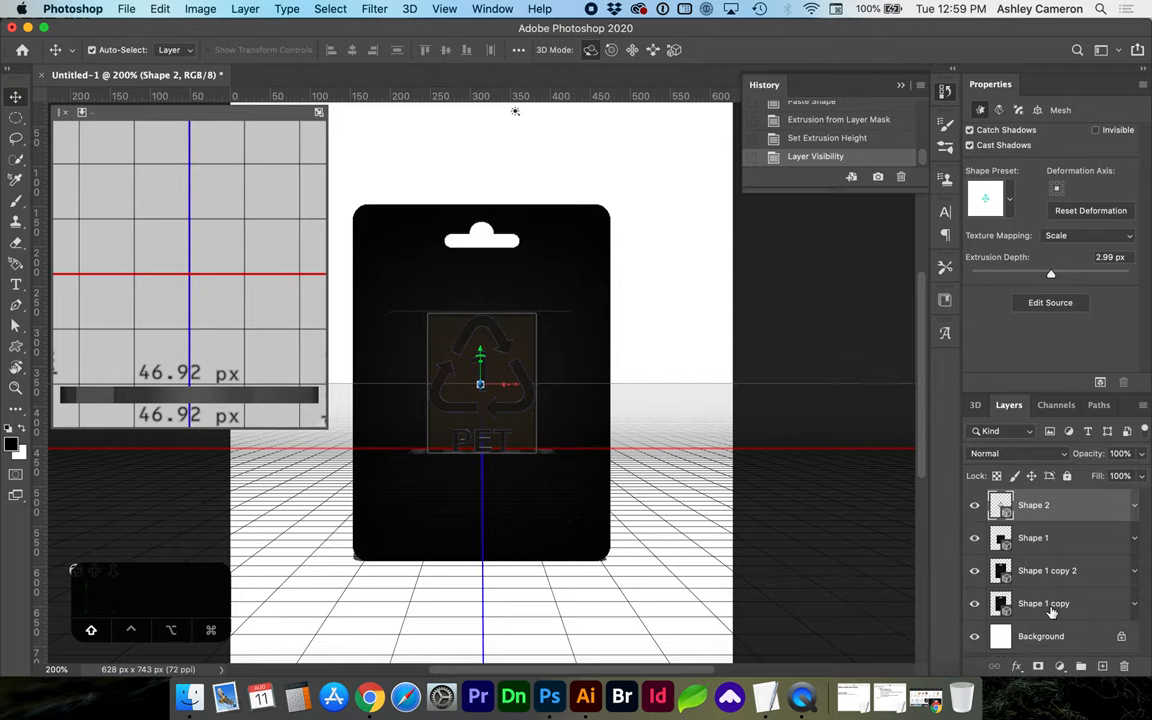
Step: Merge the 3D layers into one scene and turn on removal of hidden backfaces
click(408, 8)
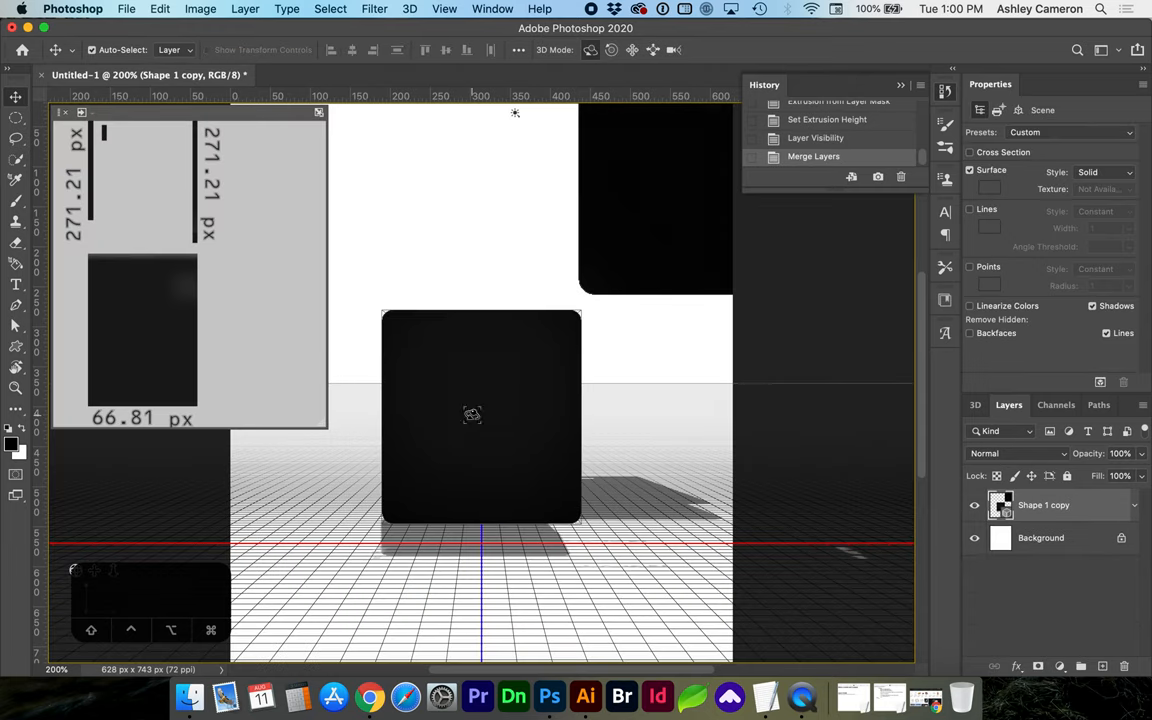
click(976, 404)
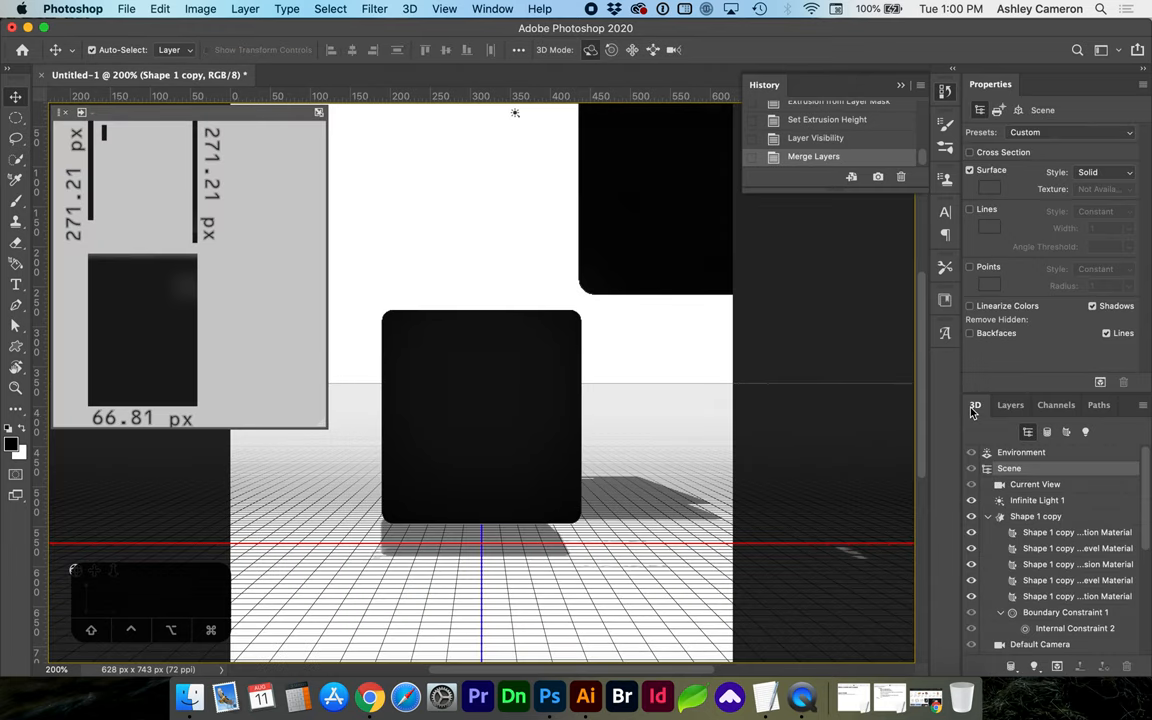
click(1076, 532)
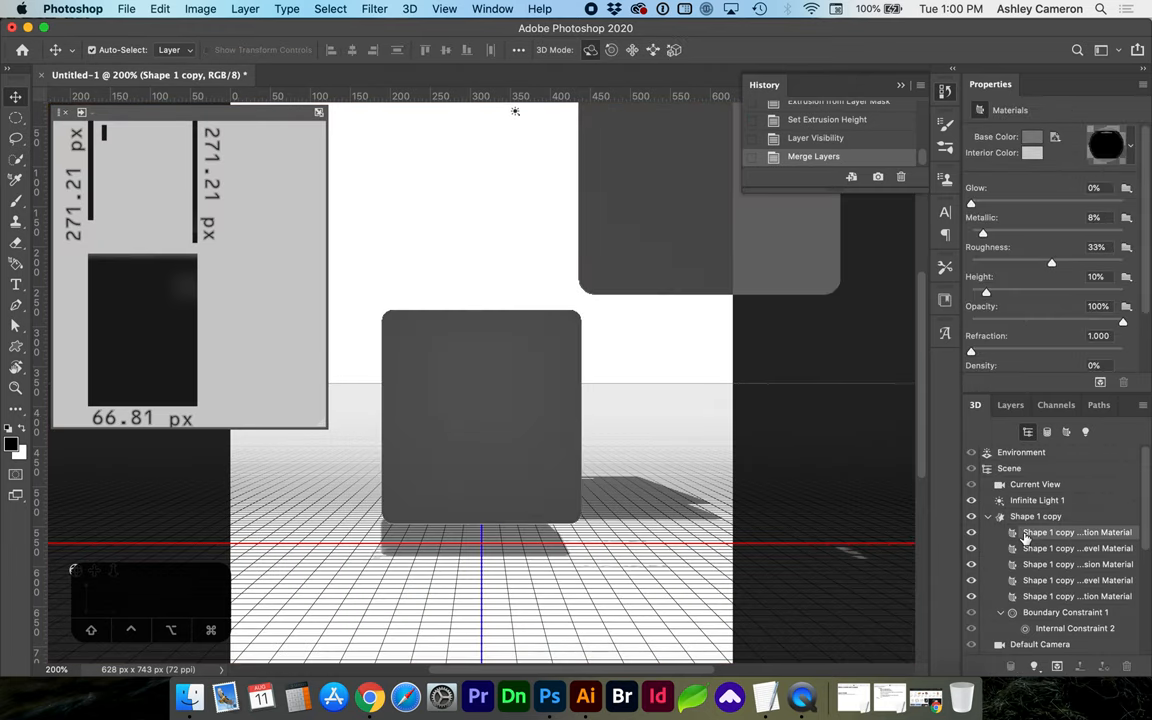
click(1008, 468)
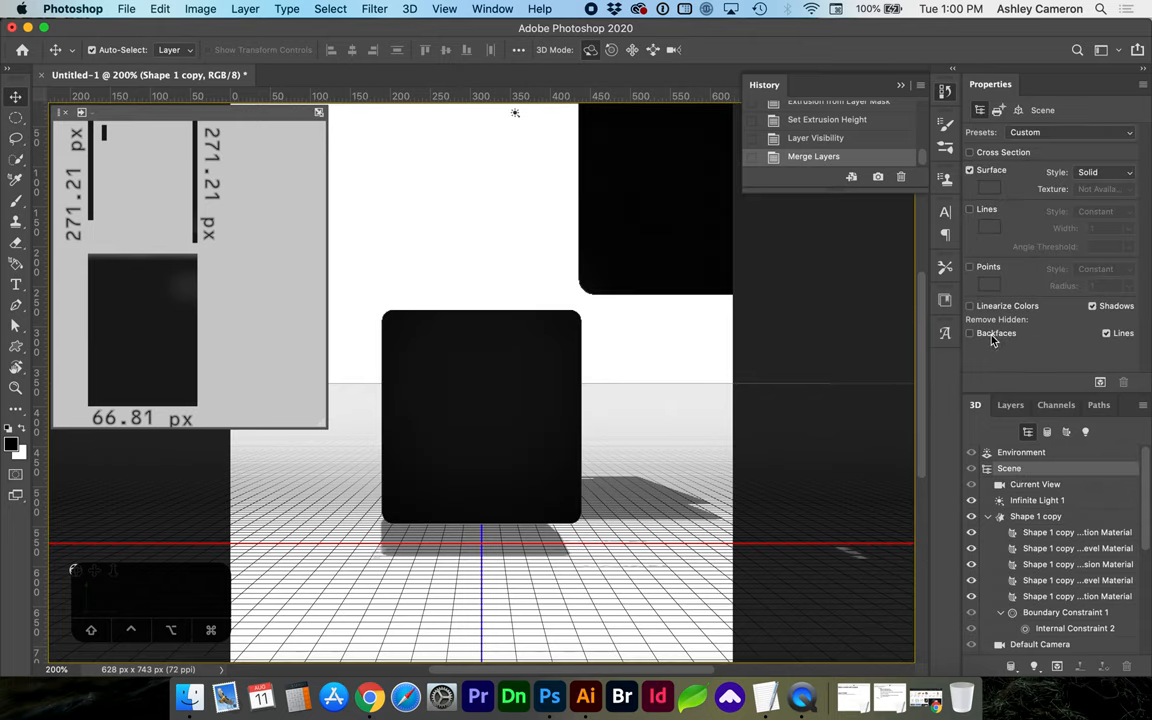
click(968, 332)
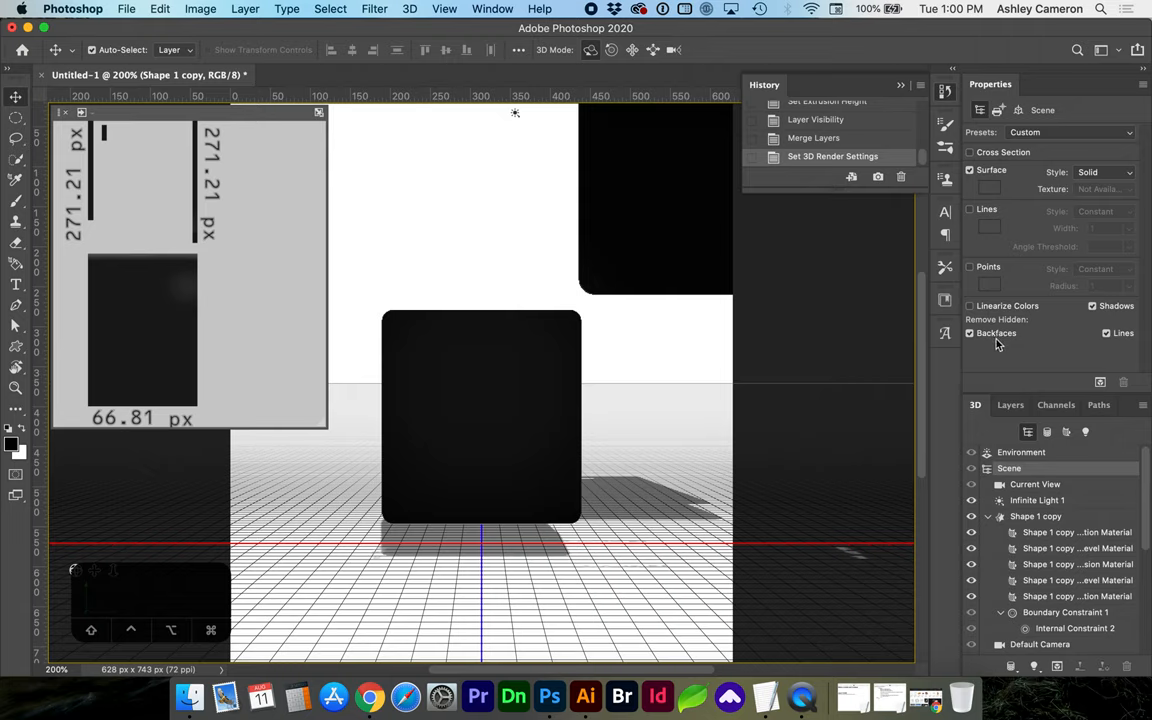
Step: Apply a lighter grey material preset to the package shapes' surfaces
click(1078, 532)
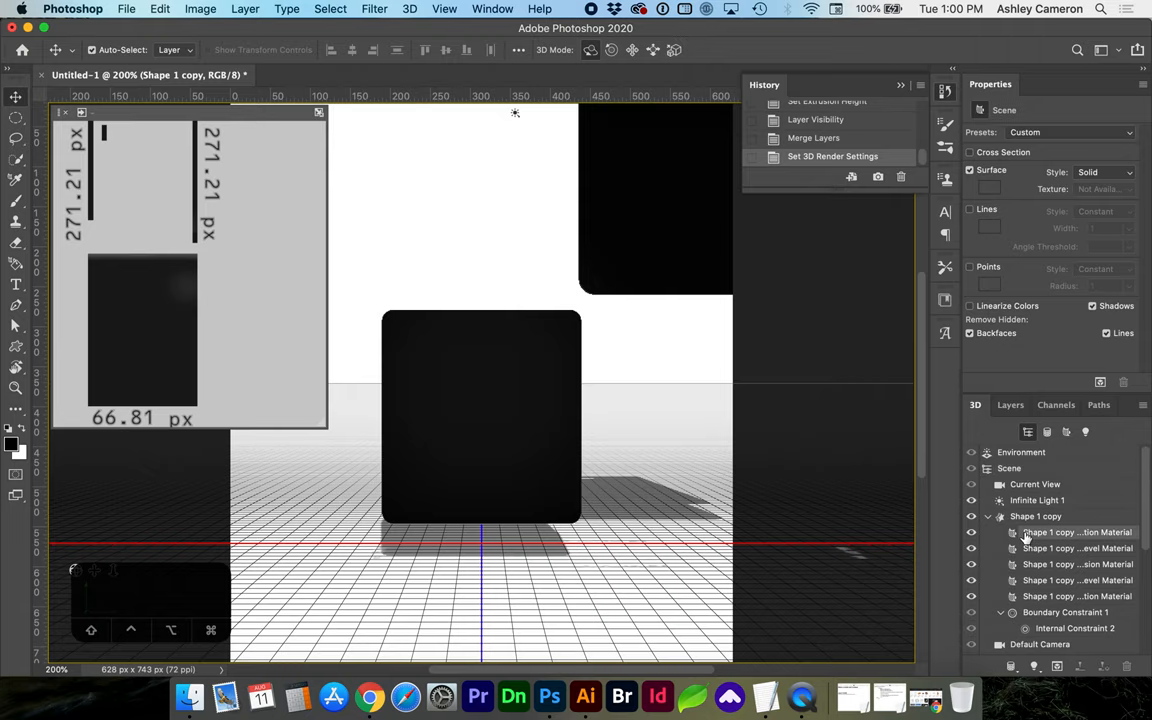
click(1076, 532)
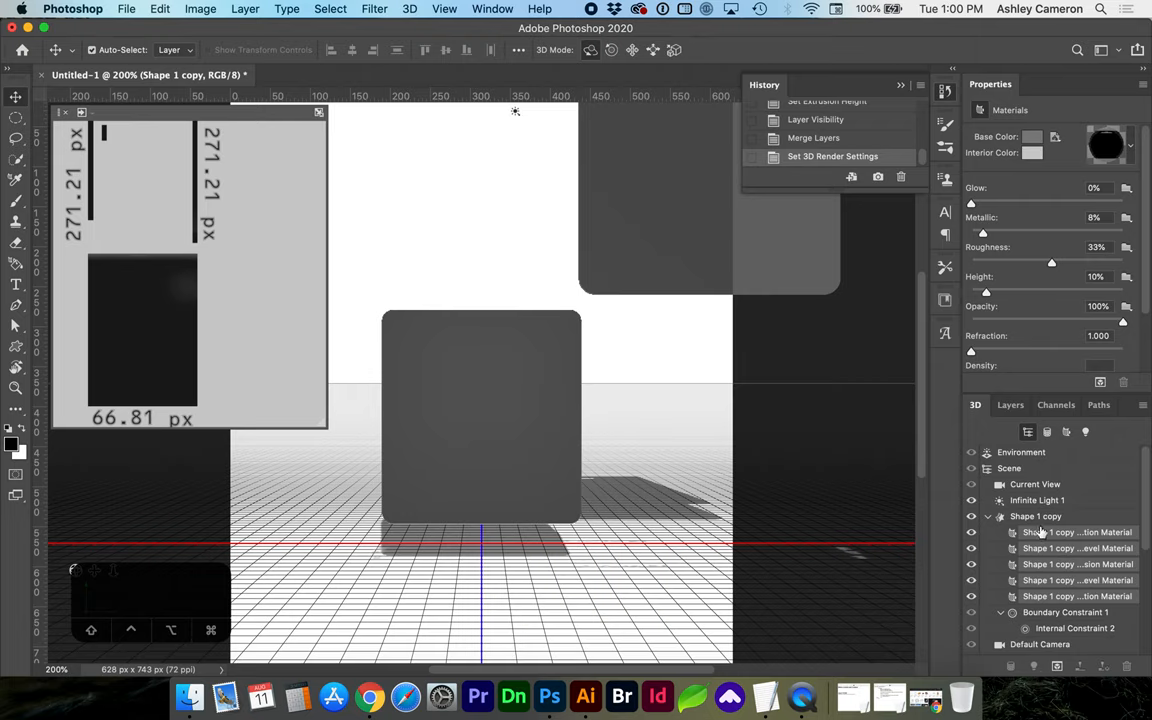
scroll(down, 3)
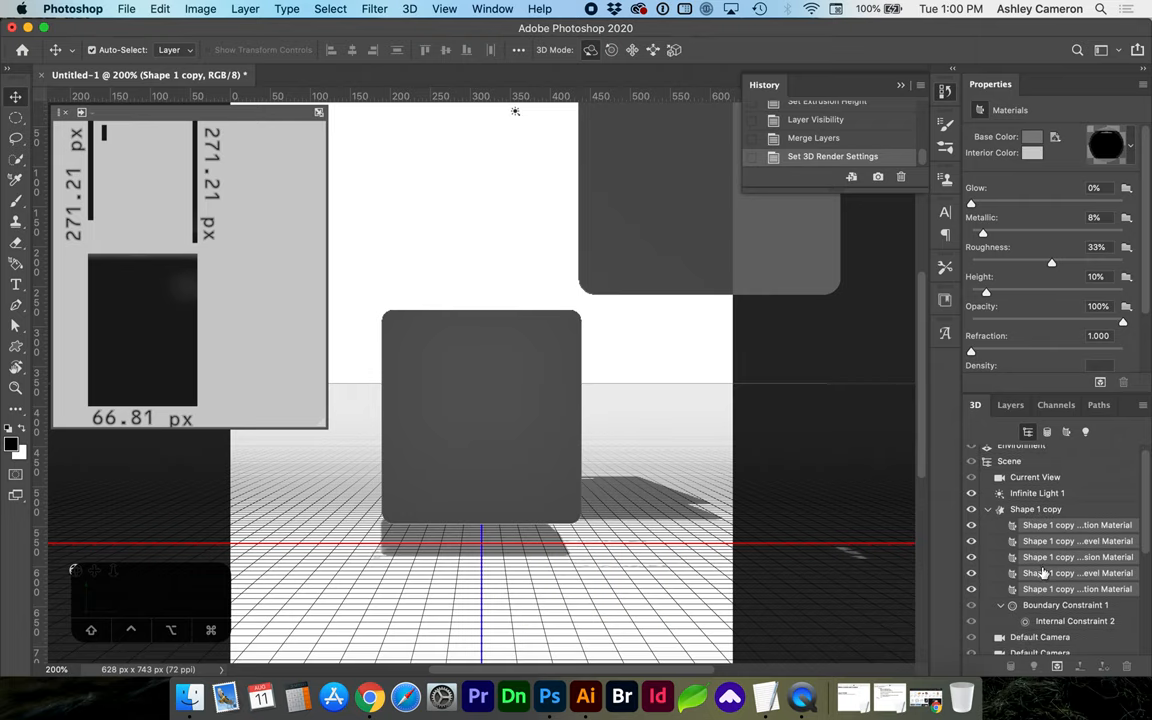
click(1032, 136)
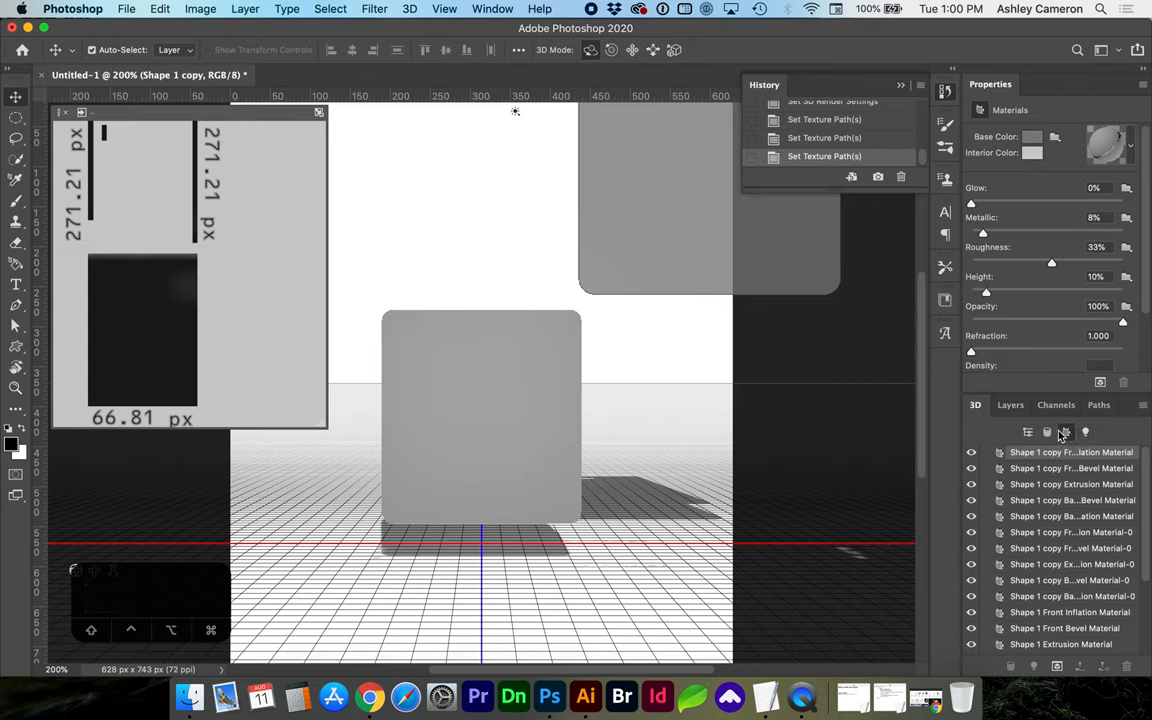
scroll(down, 3)
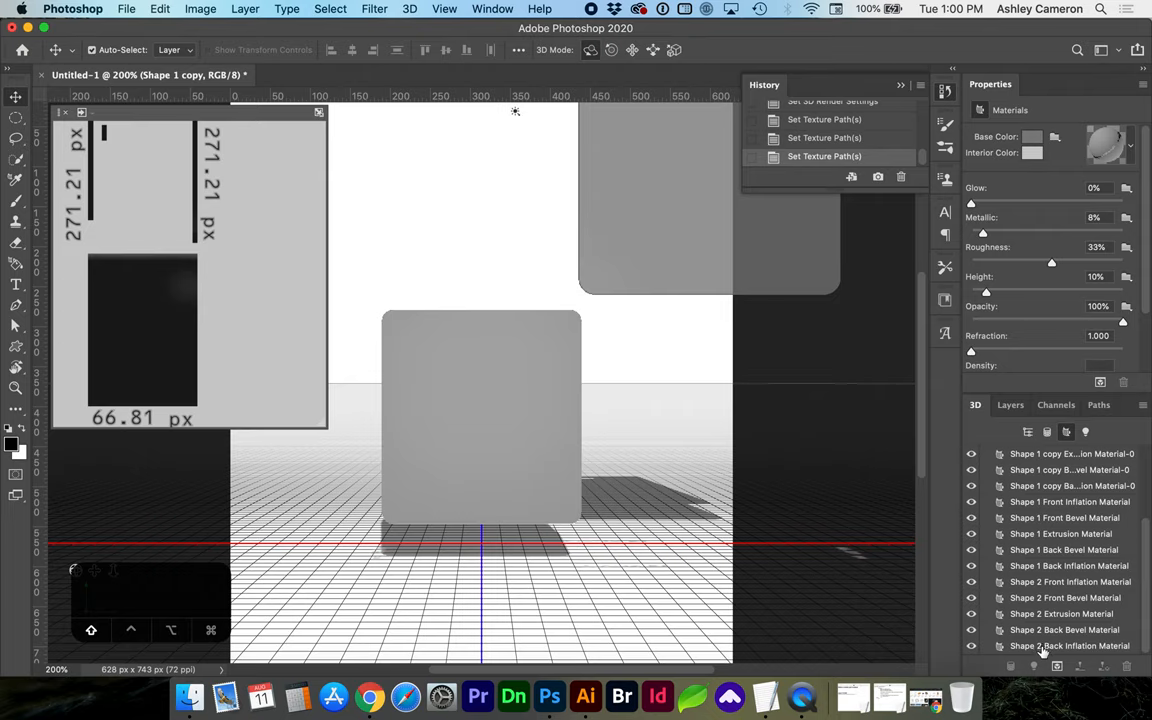
click(1054, 136)
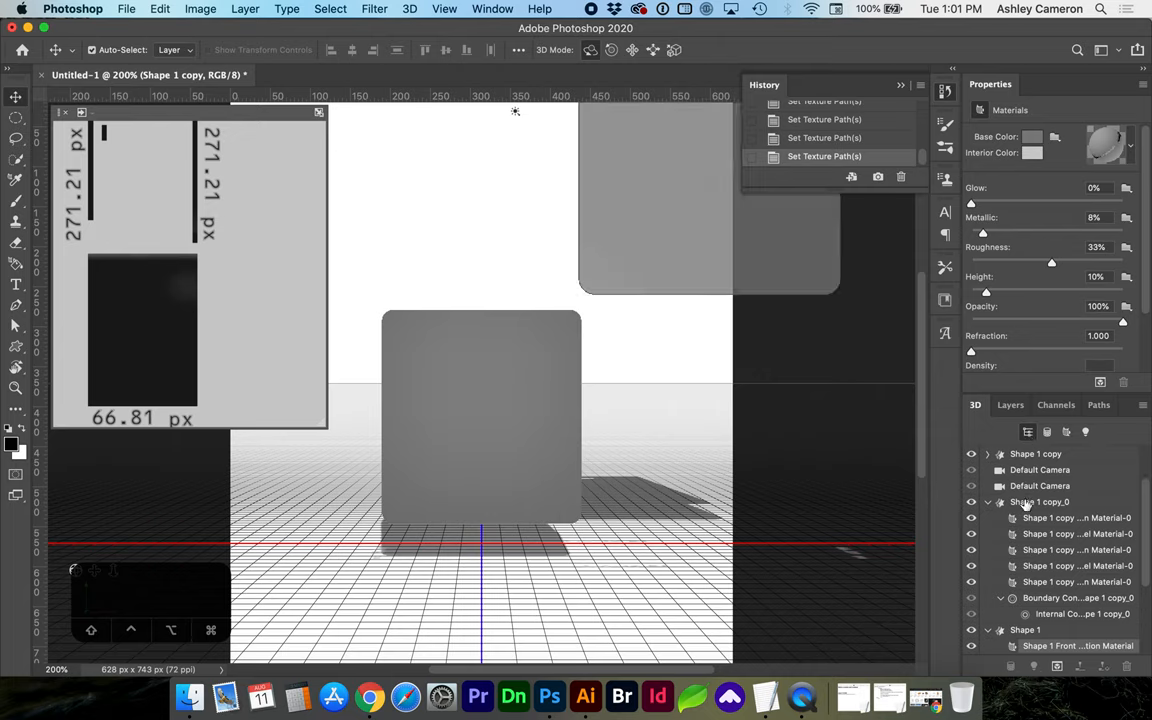
Step: Rename Shape 1 to package and align the grouped objects' centres
click(1024, 564)
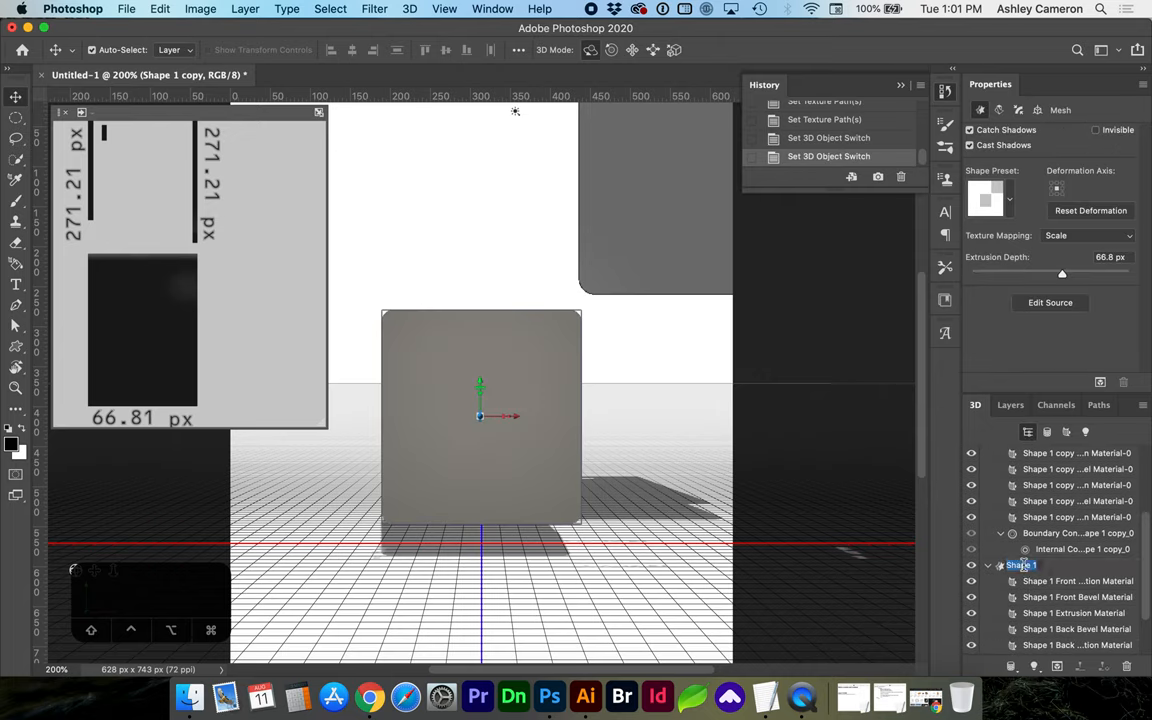
text(package)
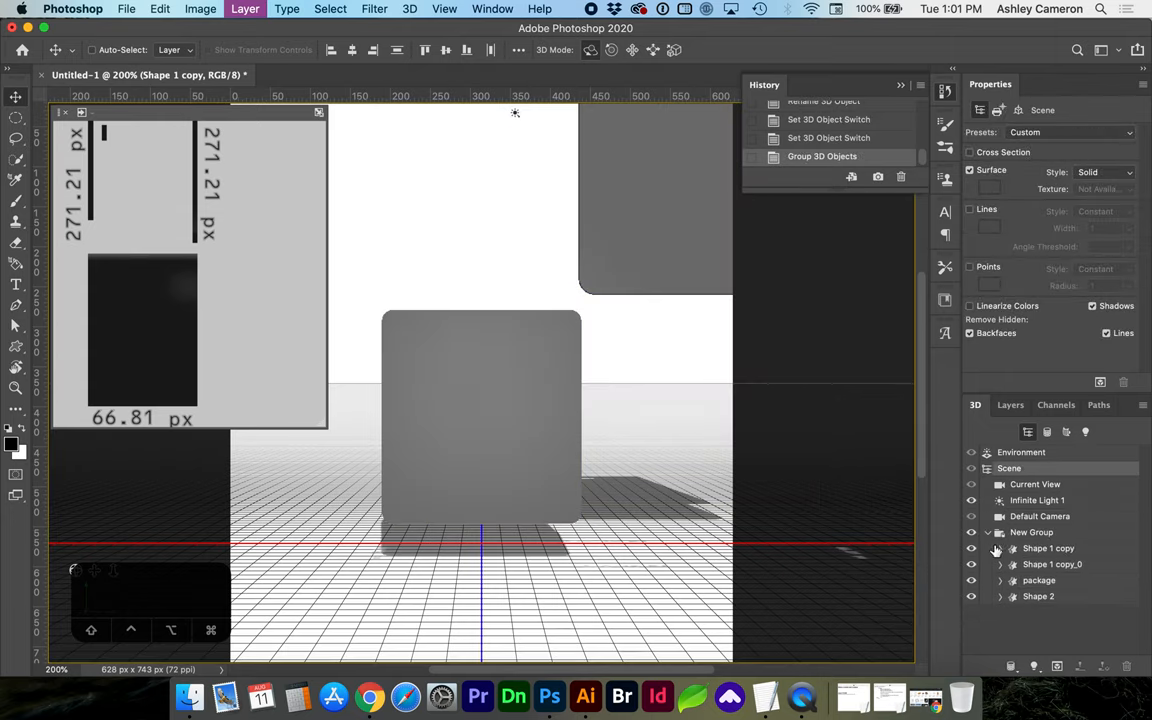
click(1048, 548)
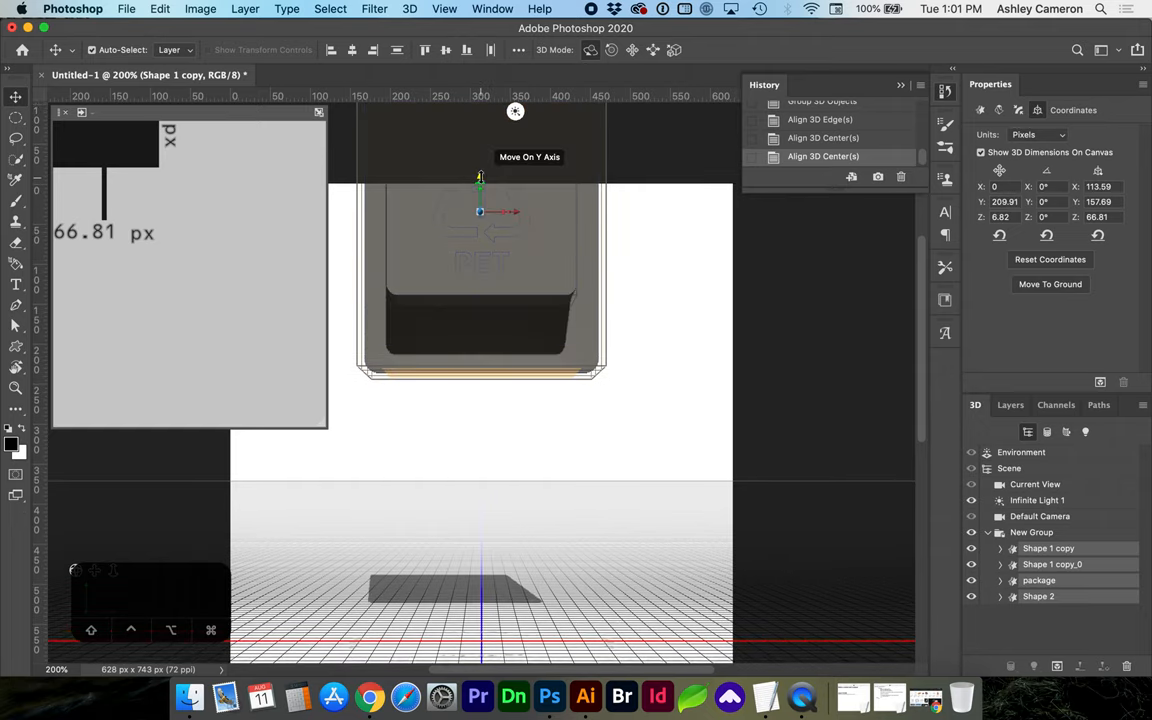
Step: Reposition the group vertically and select the recycle logo object
drag(480, 180, 488, 464)
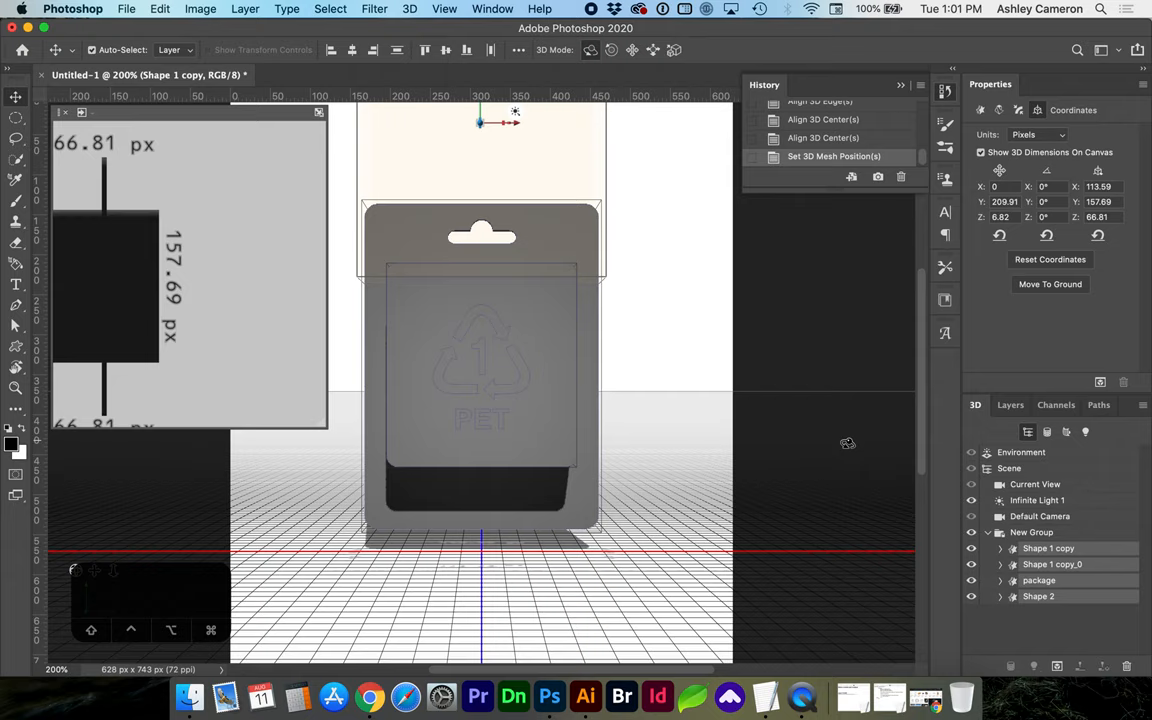
click(1032, 532)
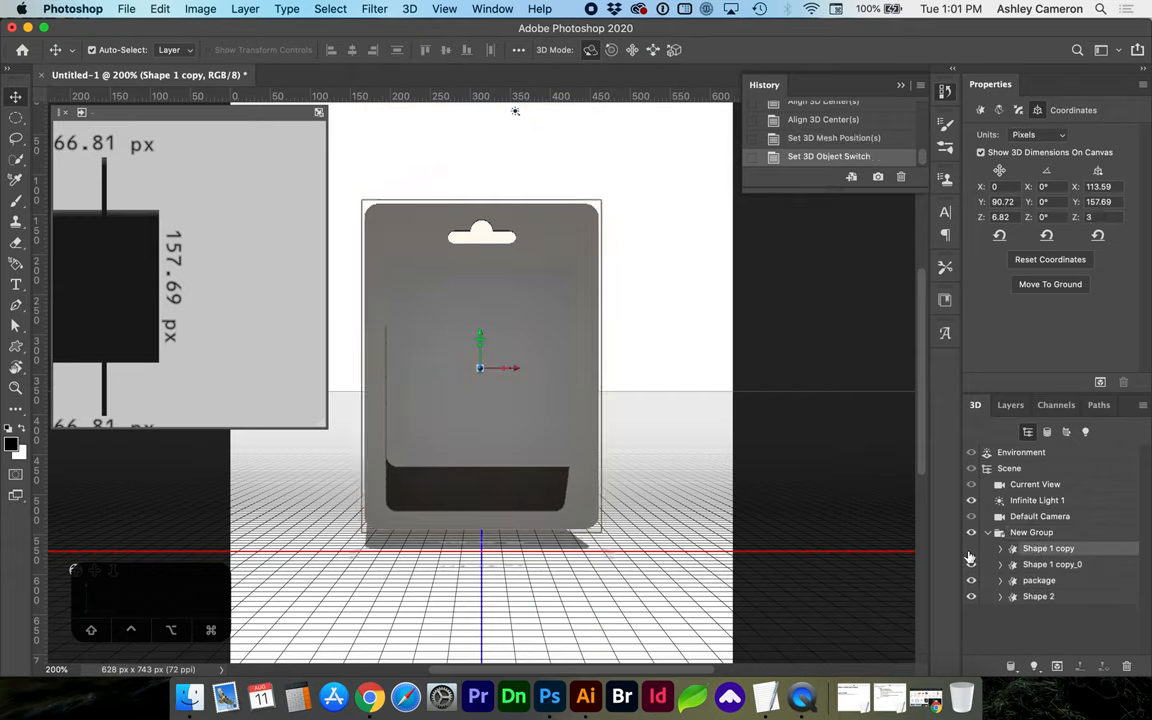
click(1048, 548)
text(recycle)
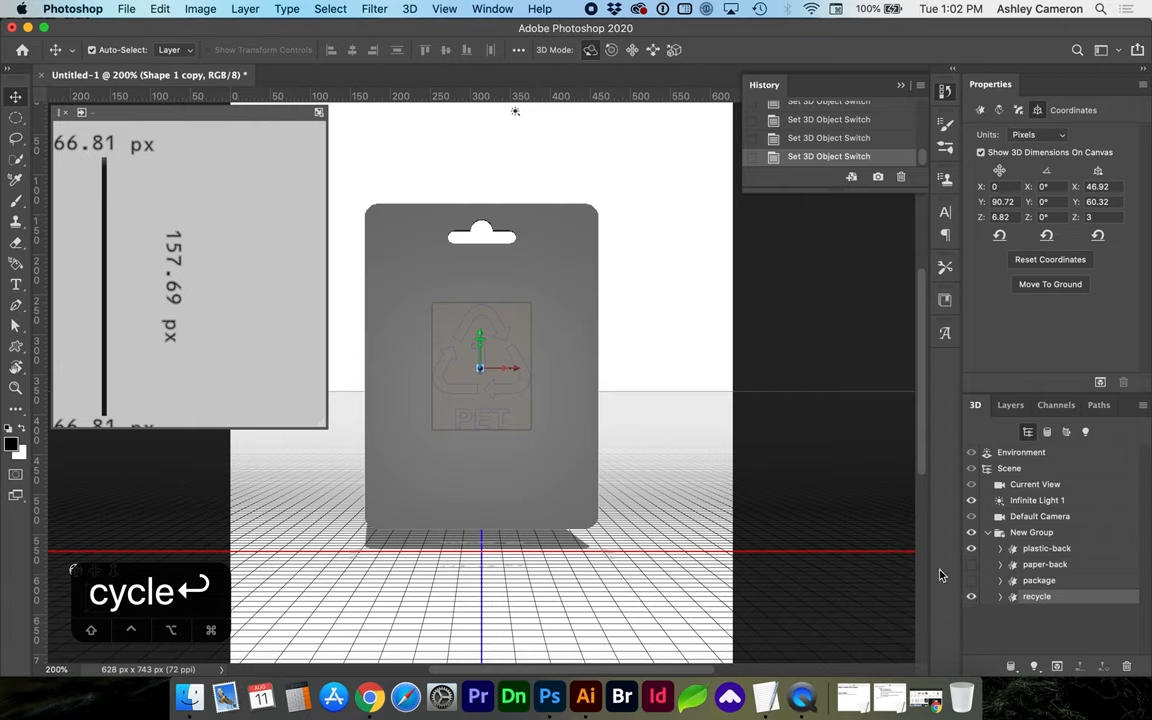
mouse_move(480, 344)
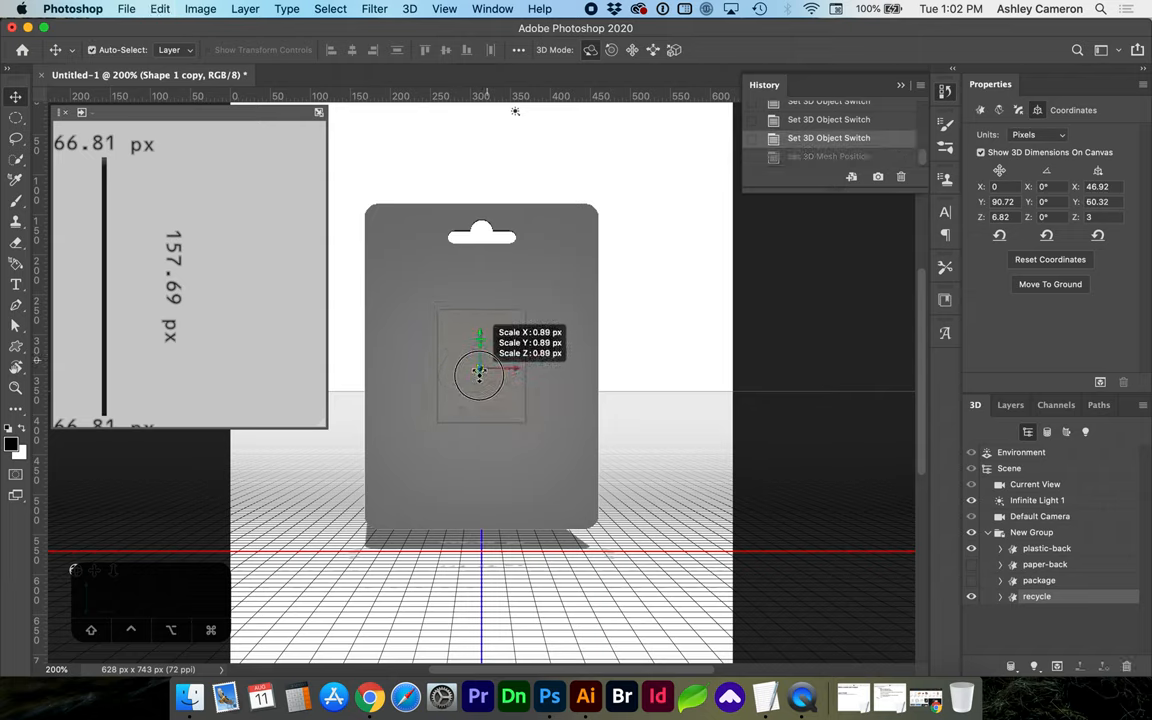
Step: Shrink the recycle logo to about half size, move it low on the card's left, rotation 180
drag(480, 376, 464, 404)
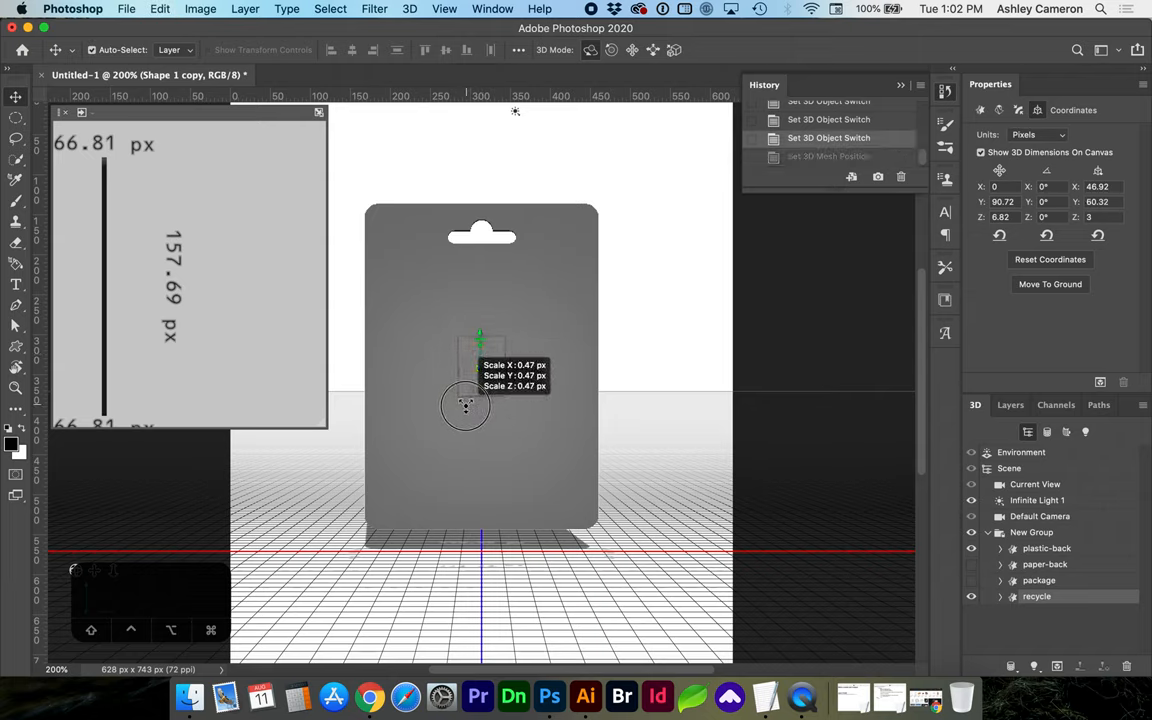
drag(464, 404, 480, 470)
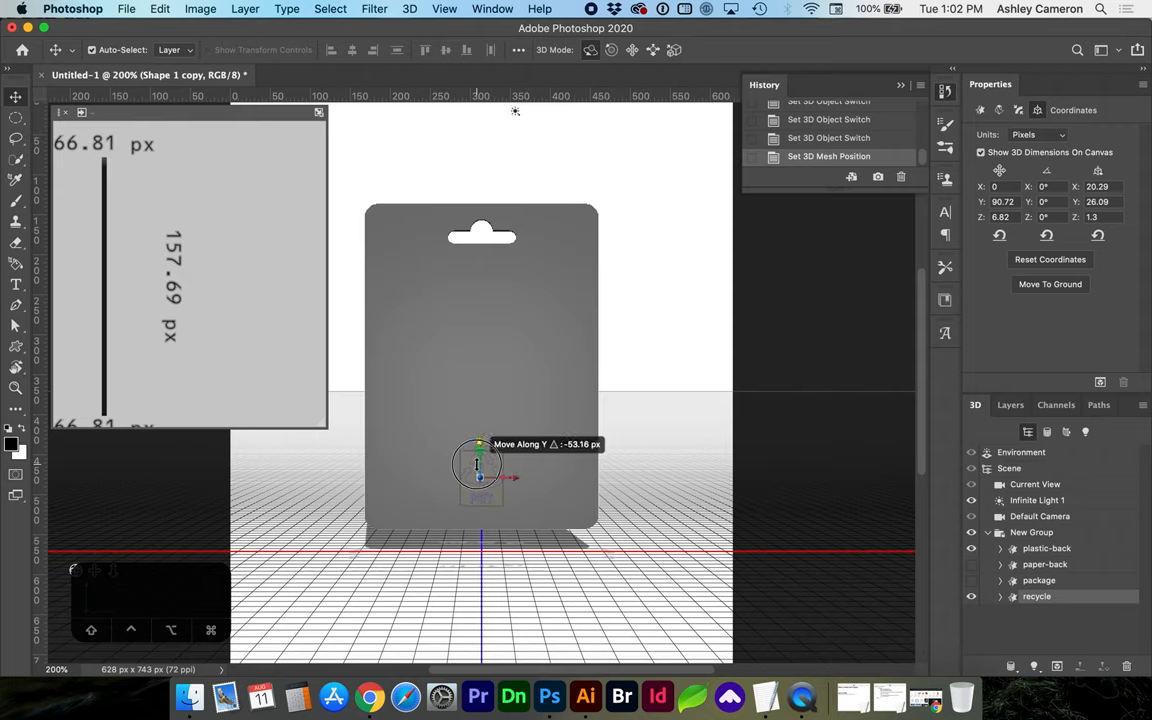
drag(480, 476, 444, 488)
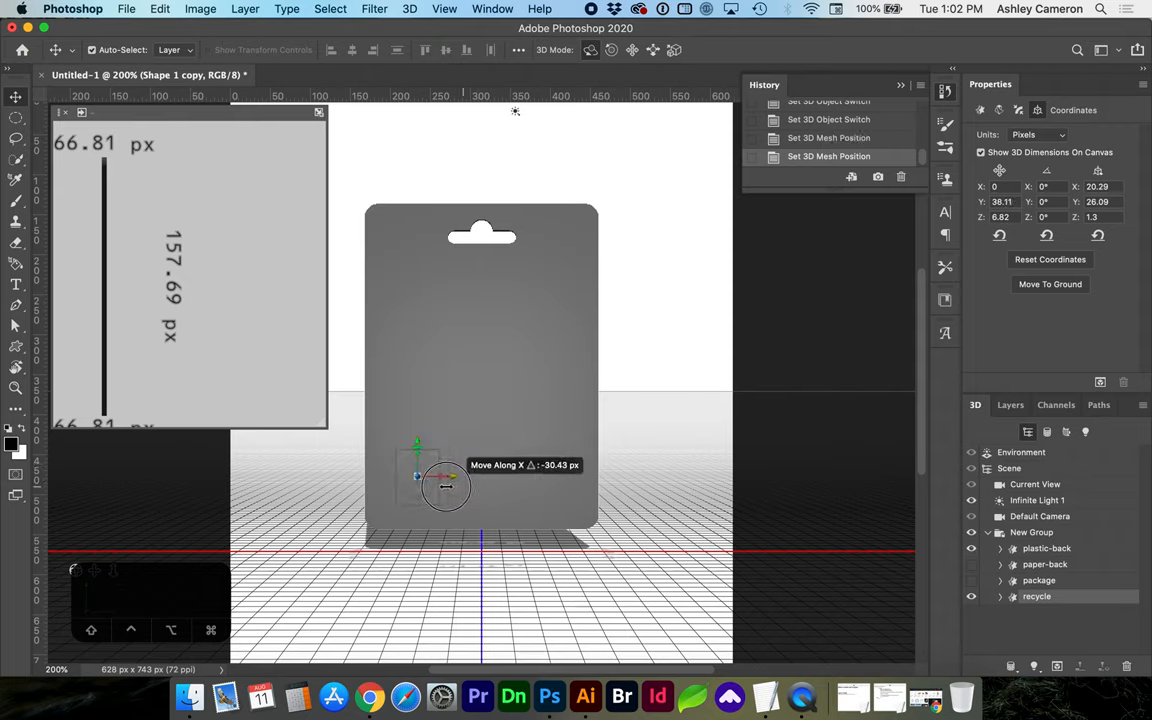
drag(444, 486, 410, 478)
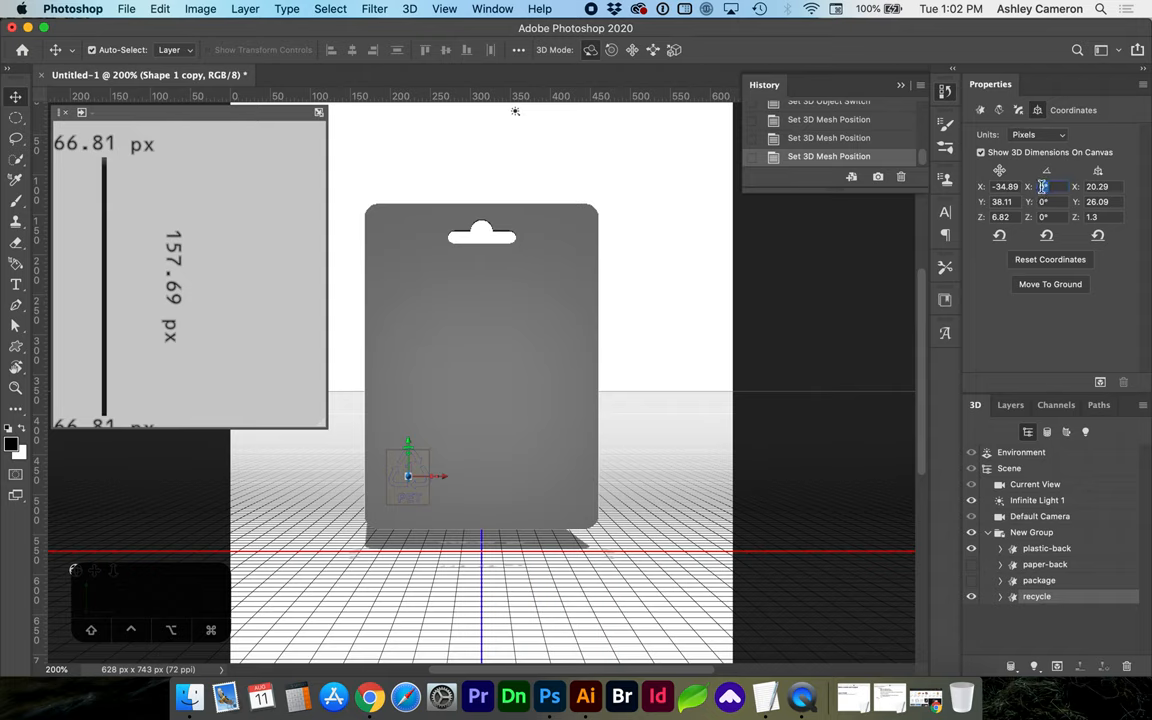
text(180)
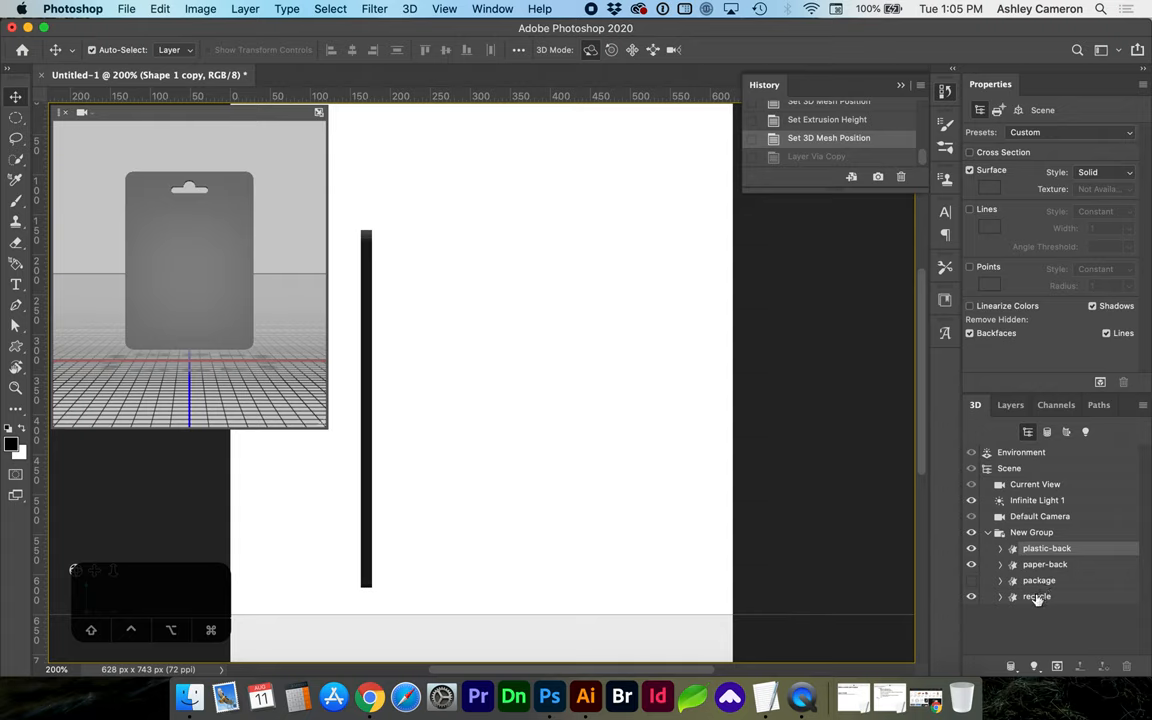
Step: Slide the package along Z against the card's face and lower it along the card
click(1036, 596)
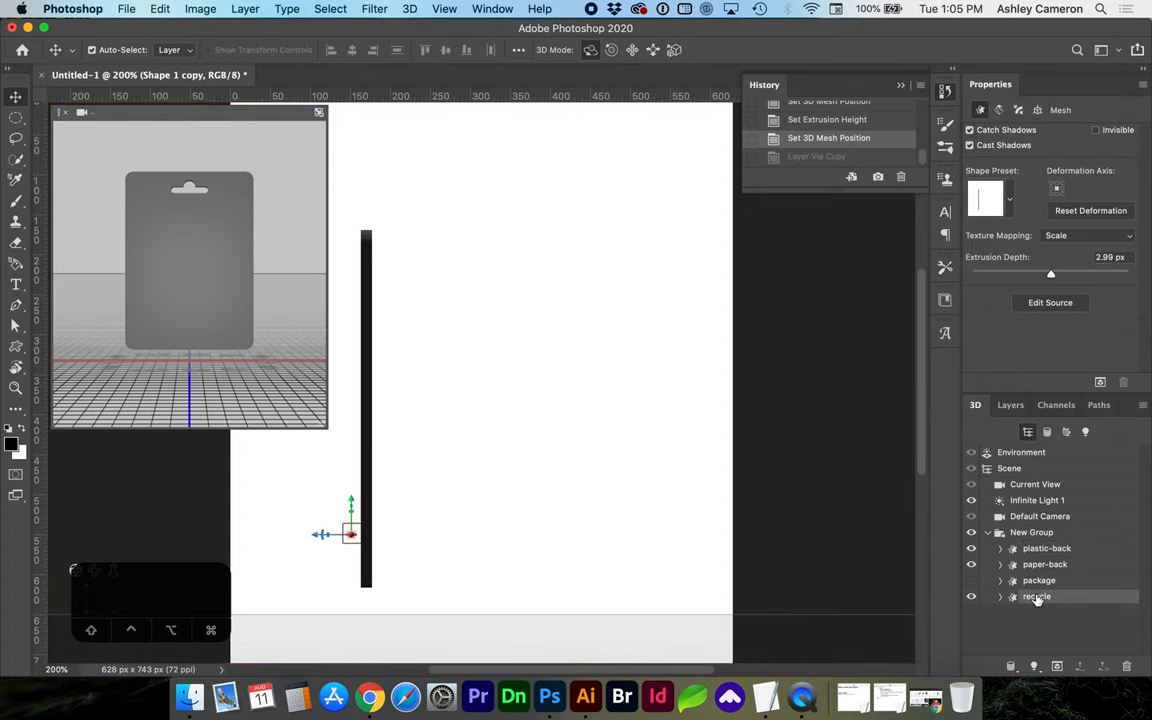
click(970, 580)
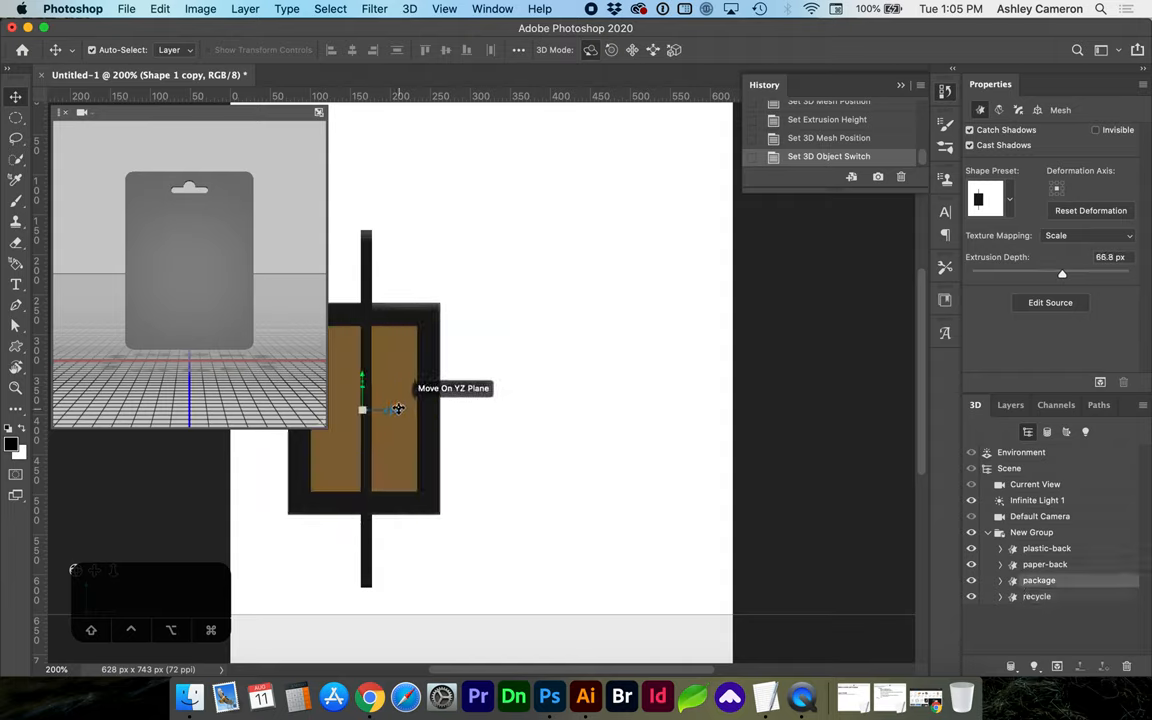
drag(398, 408, 460, 408)
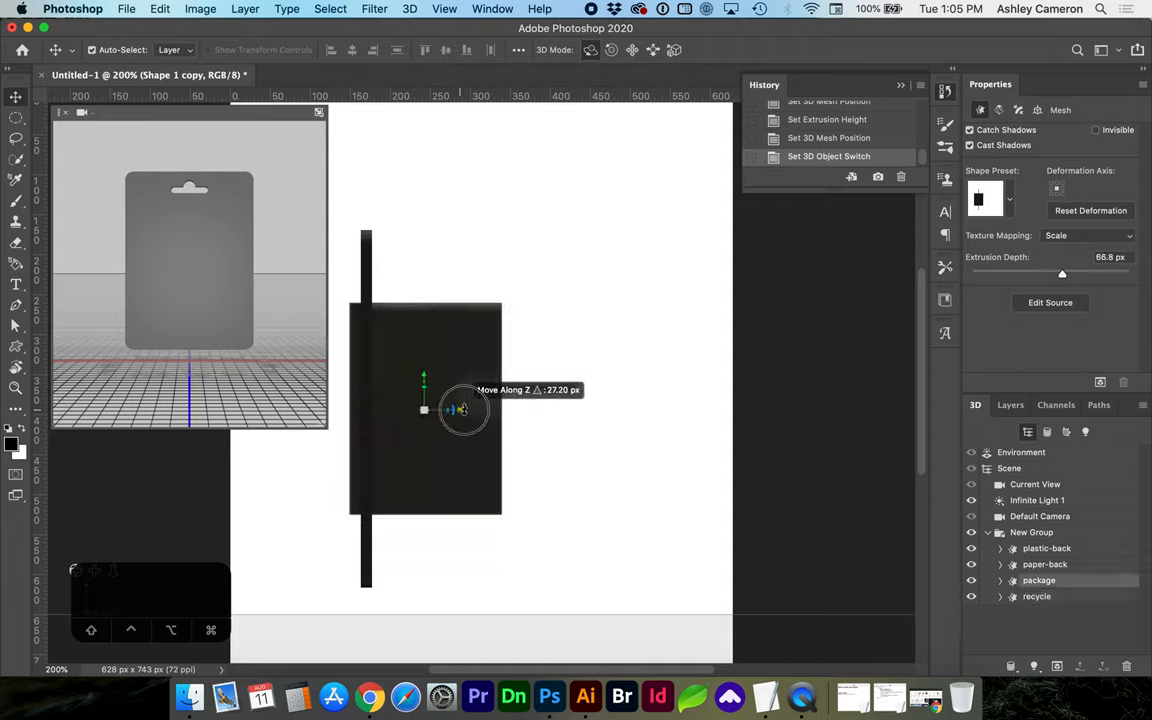
drag(464, 410, 484, 410)
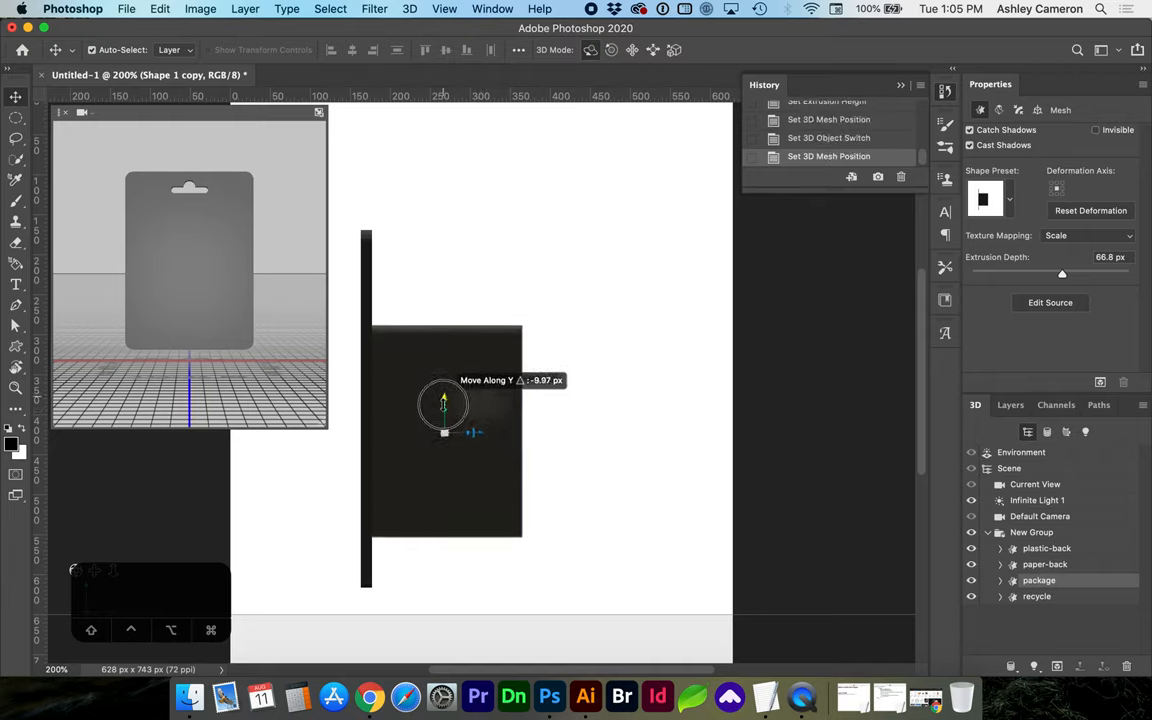
drag(444, 404, 444, 424)
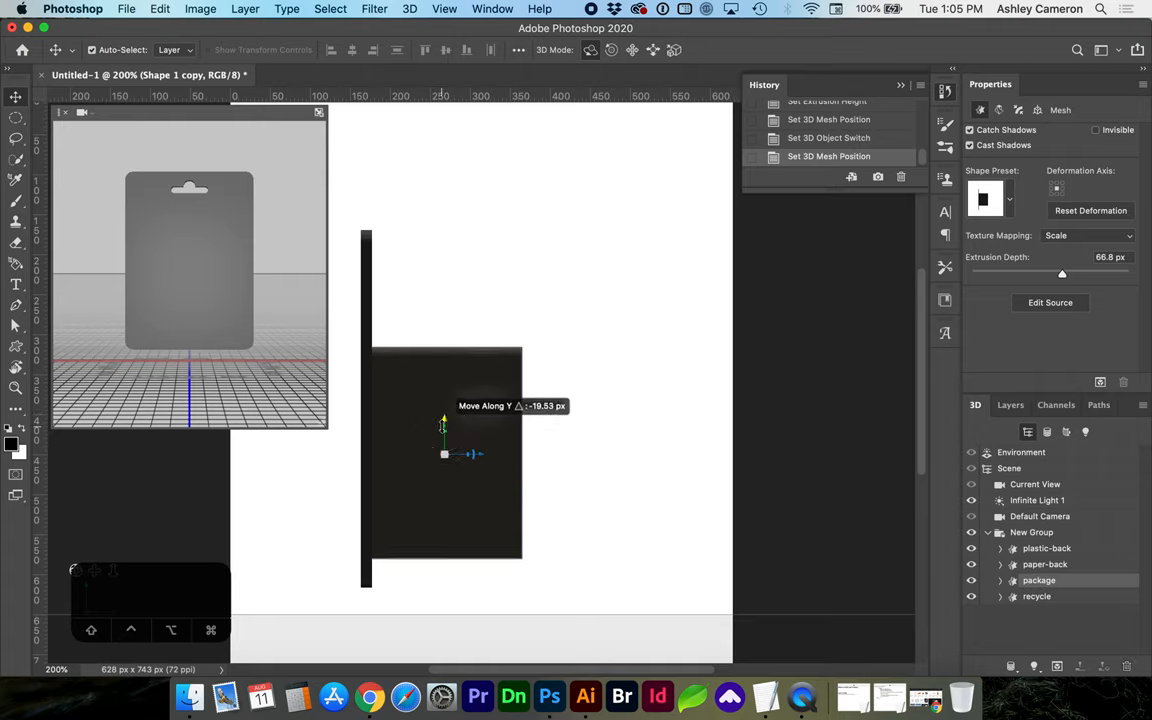
Step: Switch the camera to the front view of the scene
click(82, 112)
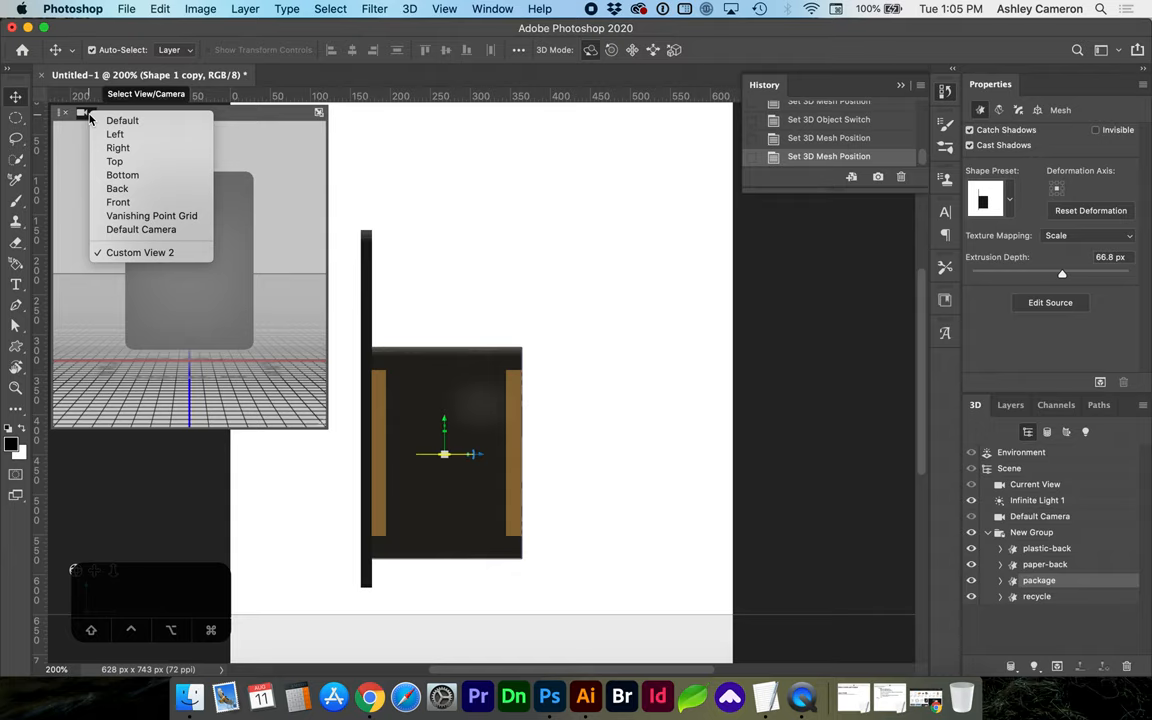
click(122, 120)
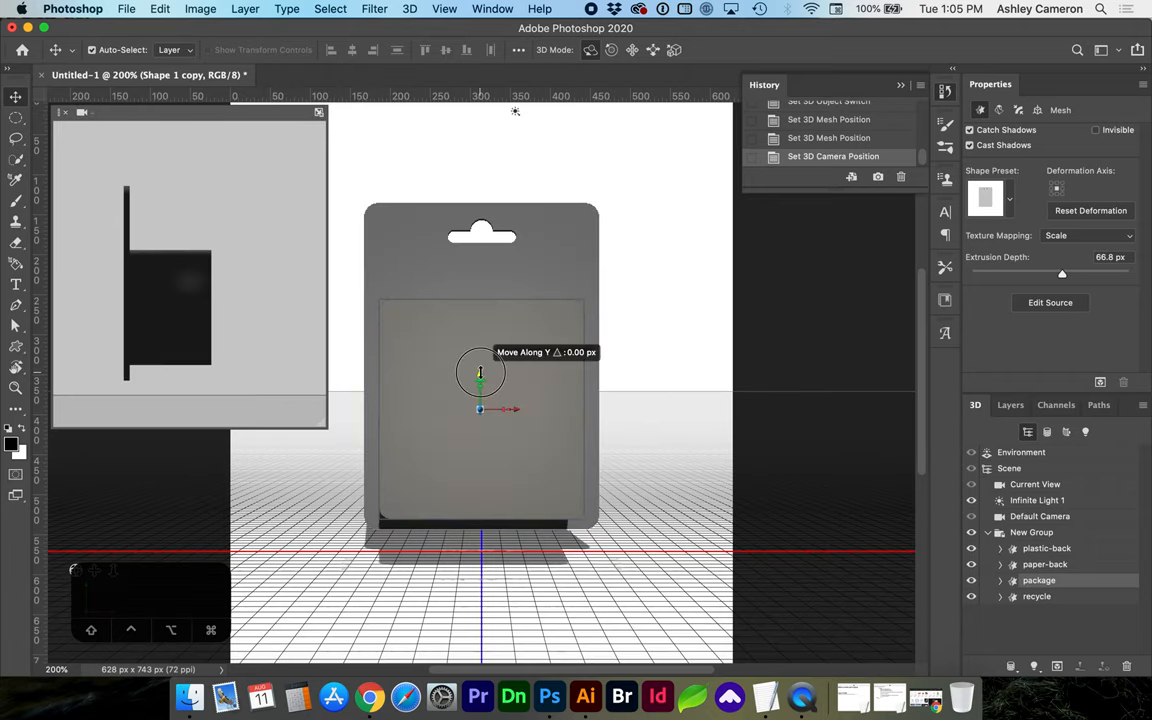
Step: Nudge the package slightly up along the Y axis on the card
drag(480, 376, 480, 362)
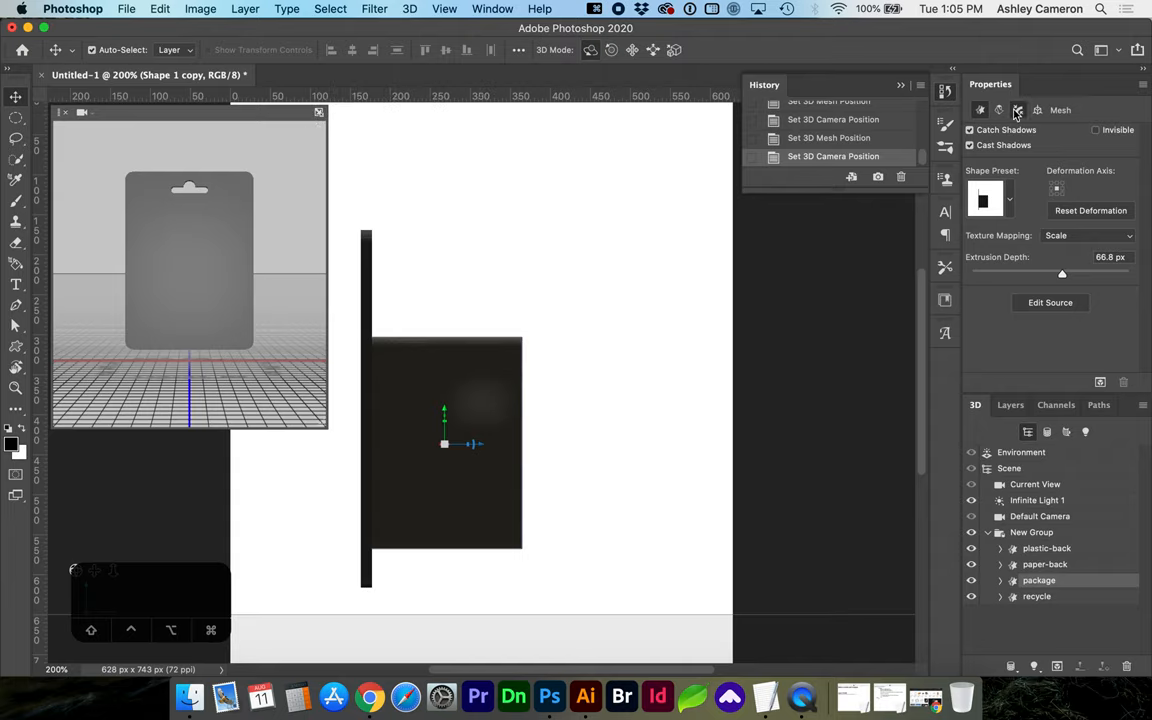
Step: Set the package's front cap inflation angle to -34°
click(1036, 110)
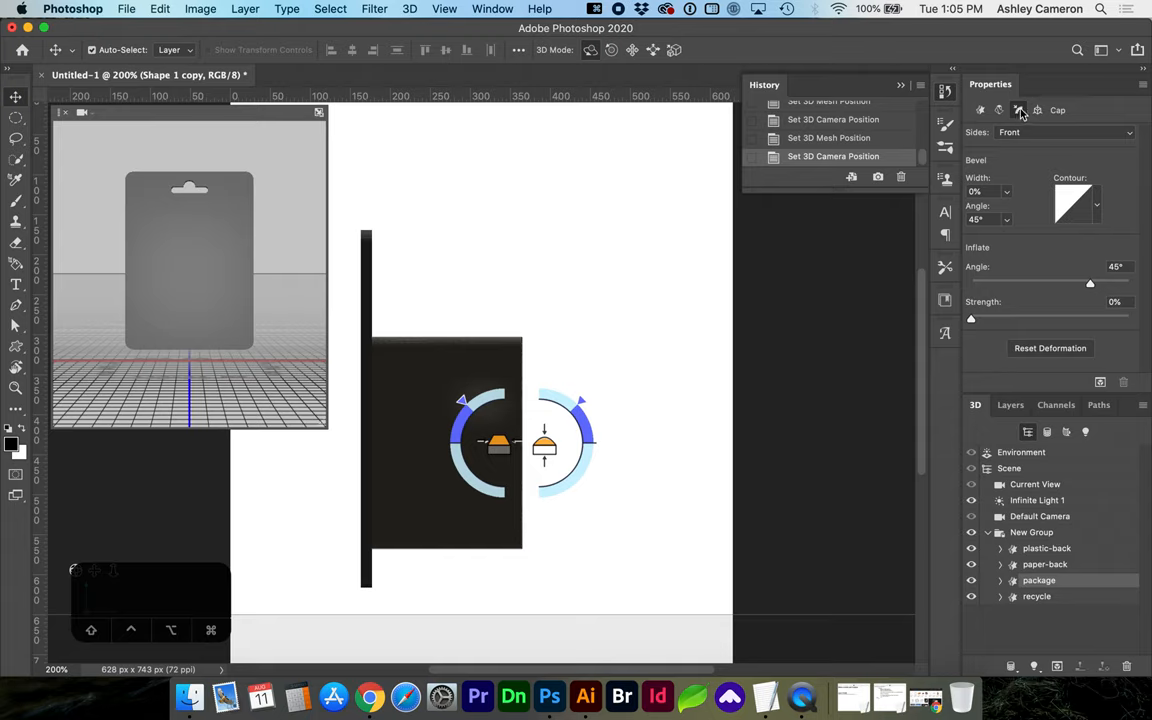
mouse_move(1028, 140)
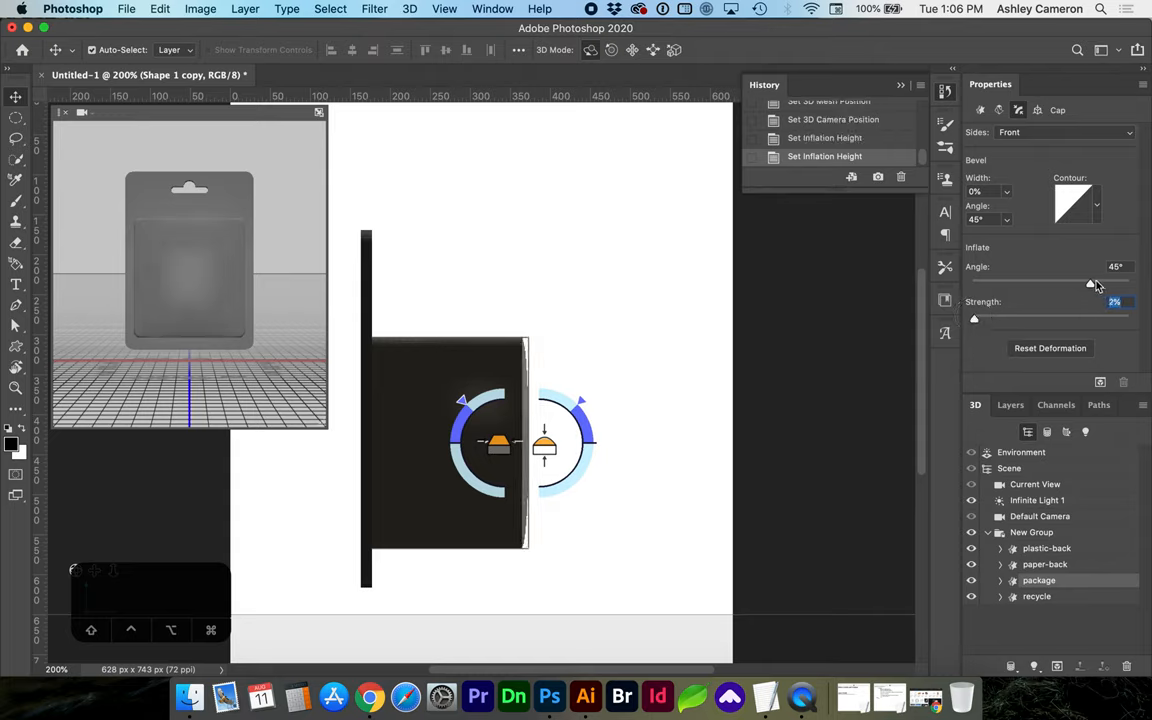
drag(1090, 284, 1112, 280)
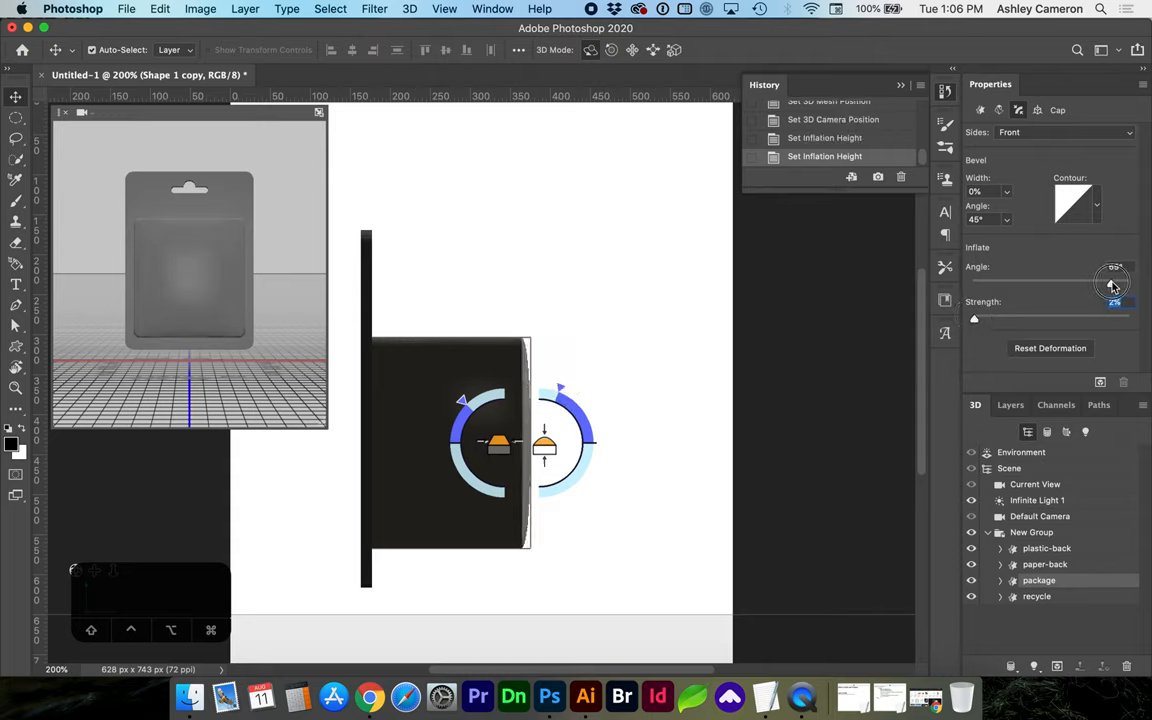
drag(1112, 284, 996, 284)
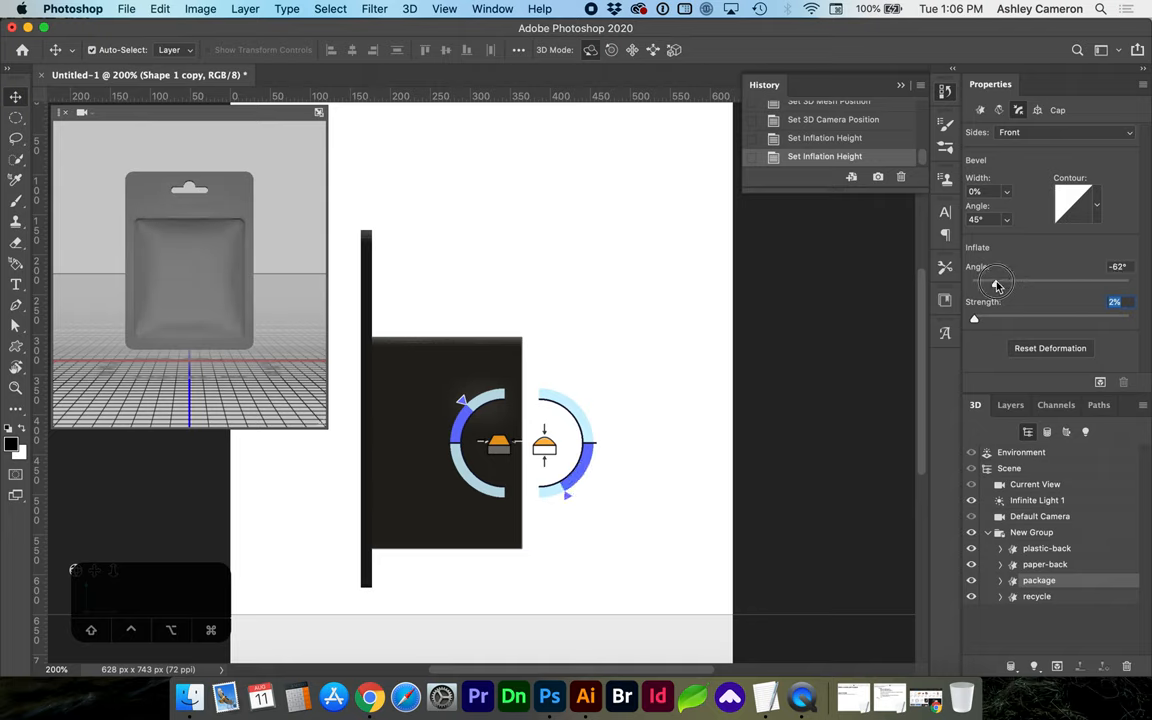
drag(996, 284, 1018, 280)
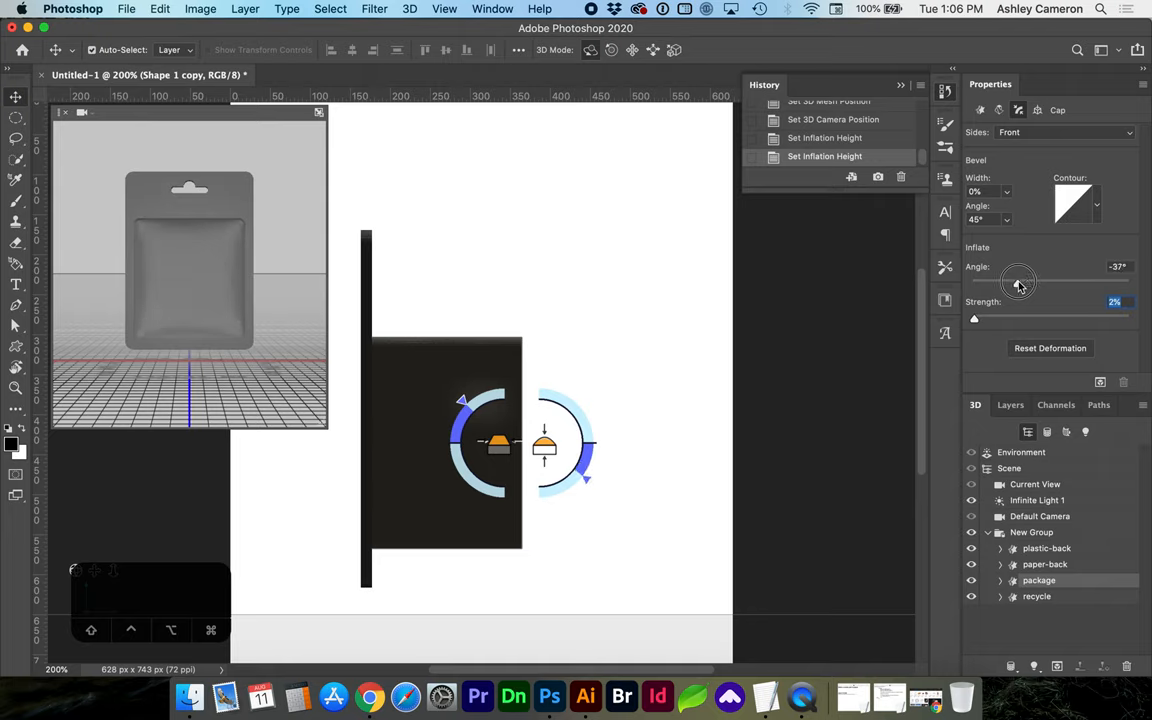
Step: Try inflation strength around 16% and higher, then flatten it back to 0%
drag(1018, 284, 984, 318)
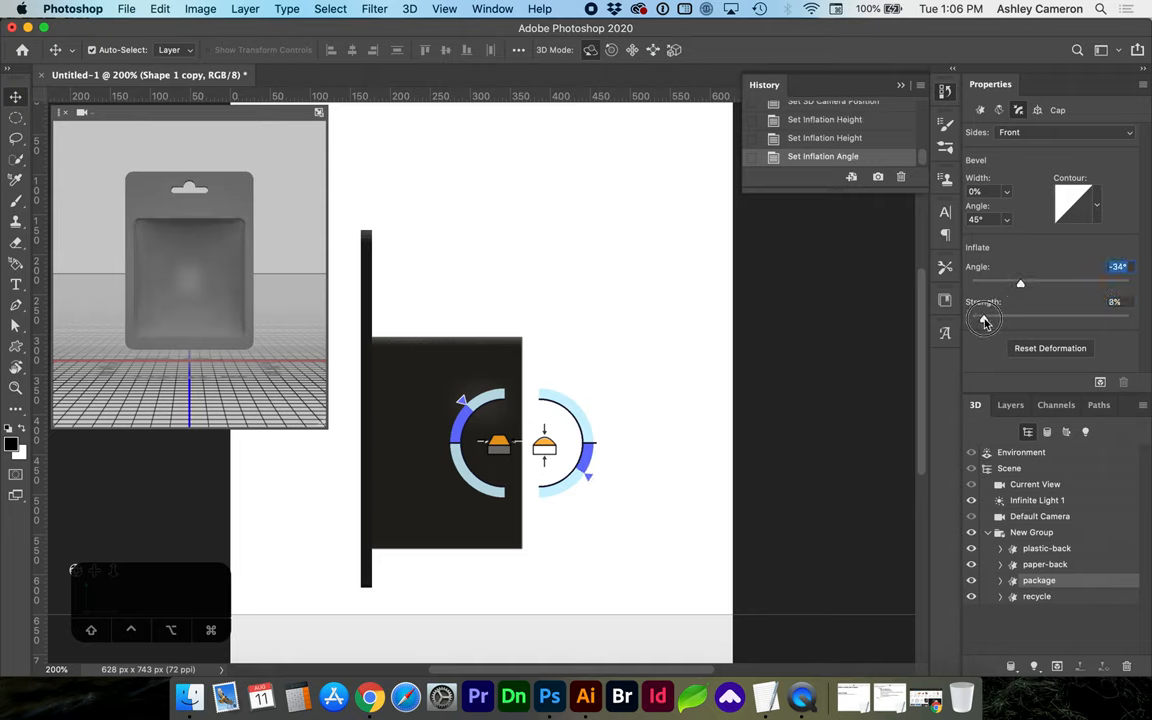
drag(984, 318, 996, 318)
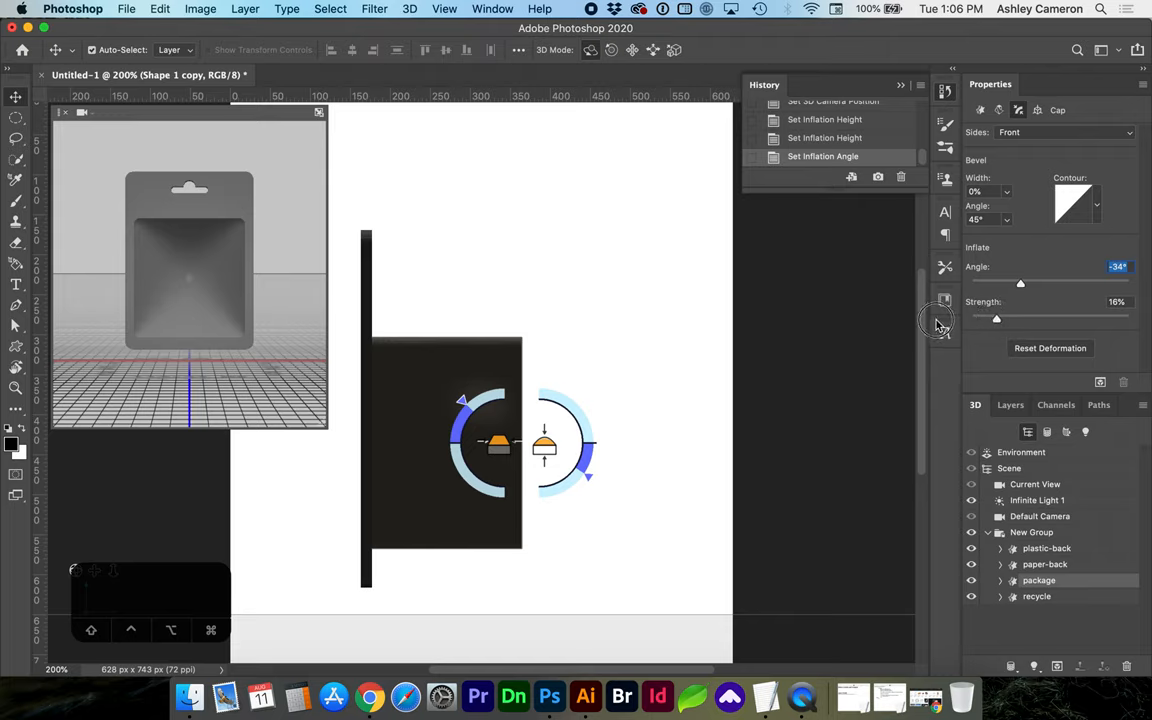
drag(996, 318, 970, 318)
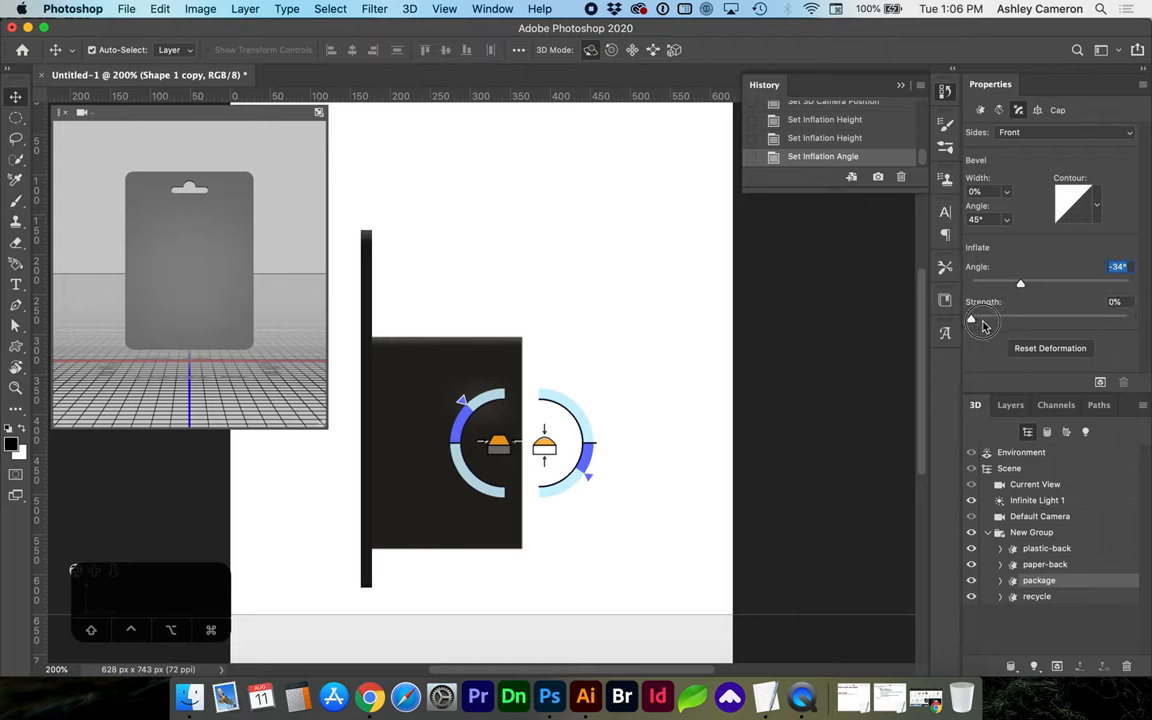
drag(970, 318, 1042, 318)
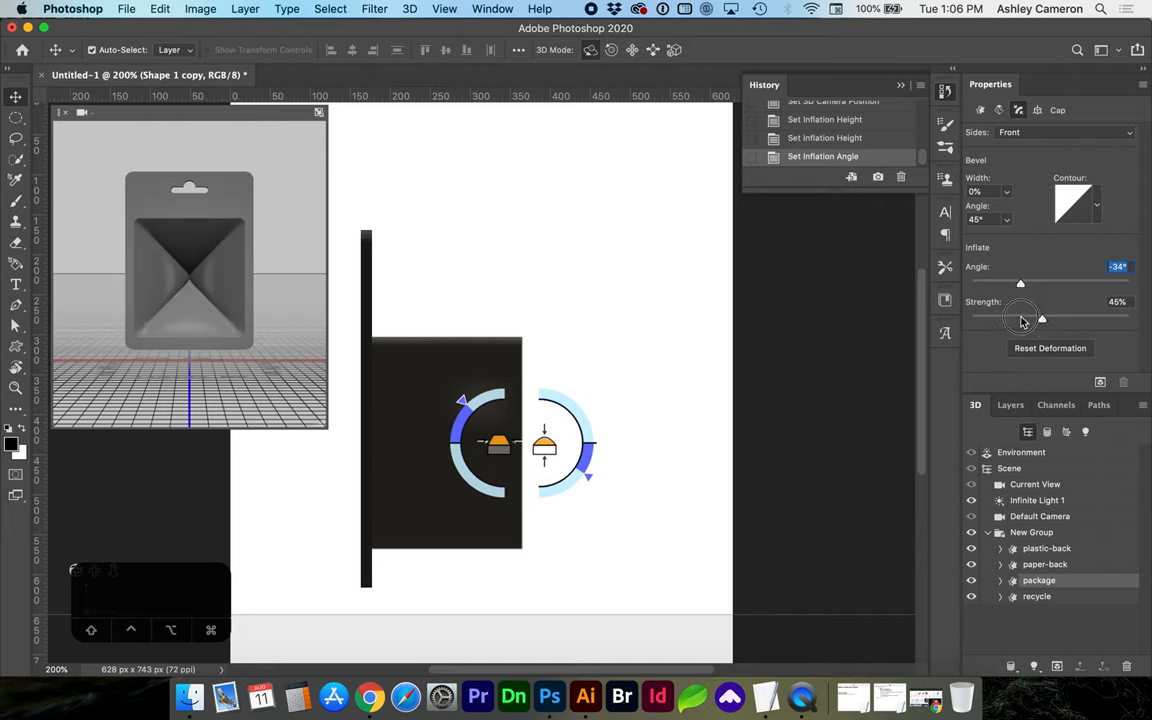
drag(1042, 318, 976, 318)
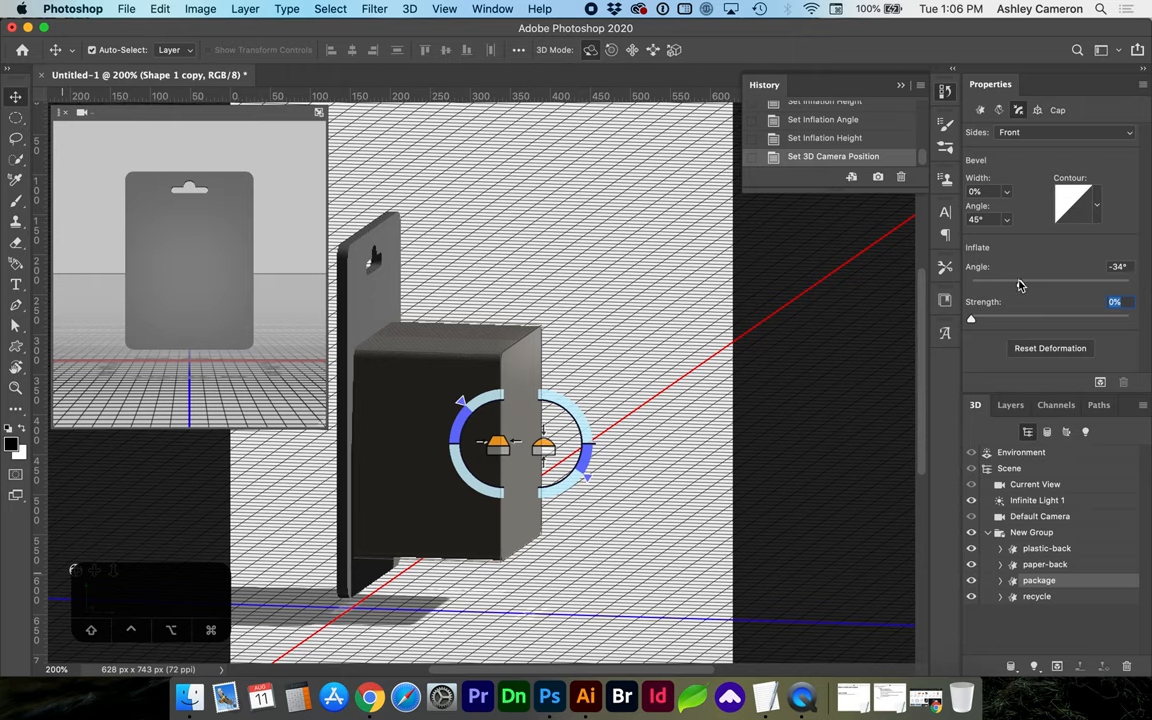
mouse_move(1012, 198)
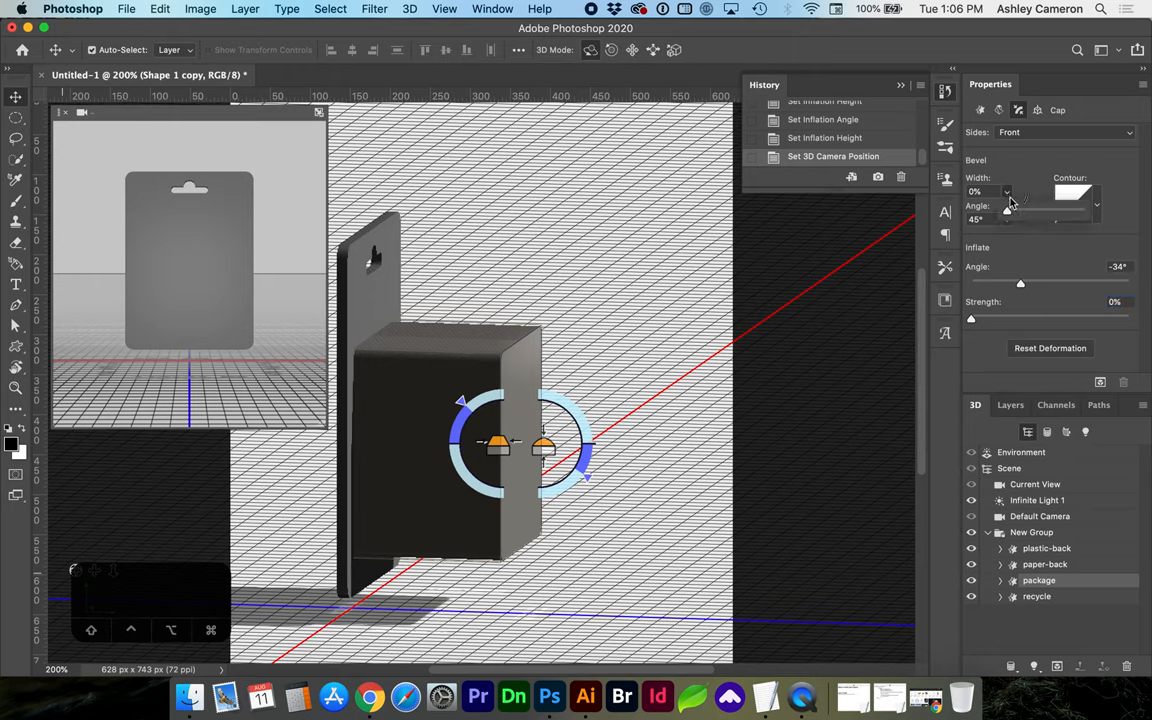
Step: Experiment with the front bevel width, settling on a thin bevel of roughly 5%
drag(1010, 210, 1064, 210)
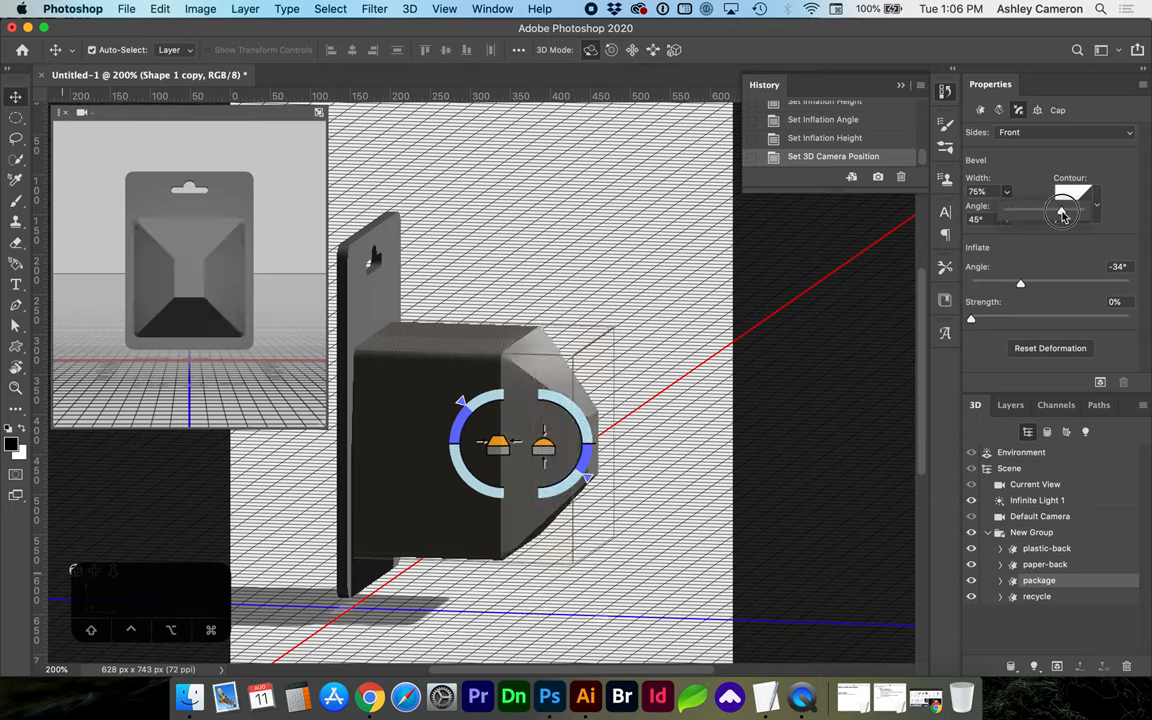
drag(1062, 212, 1004, 212)
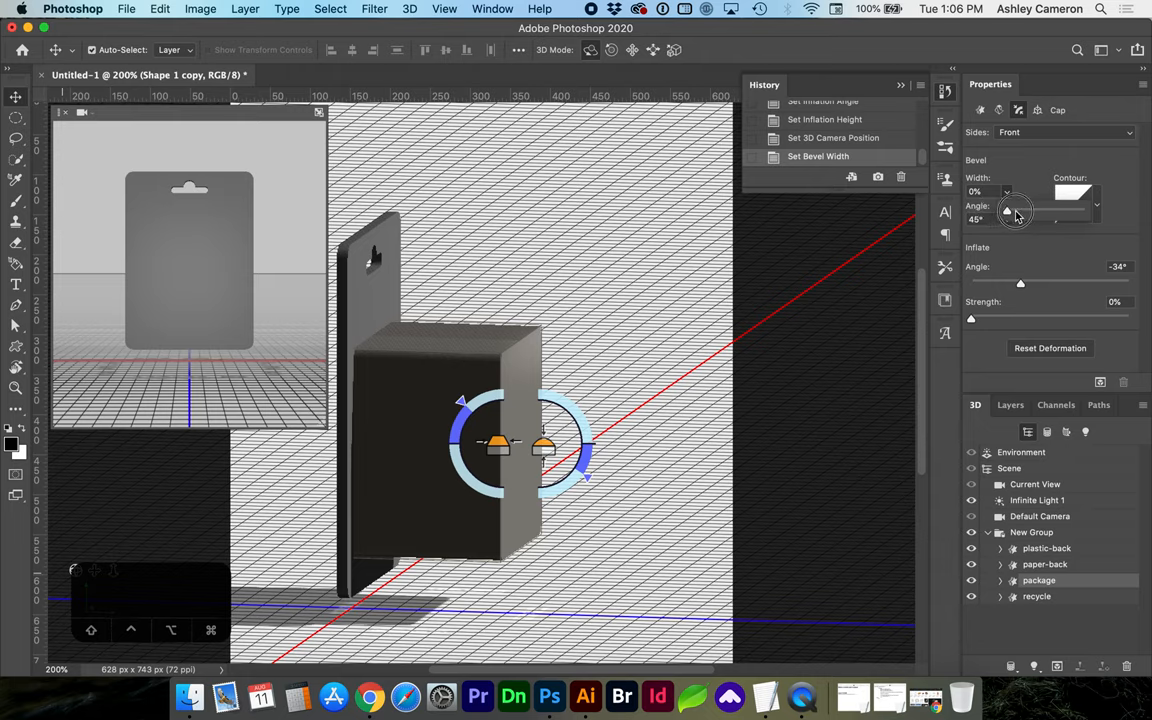
drag(1008, 192, 1012, 192)
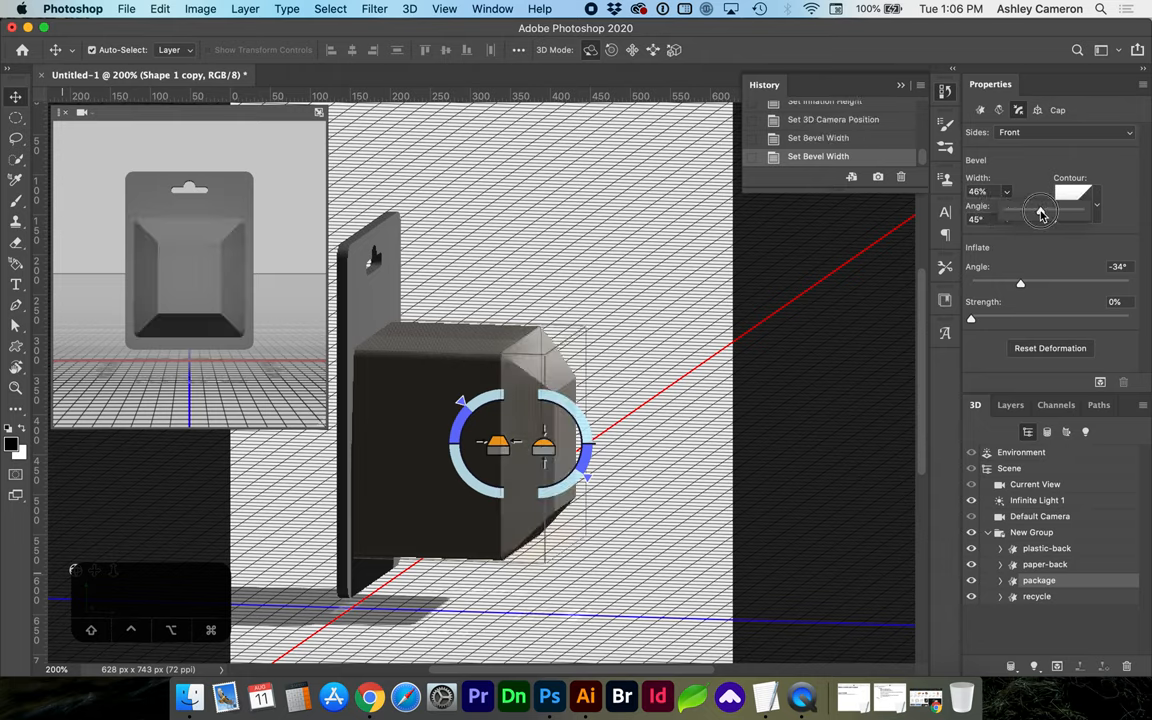
drag(1040, 212, 1050, 212)
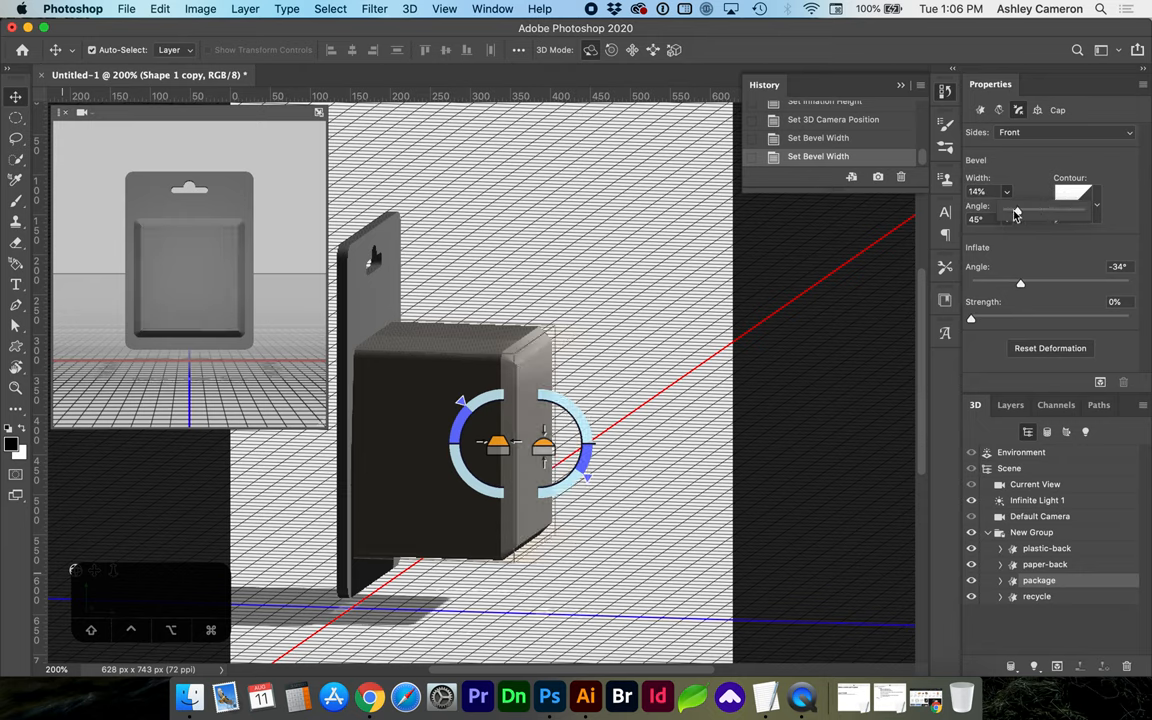
drag(1016, 212, 1008, 212)
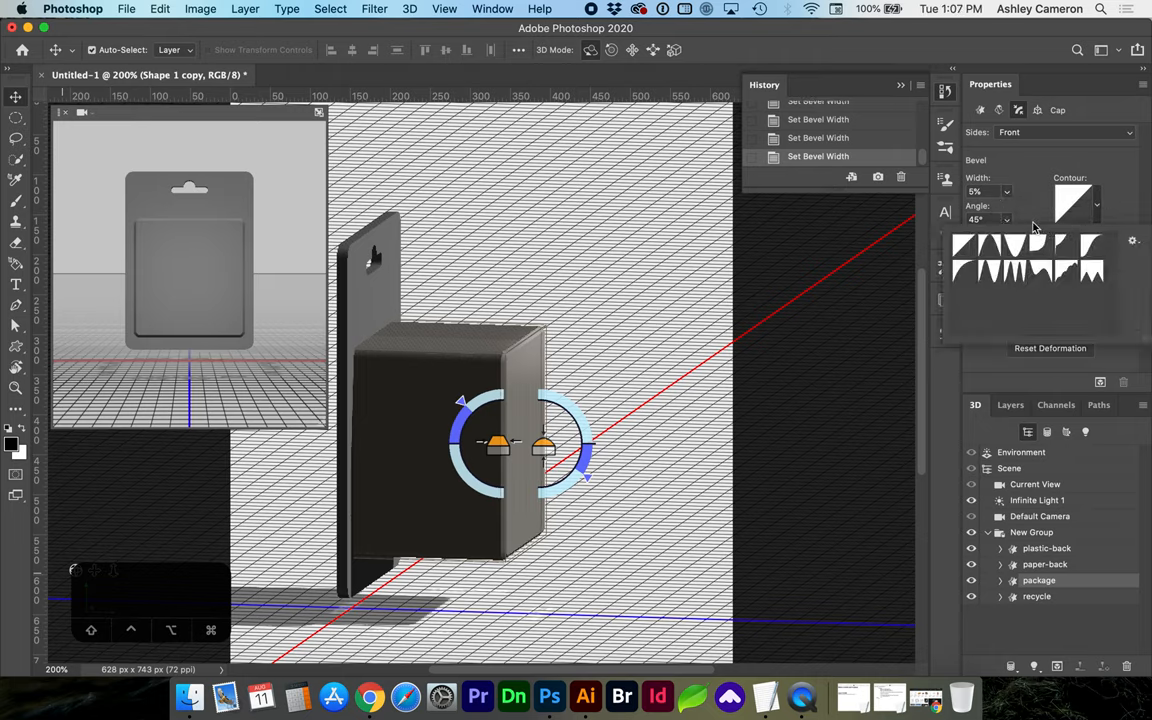
Step: Choose a shaped contour for the bevel from the Contour picker
click(990, 248)
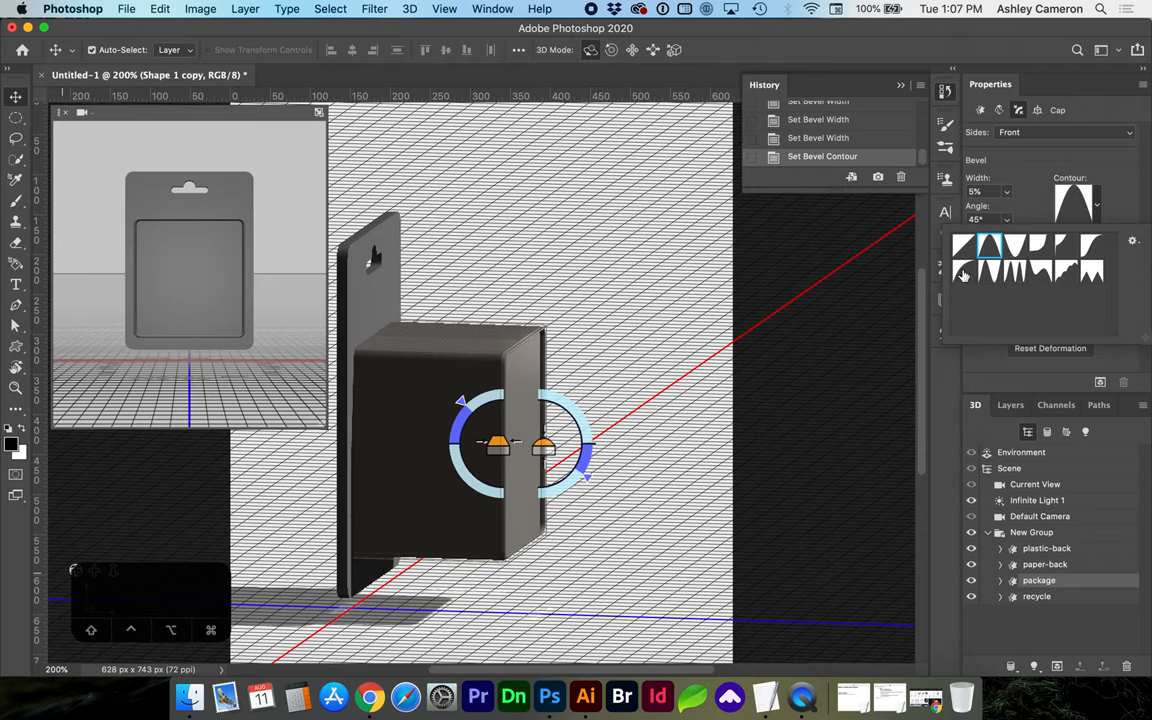
click(964, 270)
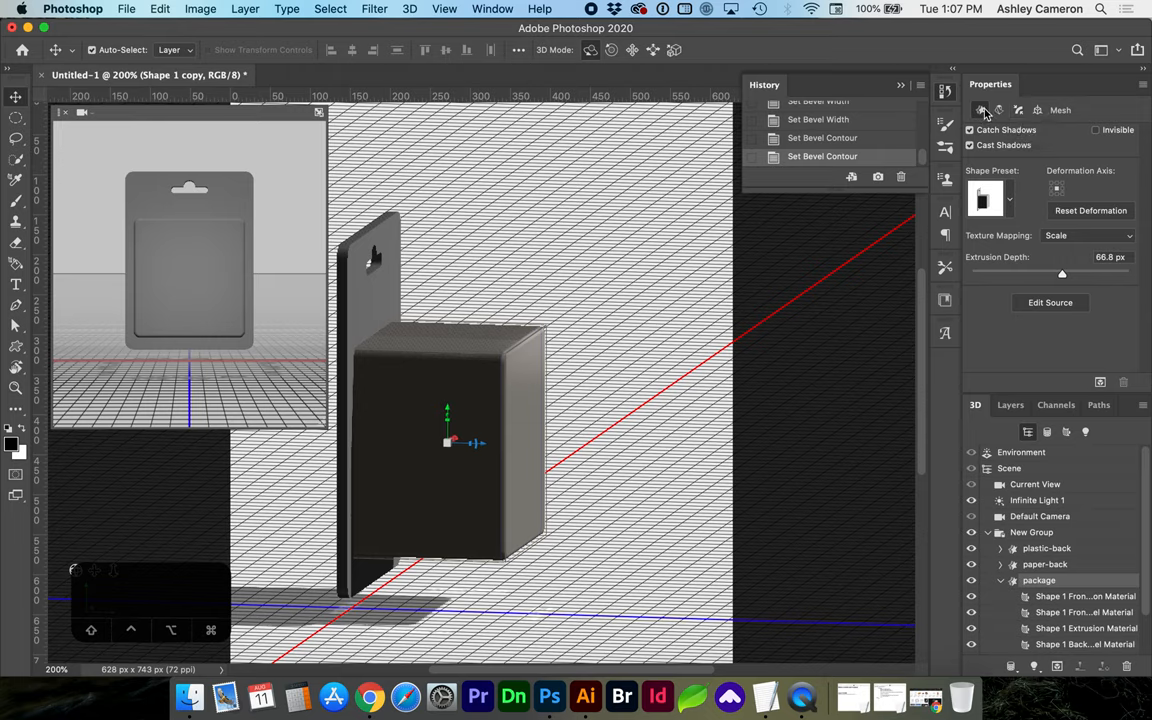
Step: Reduce the package's extrusion depth to about 40 px
drag(1062, 272, 1056, 276)
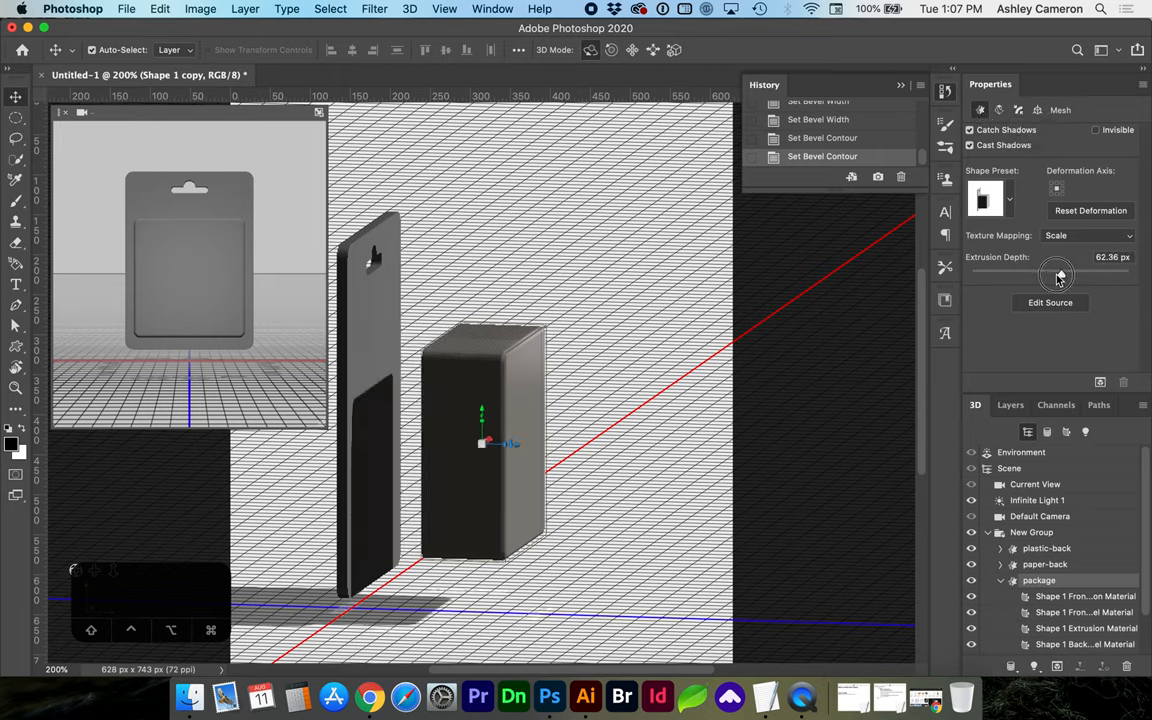
drag(1058, 276, 1040, 276)
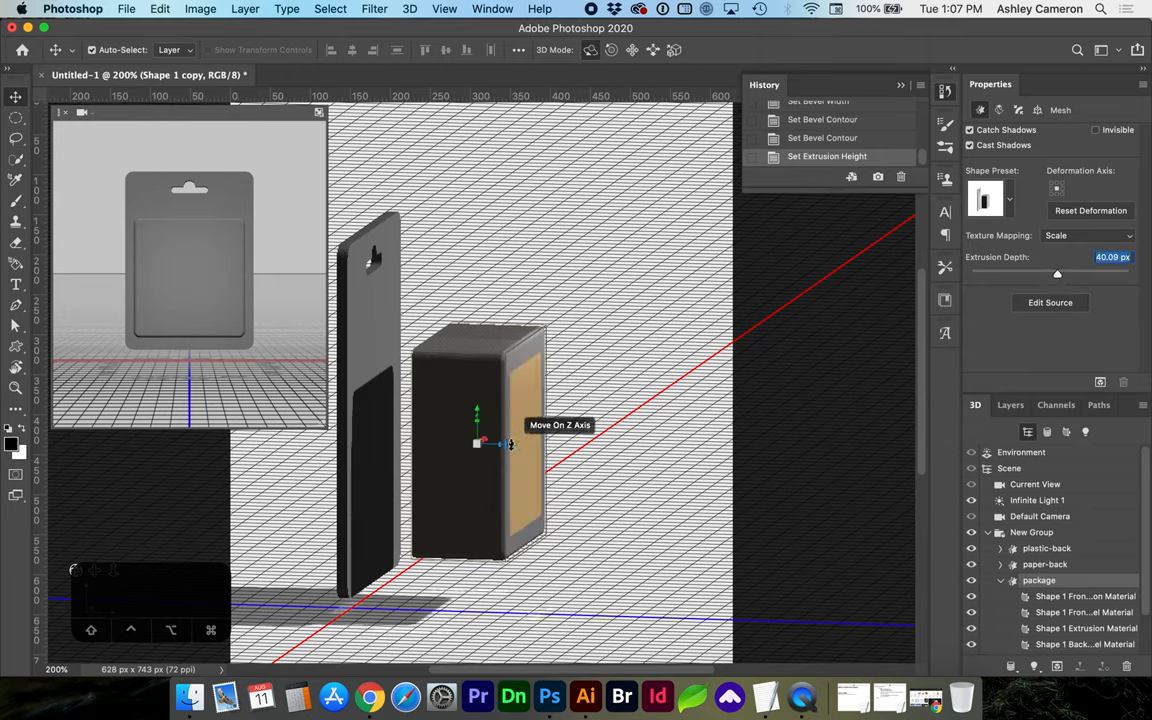
Step: Push the package back along Z against the card and adjust the 1 px paper backing's depth
drag(510, 444, 460, 440)
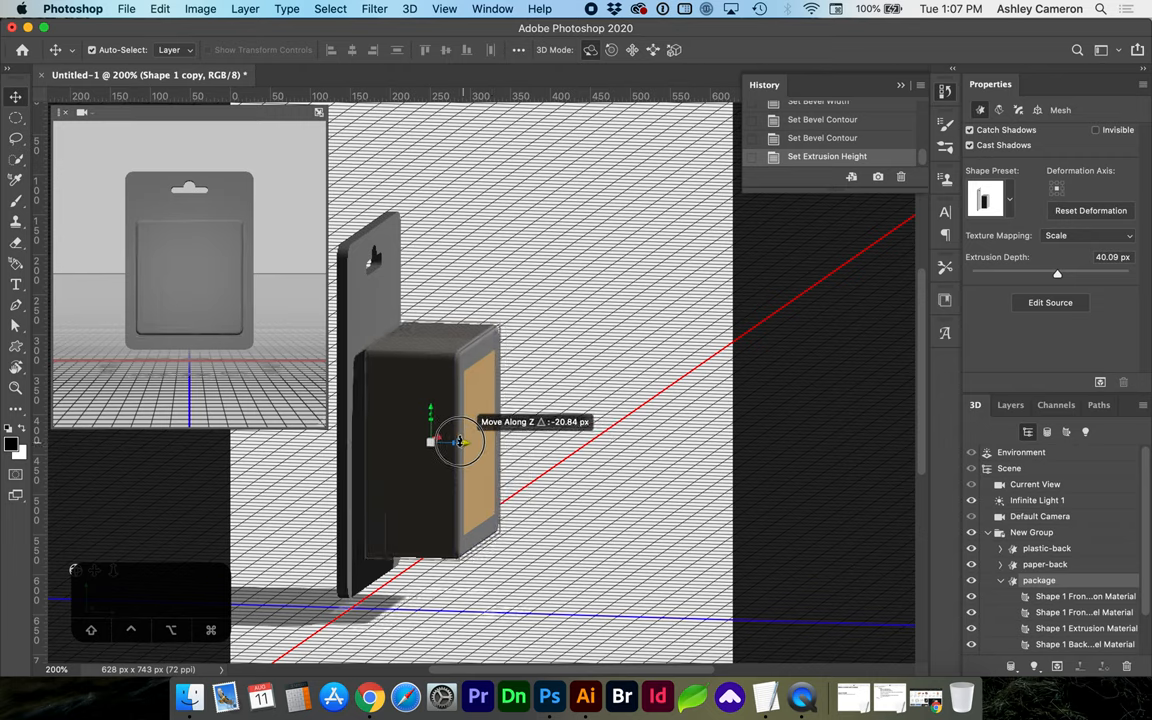
drag(460, 442, 450, 440)
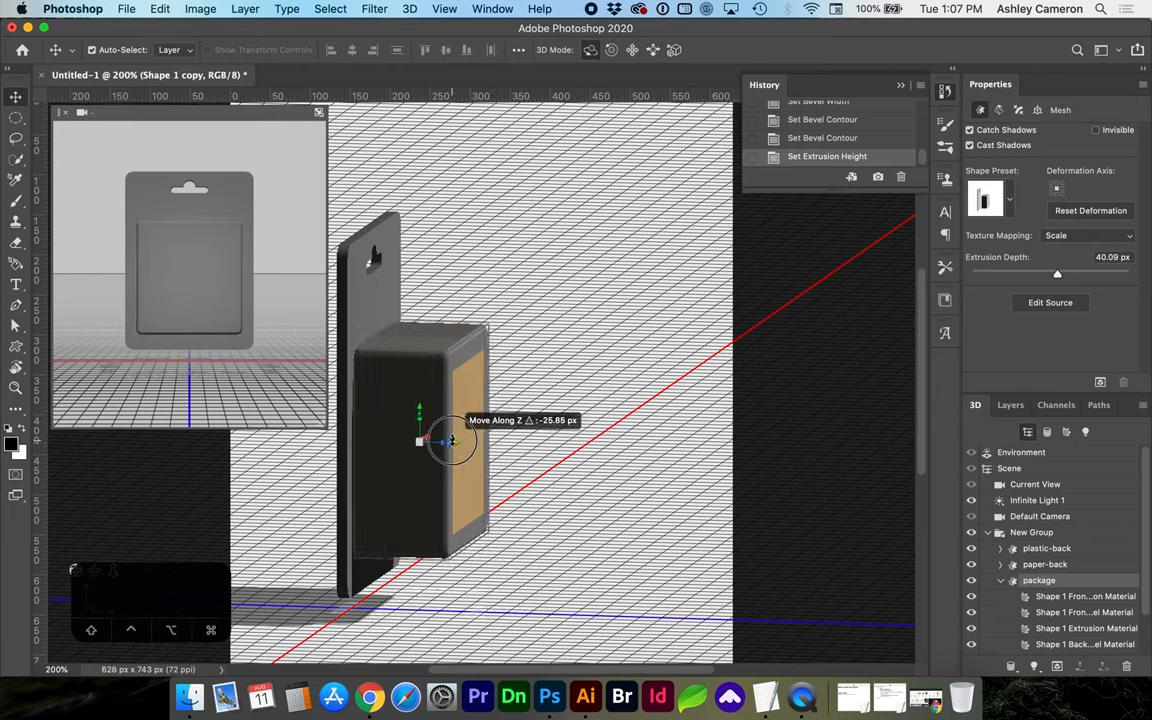
drag(450, 440, 424, 444)
text(1)
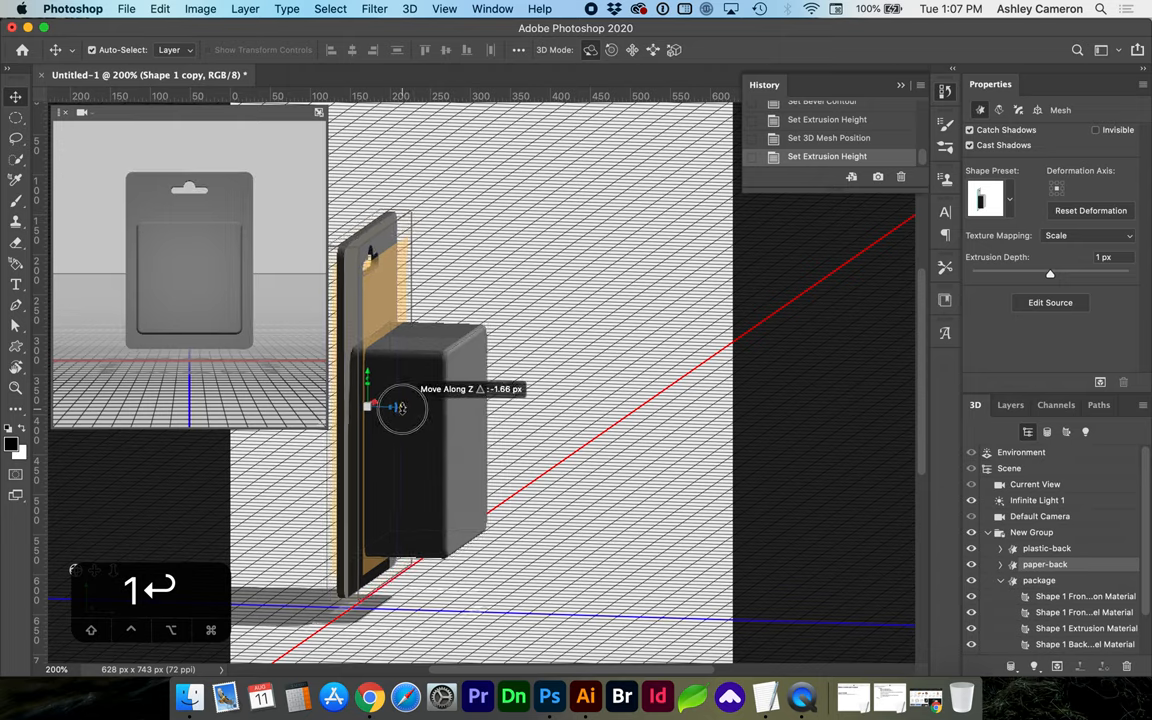
drag(400, 408, 364, 408)
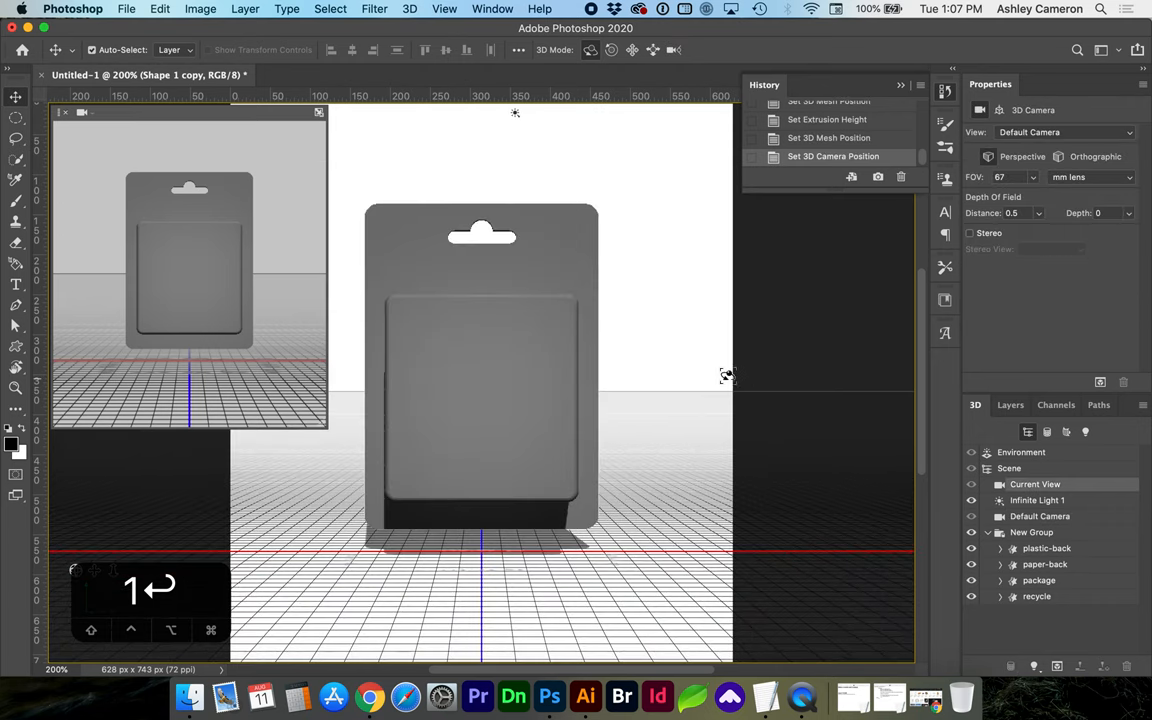
mouse_move(710, 266)
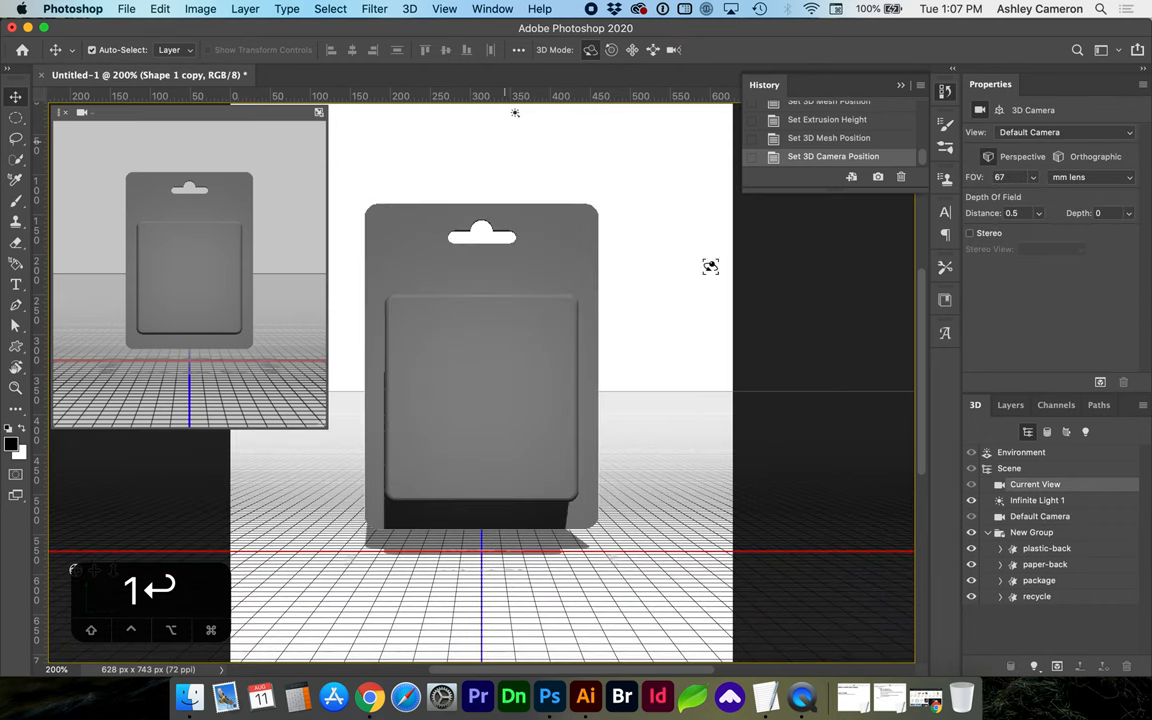
Step: Show the Layers panel and bring up the 3D menu commands
click(1008, 404)
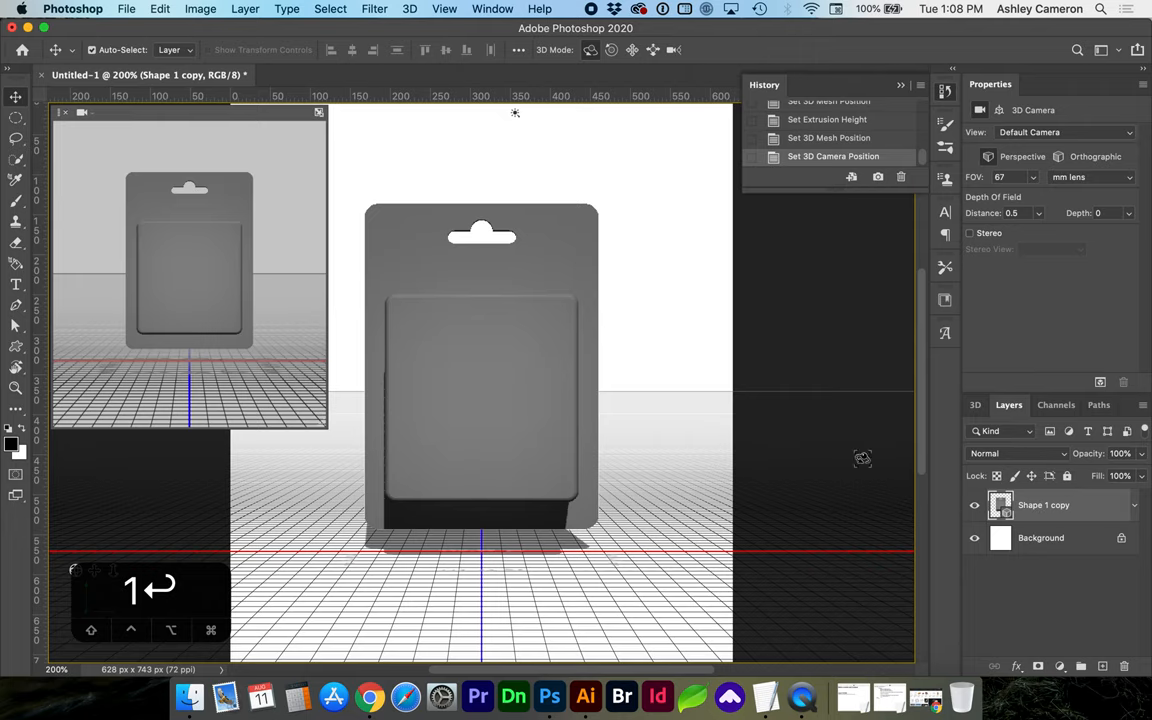
click(408, 8)
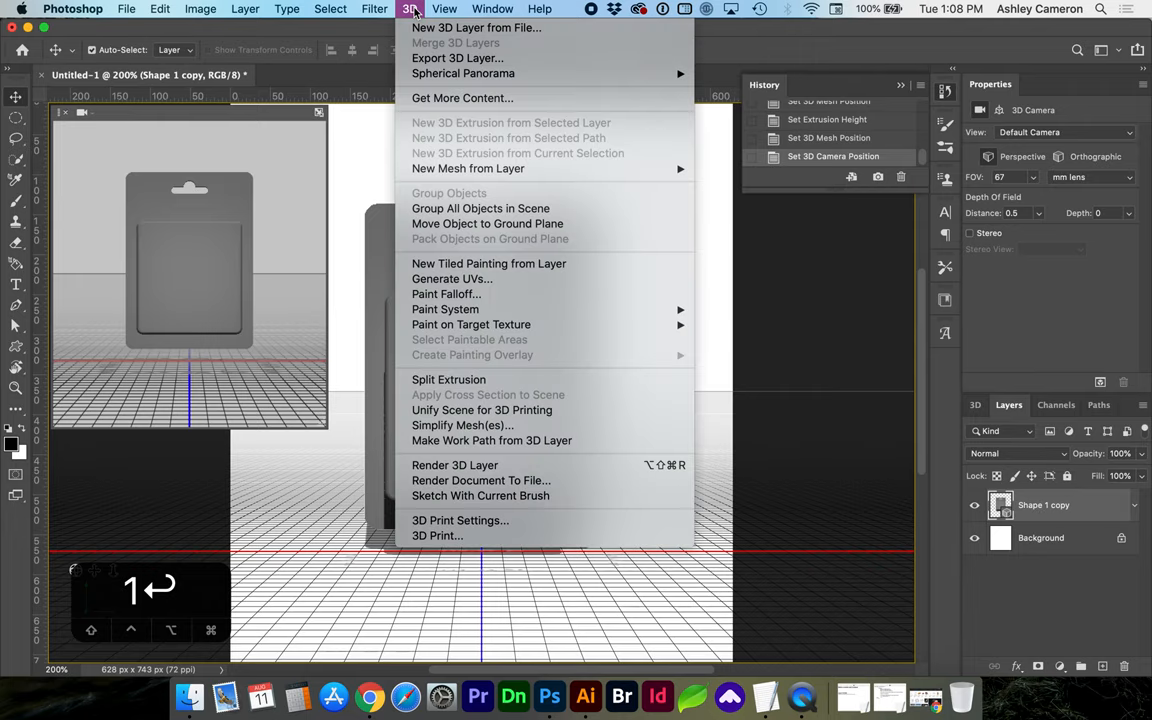
mouse_move(432, 64)
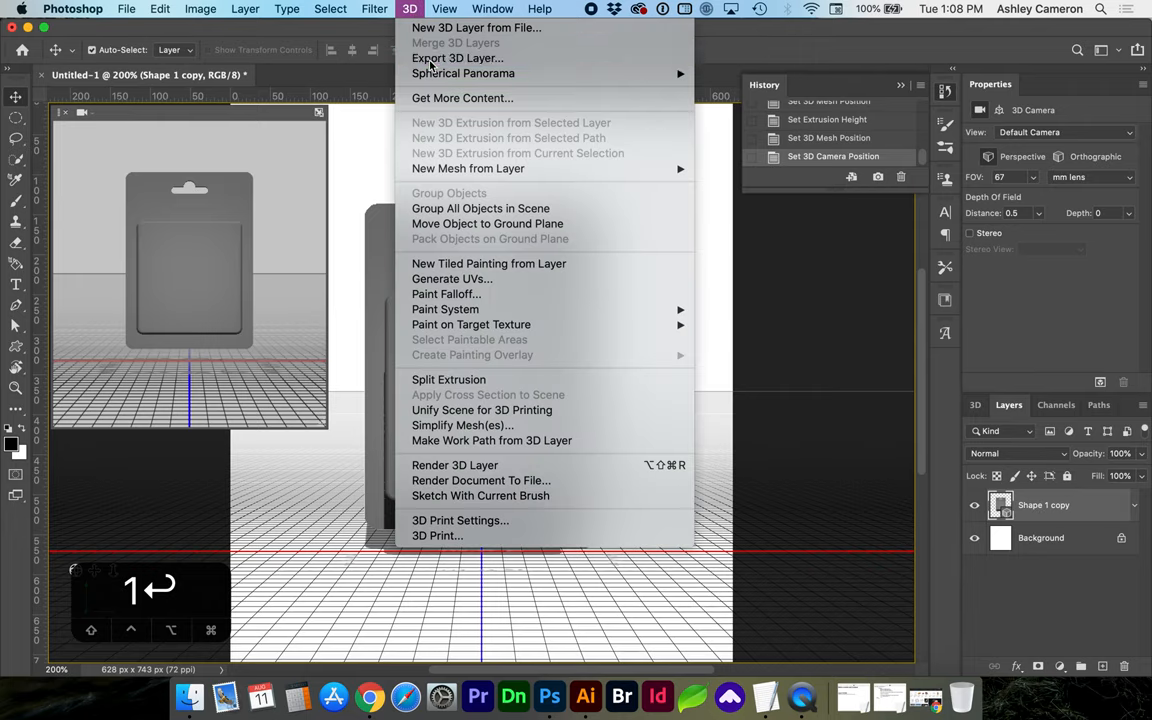
Step: Export the clamshell 3D layer as a Wavefront OBJ file
click(456, 58)
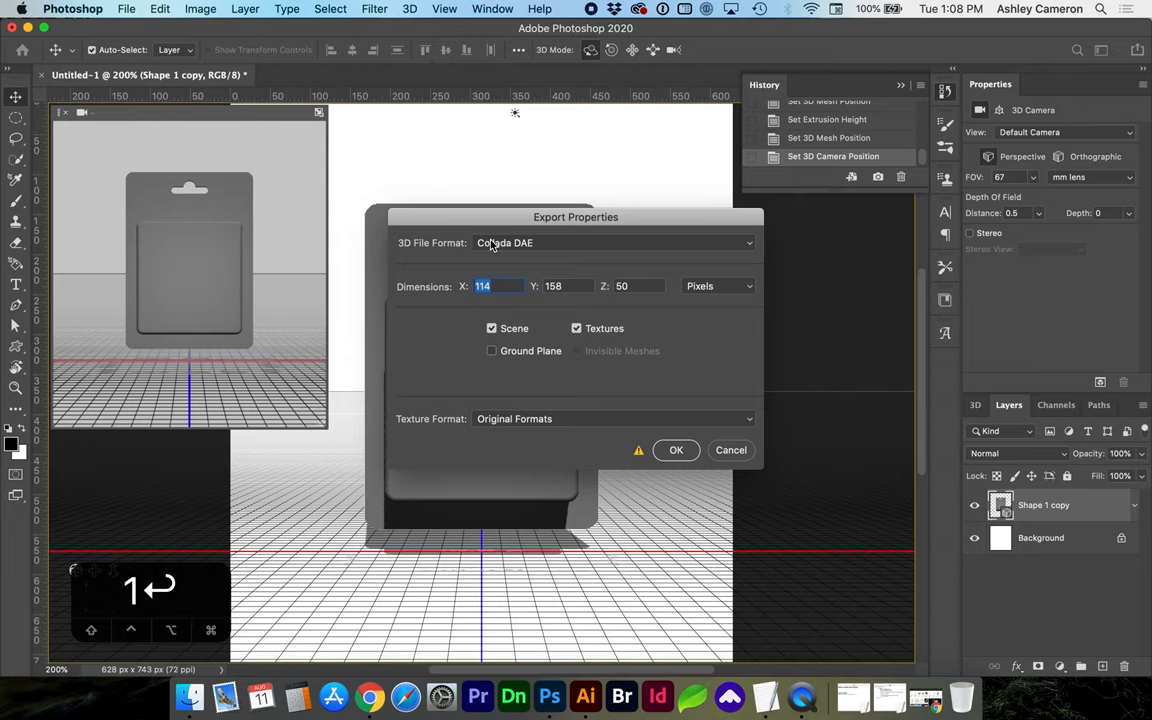
click(616, 242)
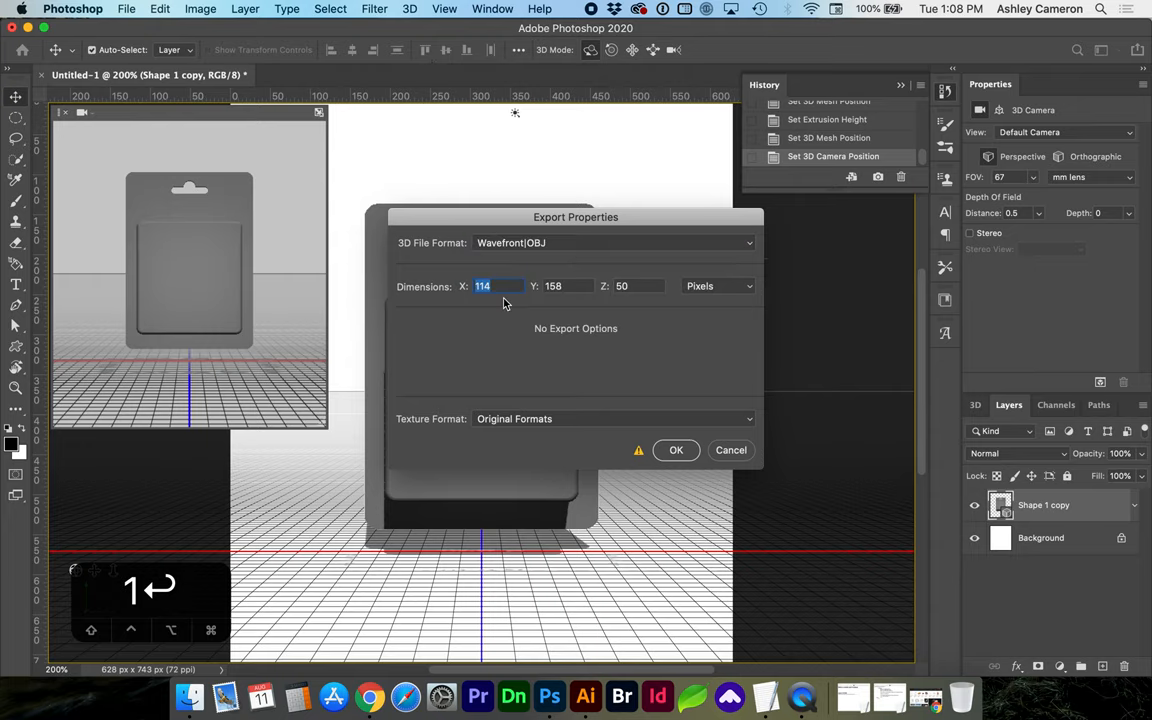
mouse_move(616, 370)
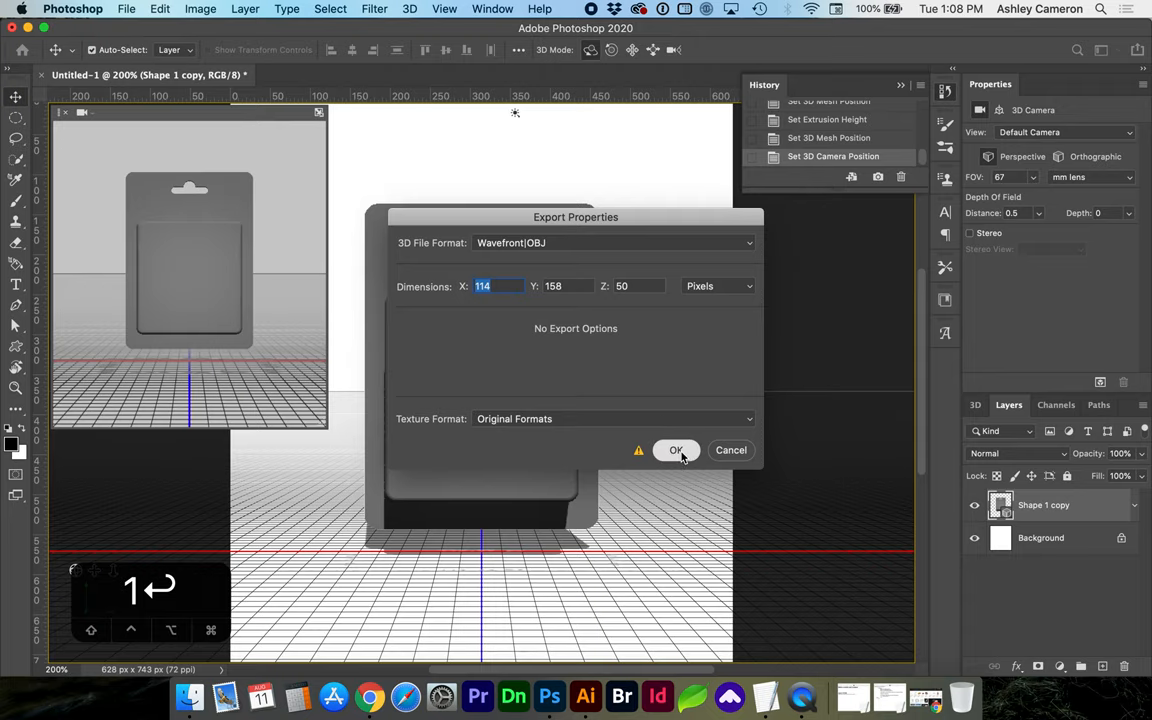
click(676, 450)
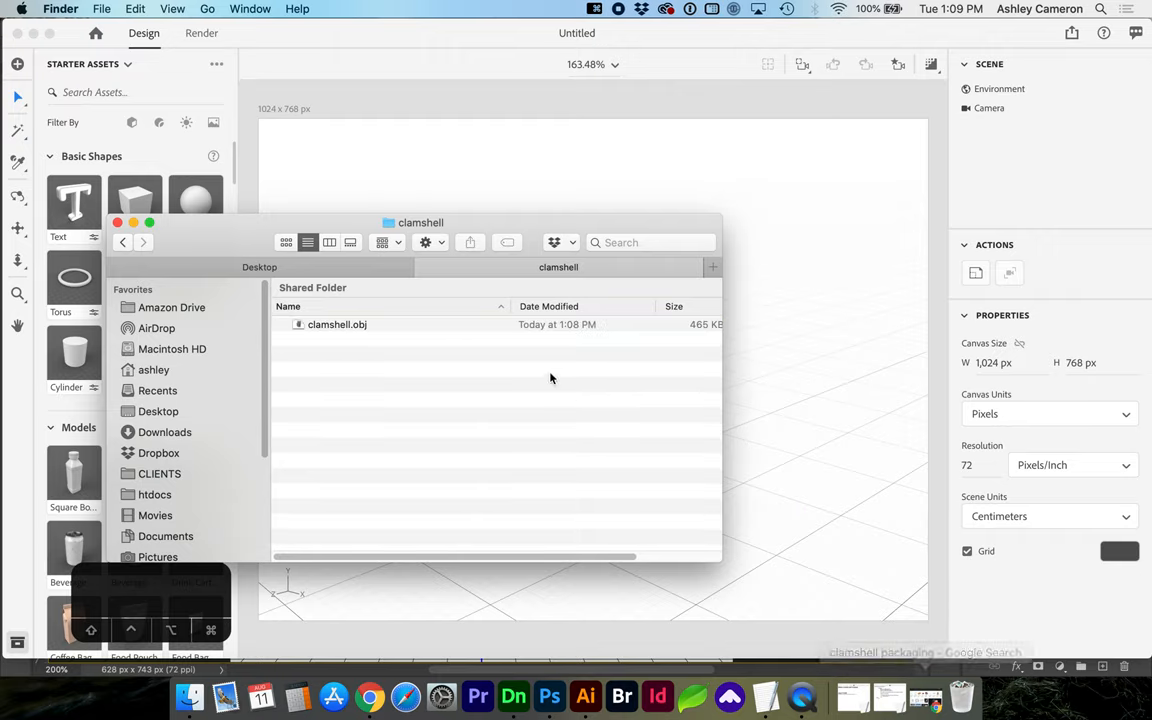
Step: Import clamshell.obj into the Dimension scene and orbit to face its front
click(336, 324)
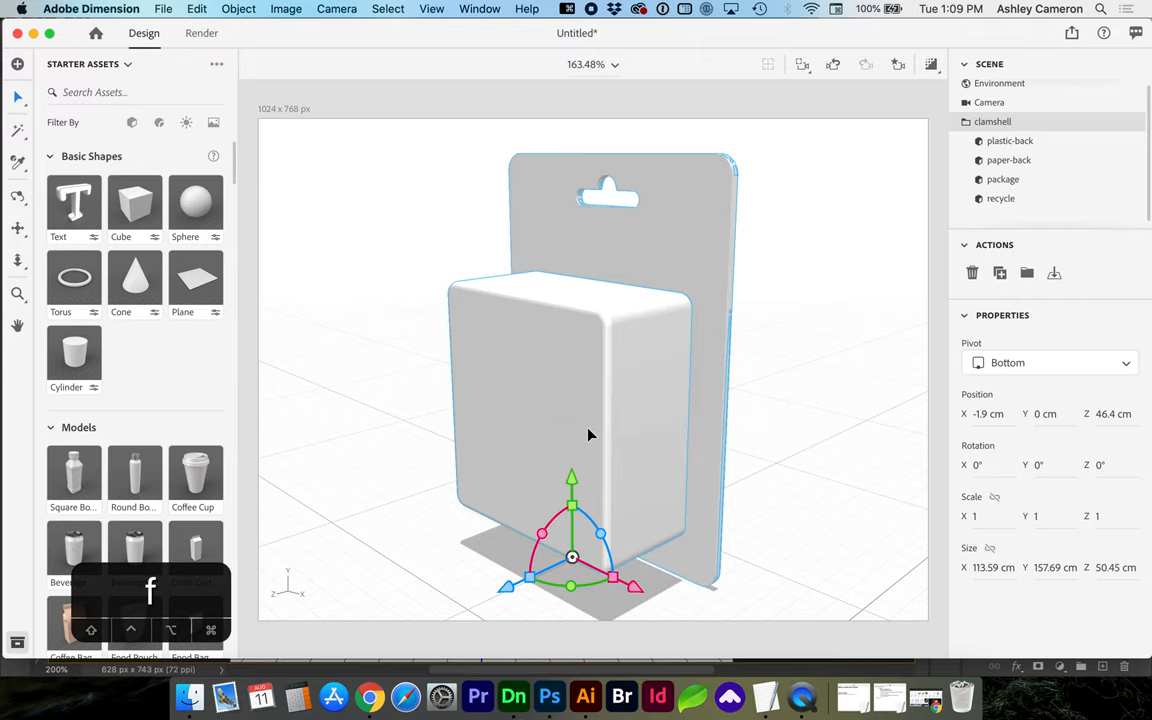
mouse_move(564, 588)
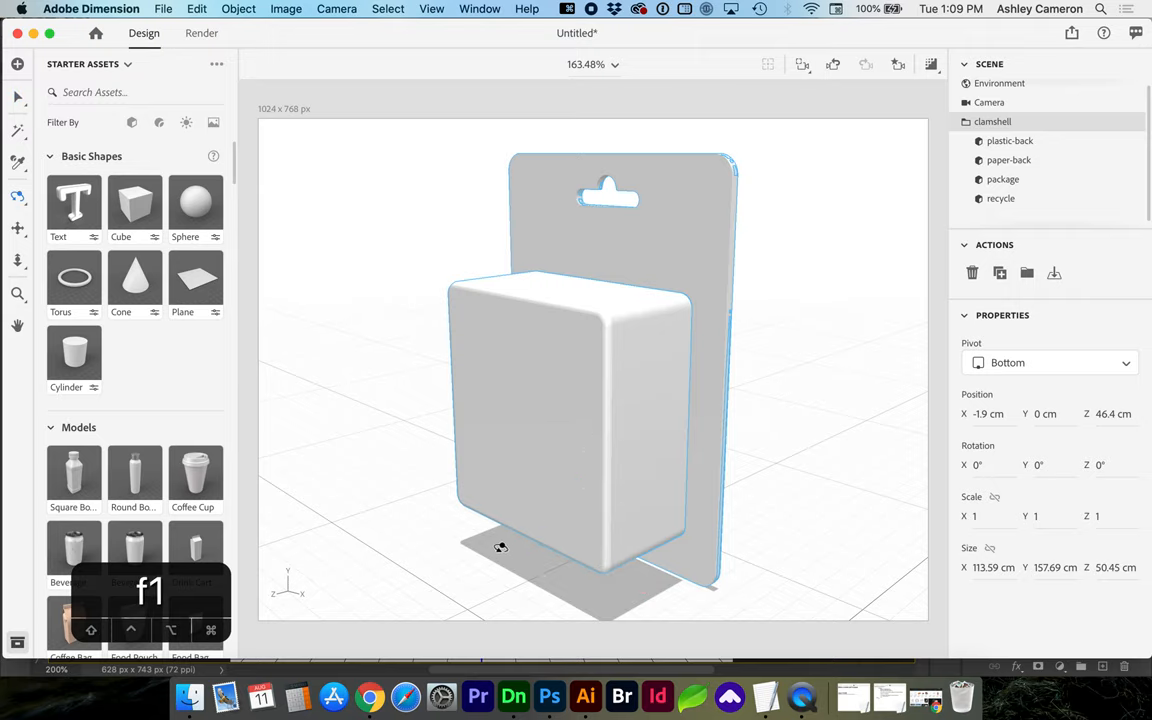
drag(500, 548, 628, 548)
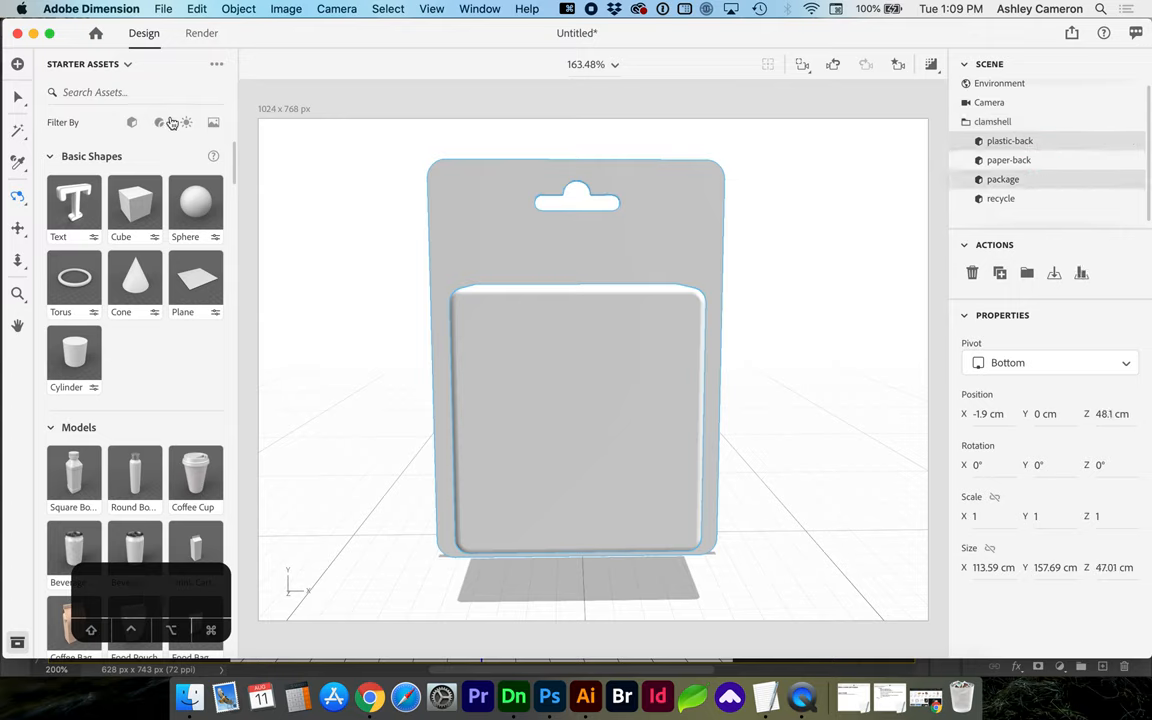
Step: Select the package's Plastic material for editing in Properties
click(158, 122)
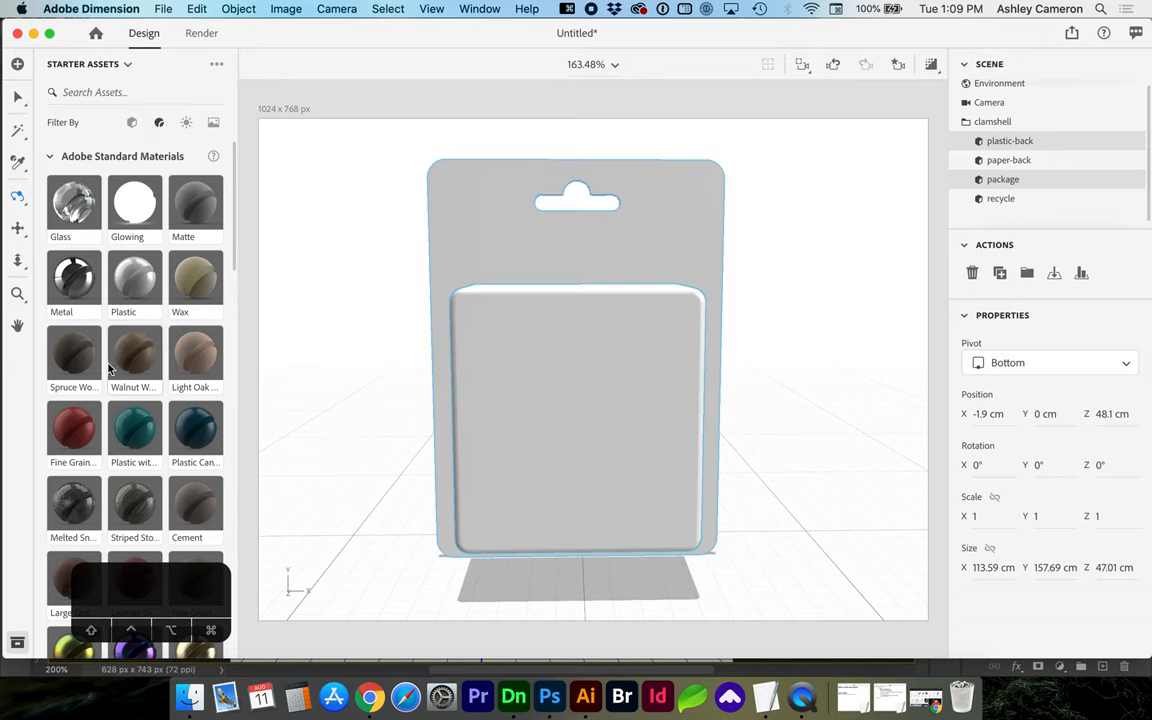
scroll(down, 3)
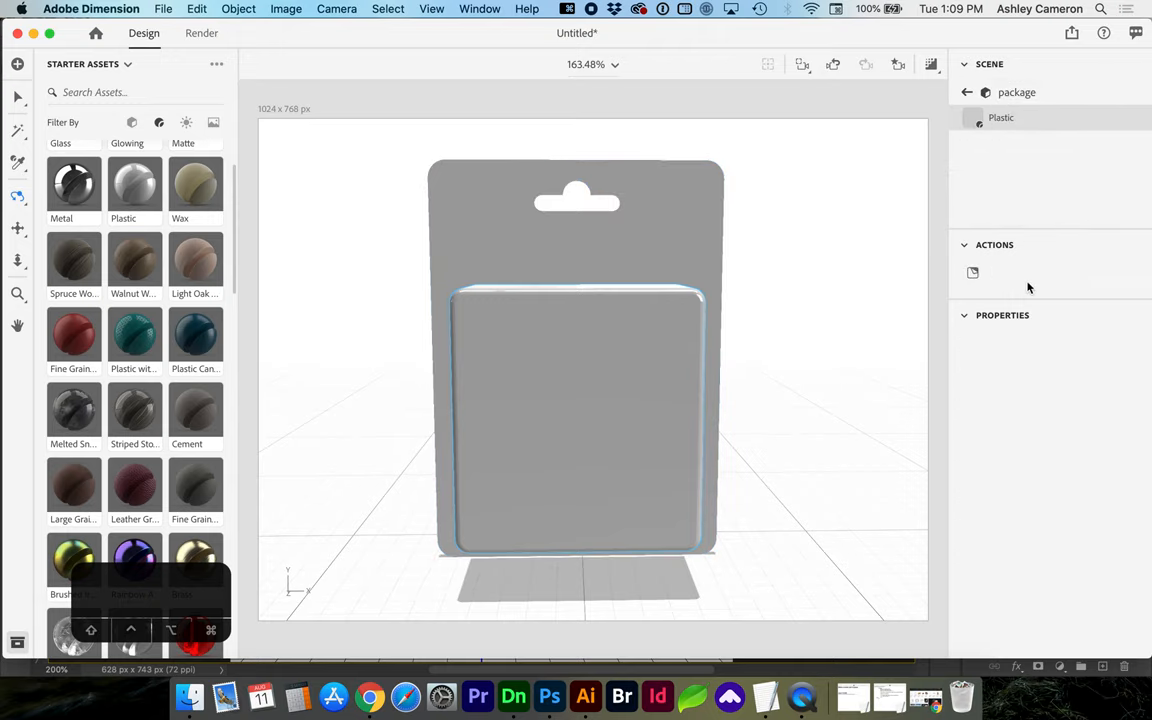
click(1000, 116)
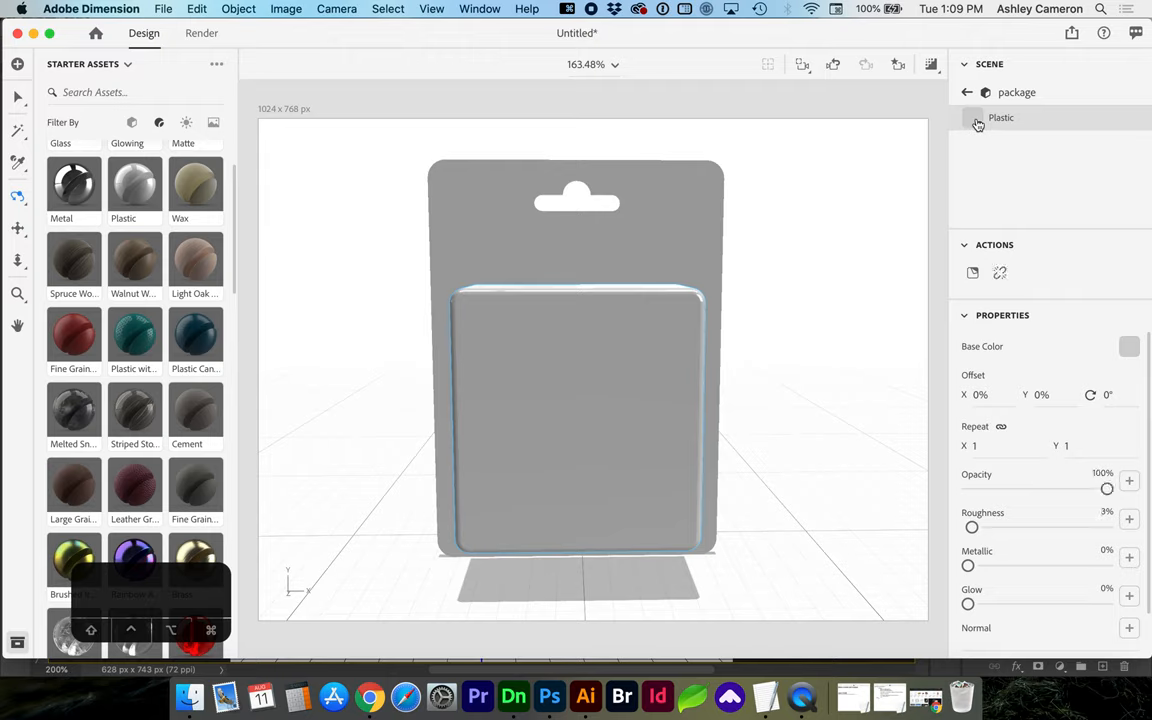
click(1128, 346)
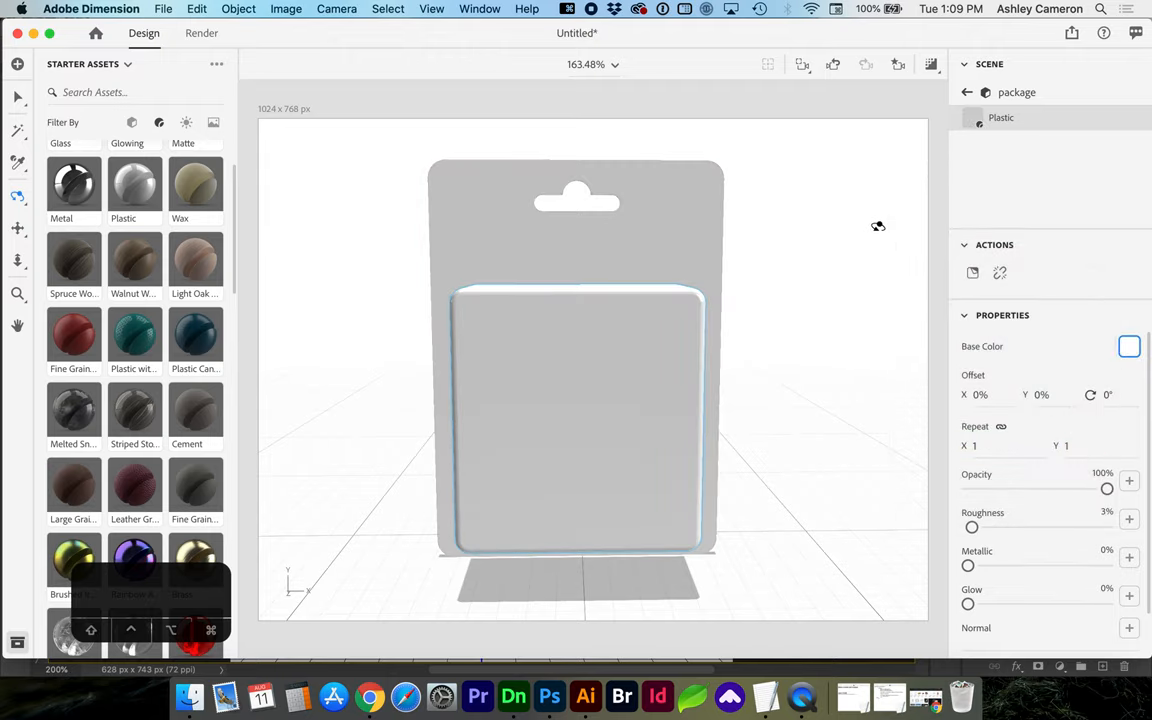
Step: Lower the plastic material's Opacity to 0% and leave material editing
drag(1108, 488, 1018, 488)
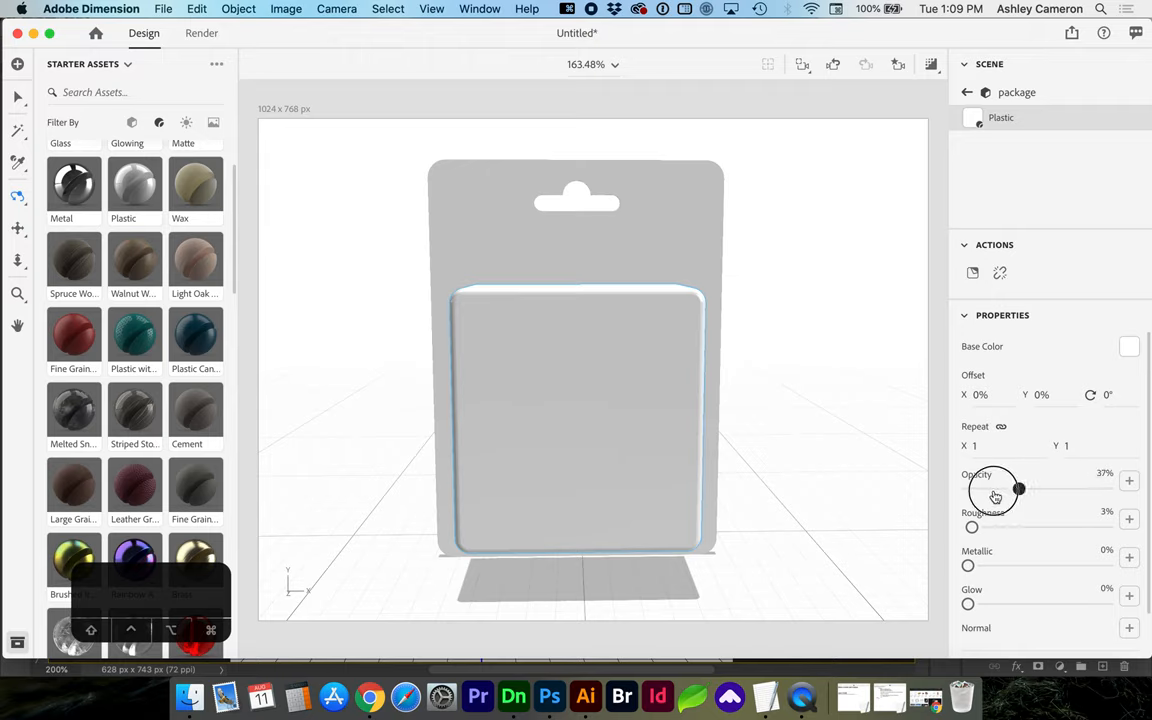
drag(1018, 488, 972, 488)
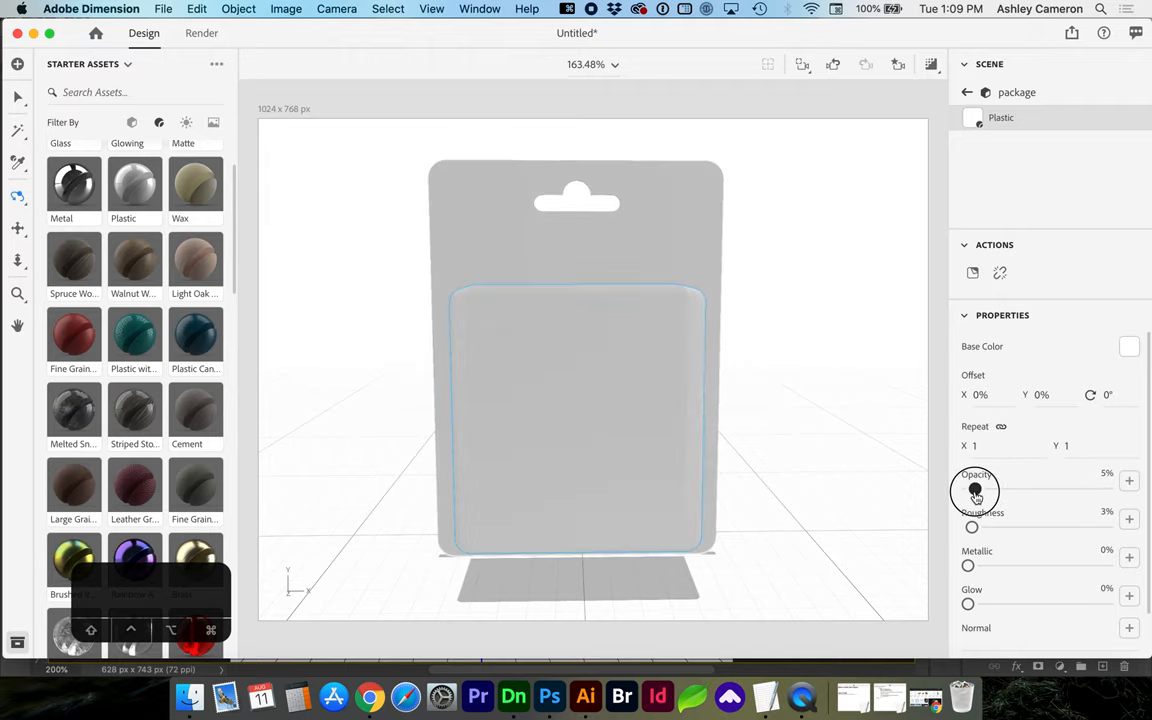
drag(976, 490, 968, 490)
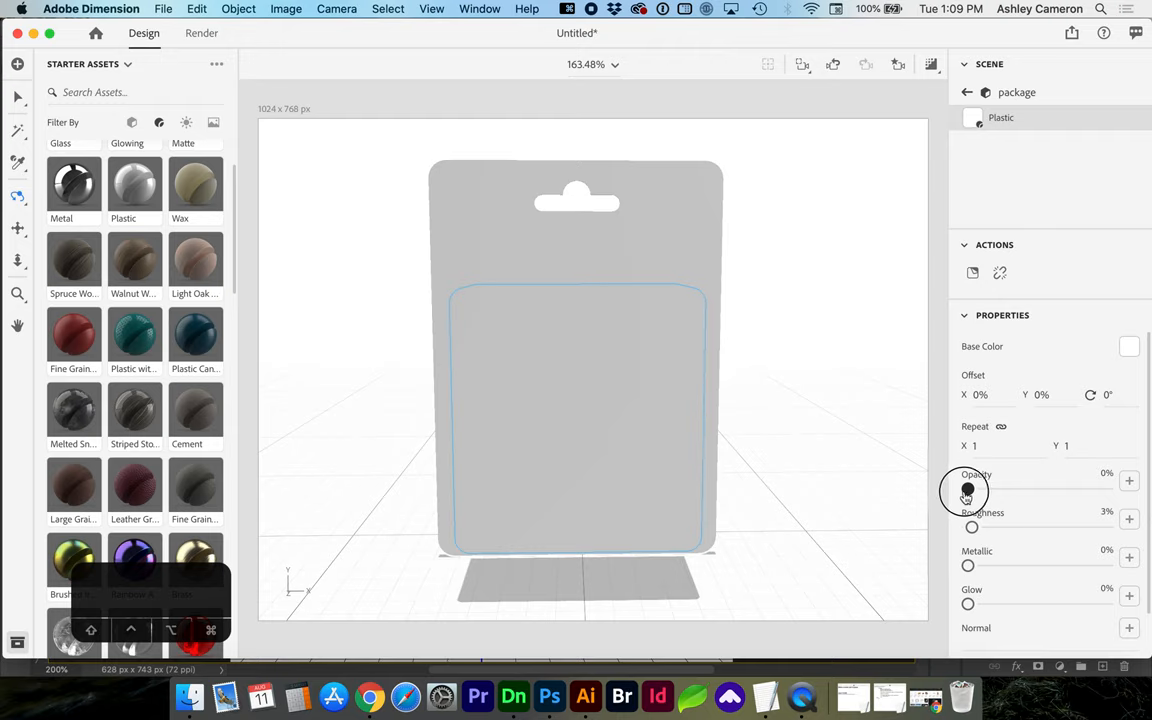
drag(968, 490, 968, 490)
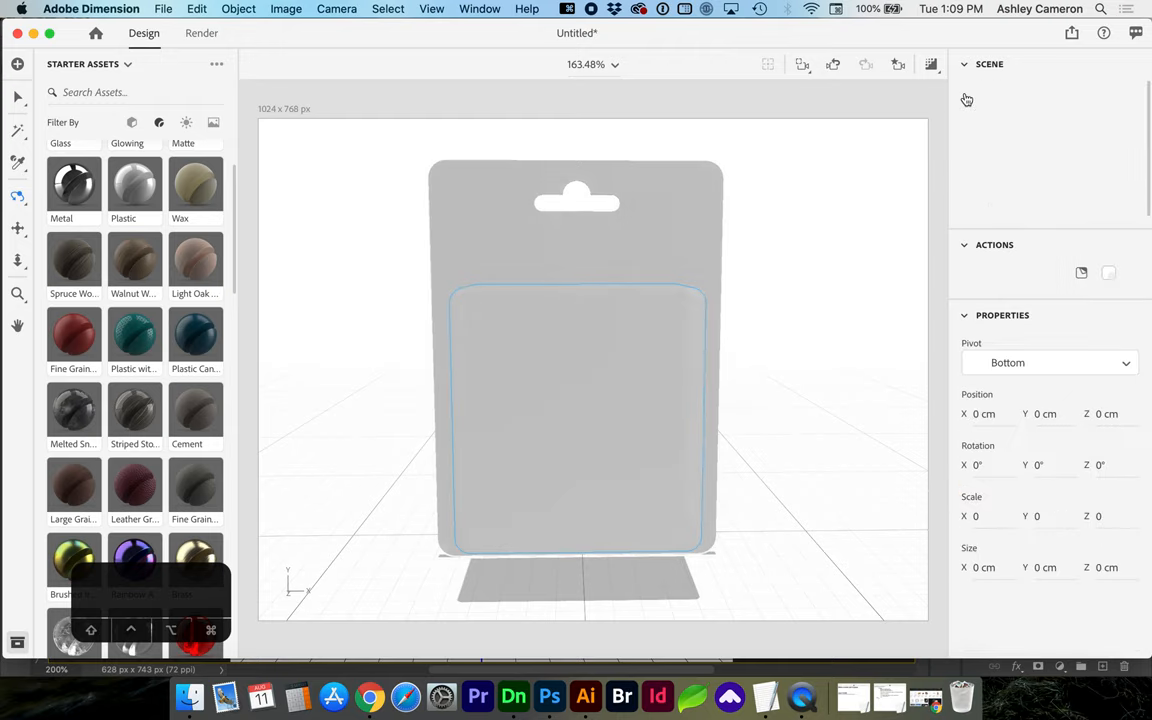
click(1008, 164)
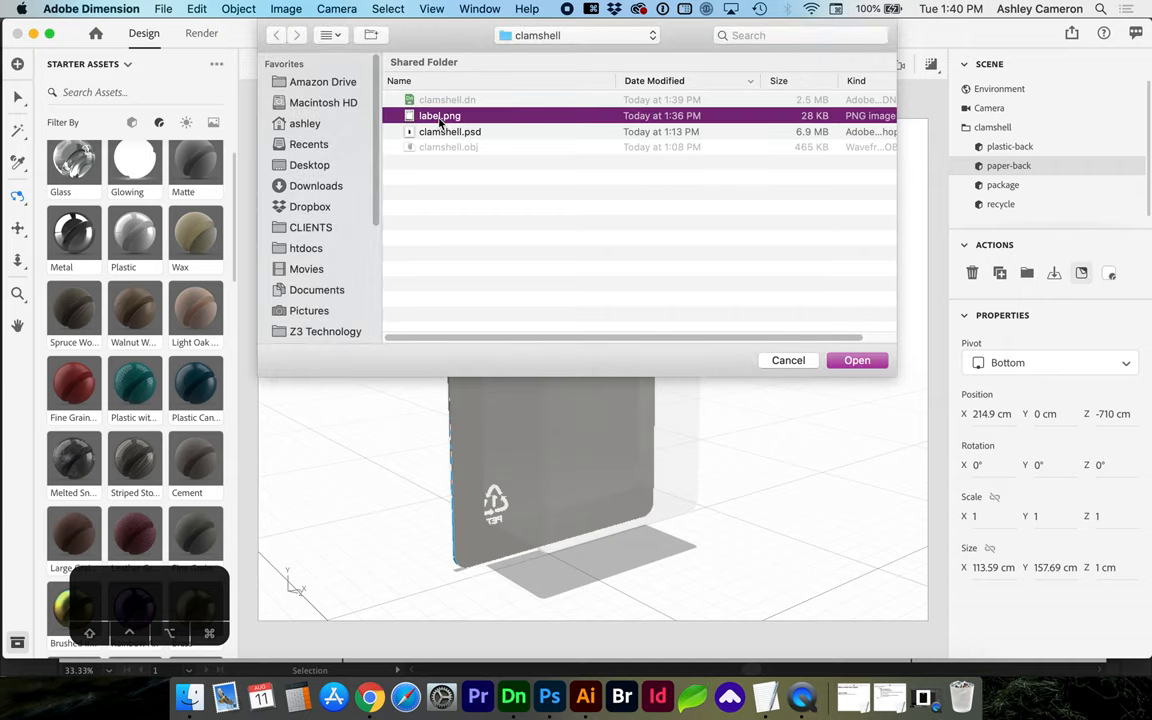
Step: Place label.png on the model, then select clamshell, plastic-back and paper-back in the Scene panel
click(856, 360)
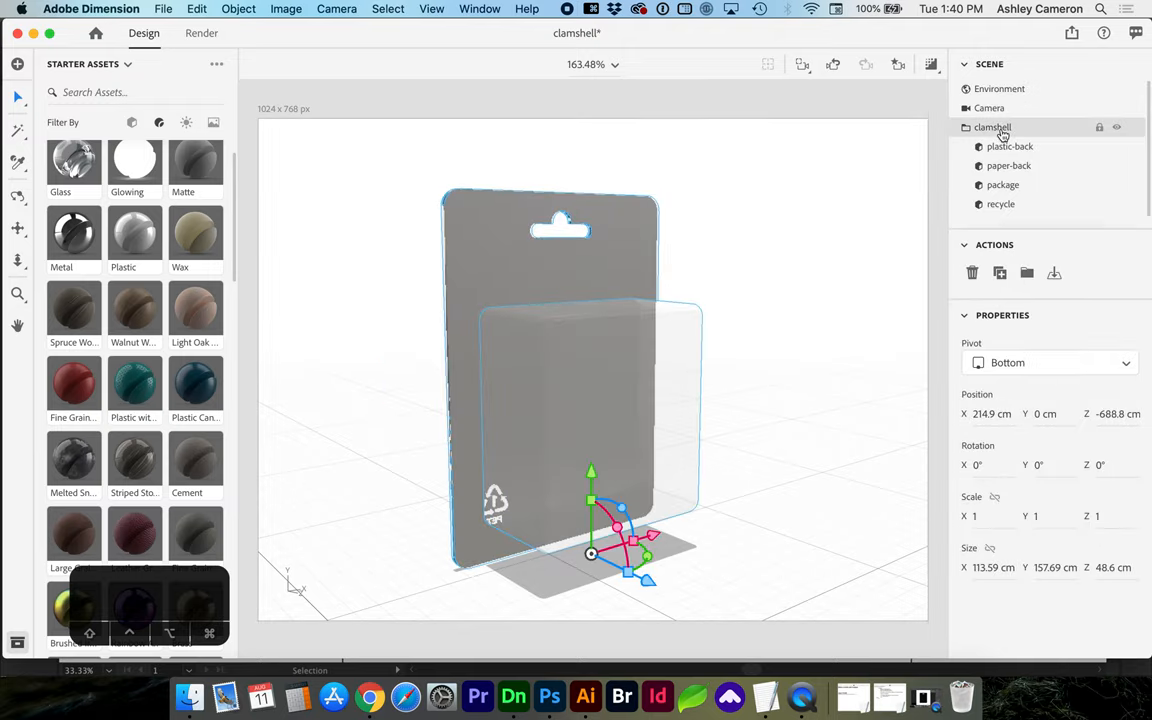
click(1010, 146)
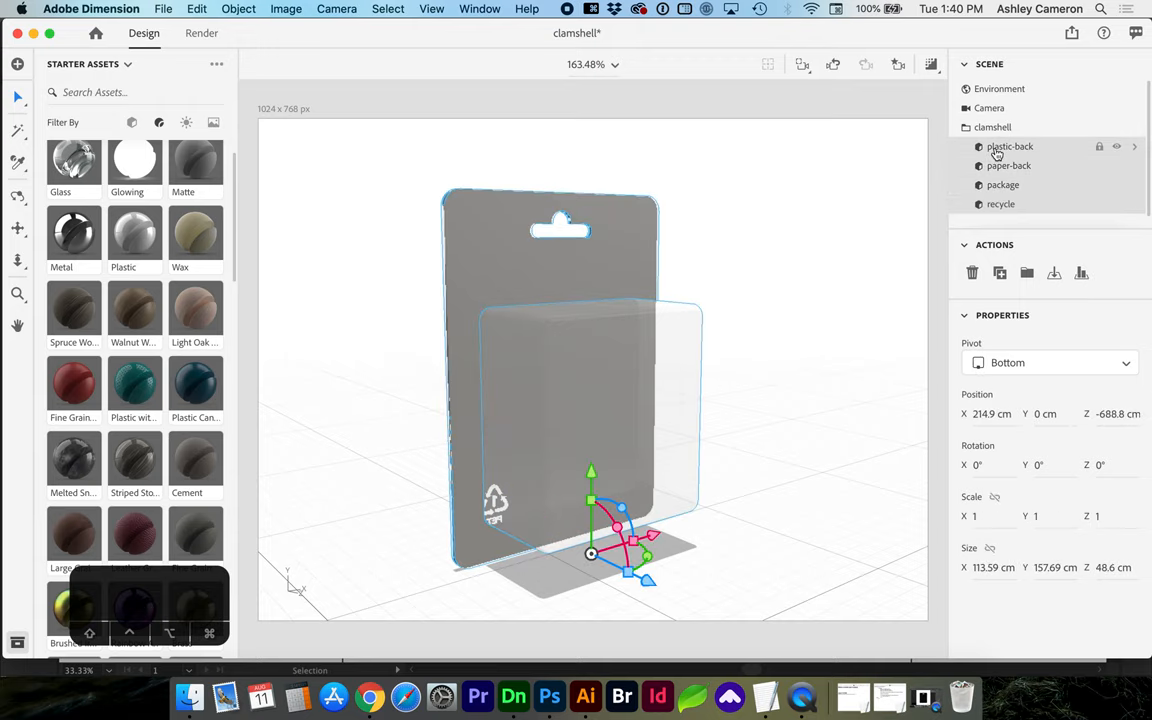
click(238, 8)
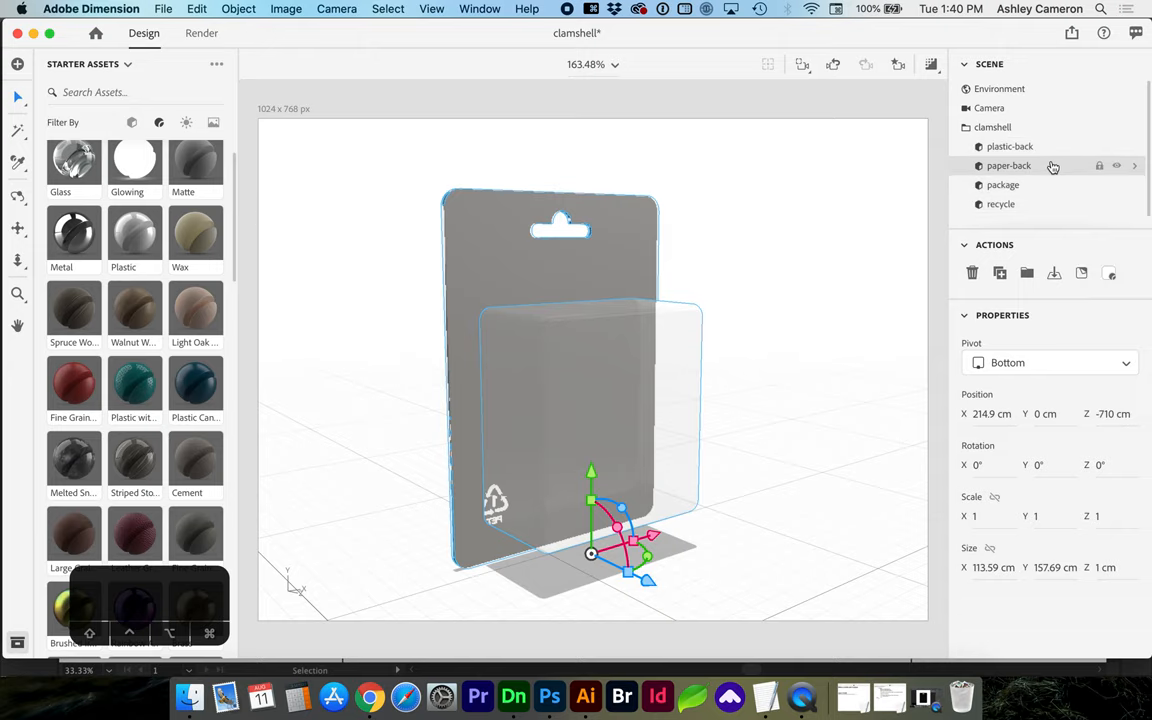
click(1080, 272)
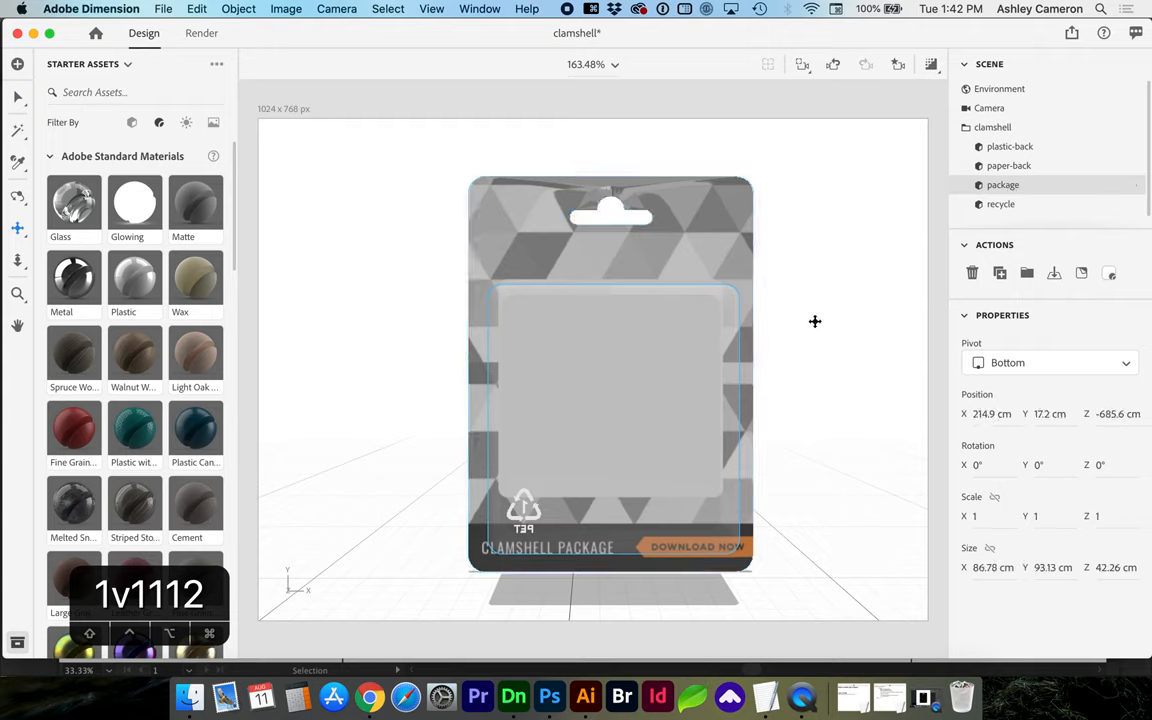
mouse_move(724, 376)
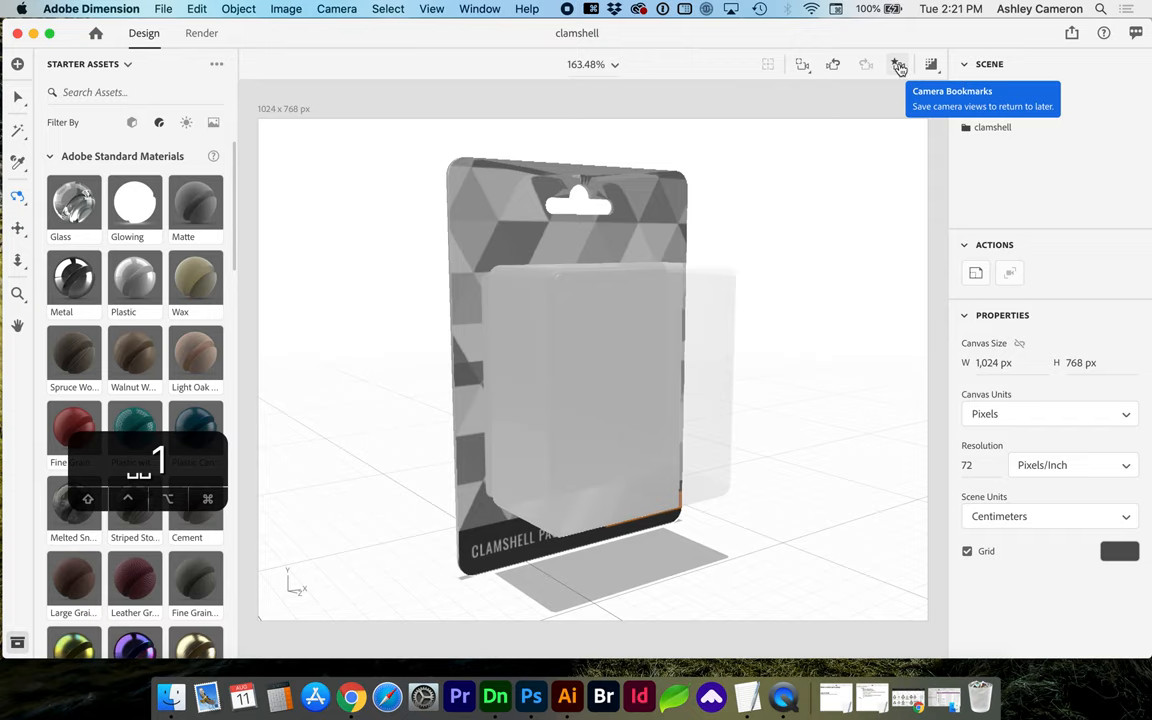
Step: View the package from the View 1 and Back camera bookmarks, then move to Render settings
click(898, 64)
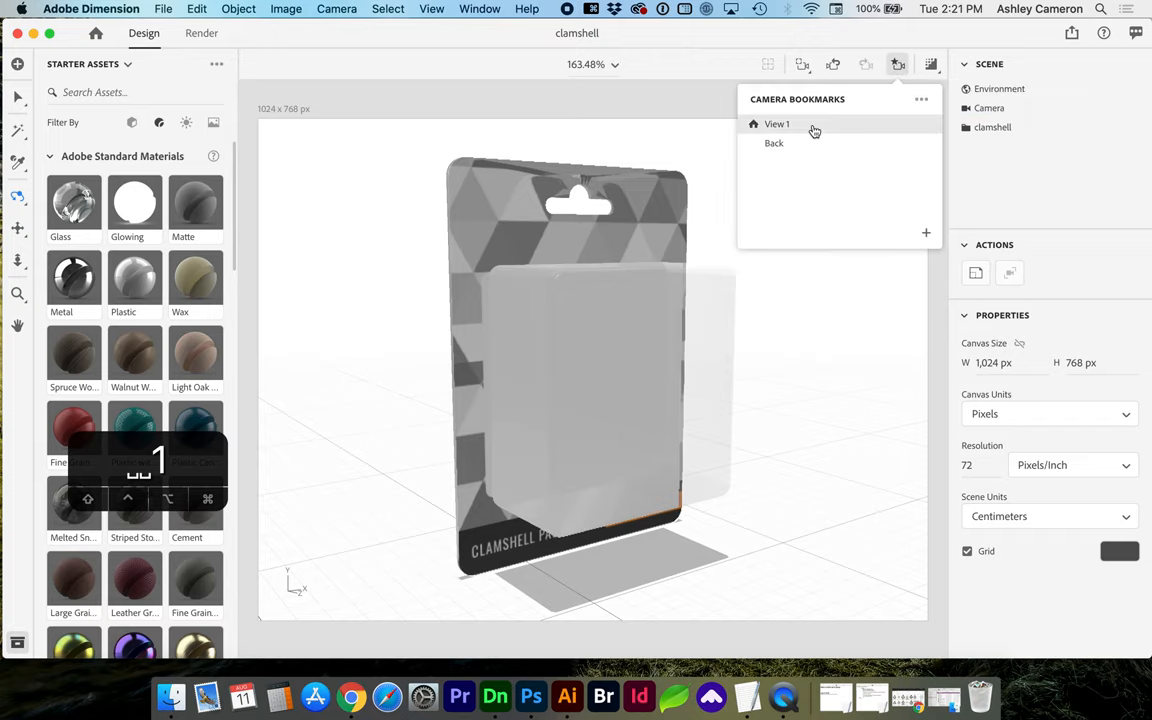
click(774, 144)
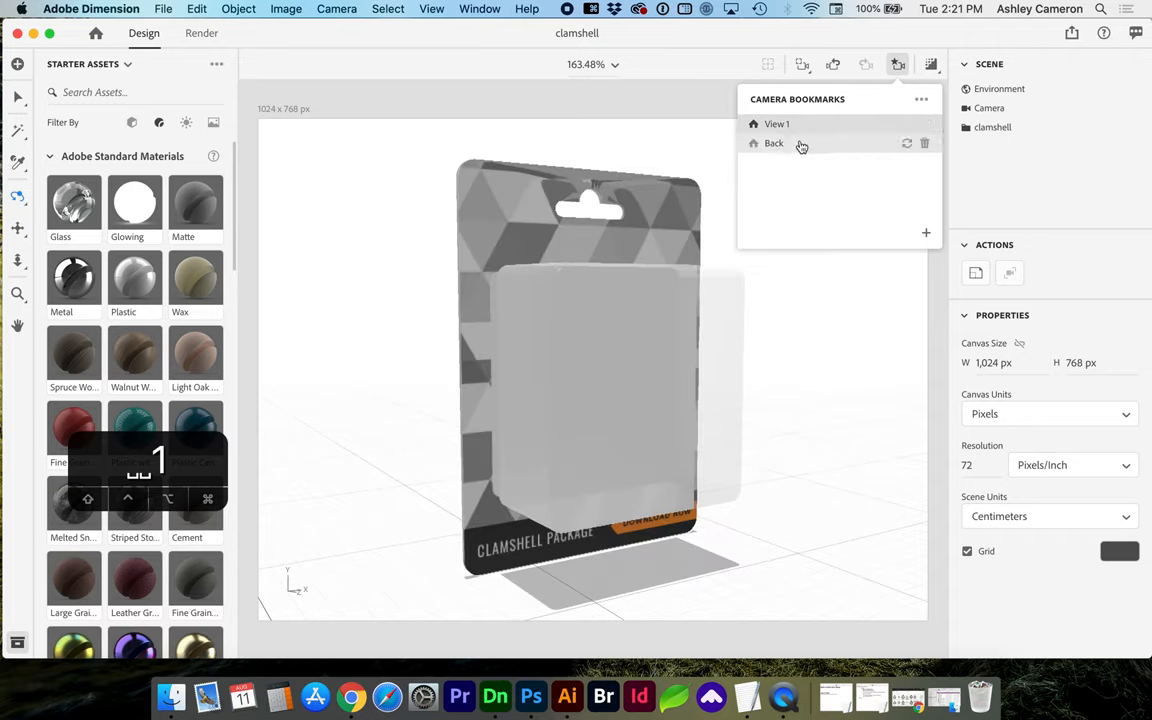
click(774, 144)
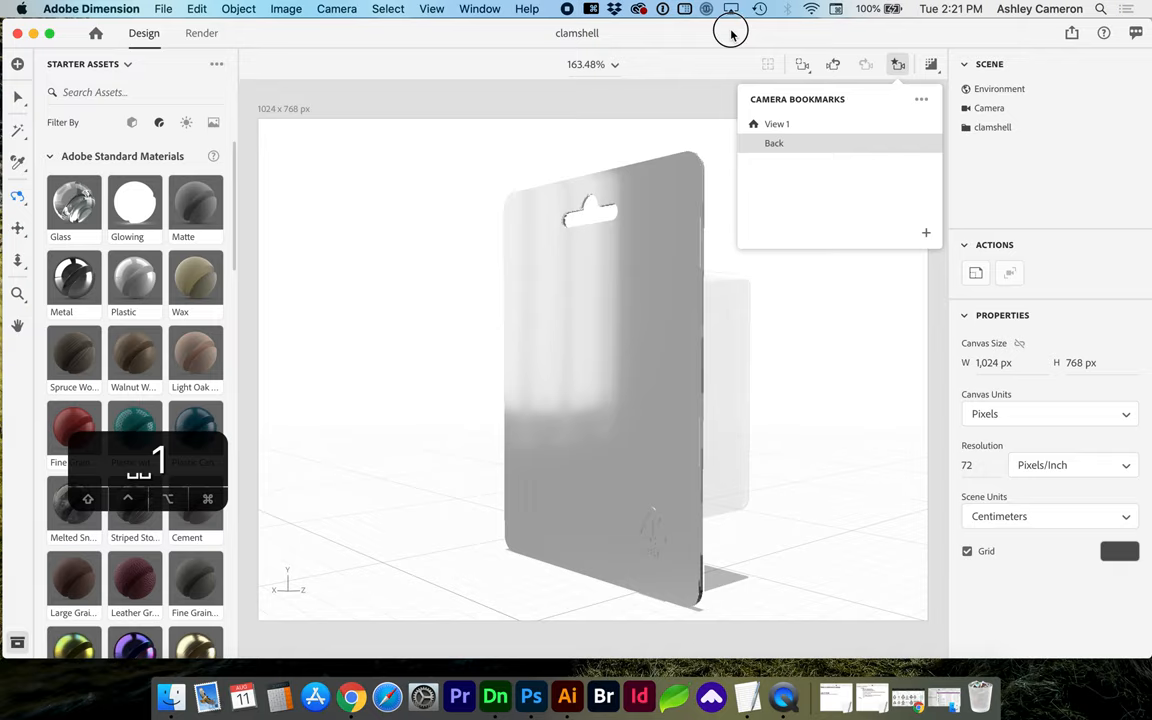
click(200, 32)
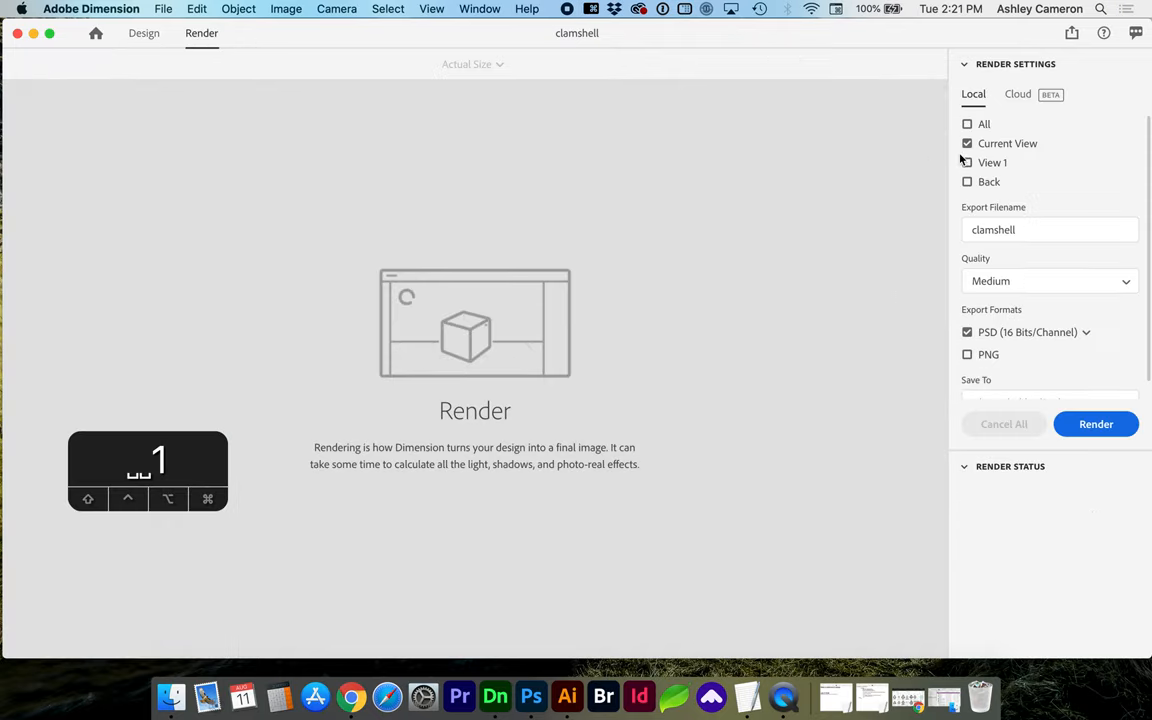
Step: Render View 1 and Back as PNG instead of Current View as PSD, starting the two-image render
click(968, 162)
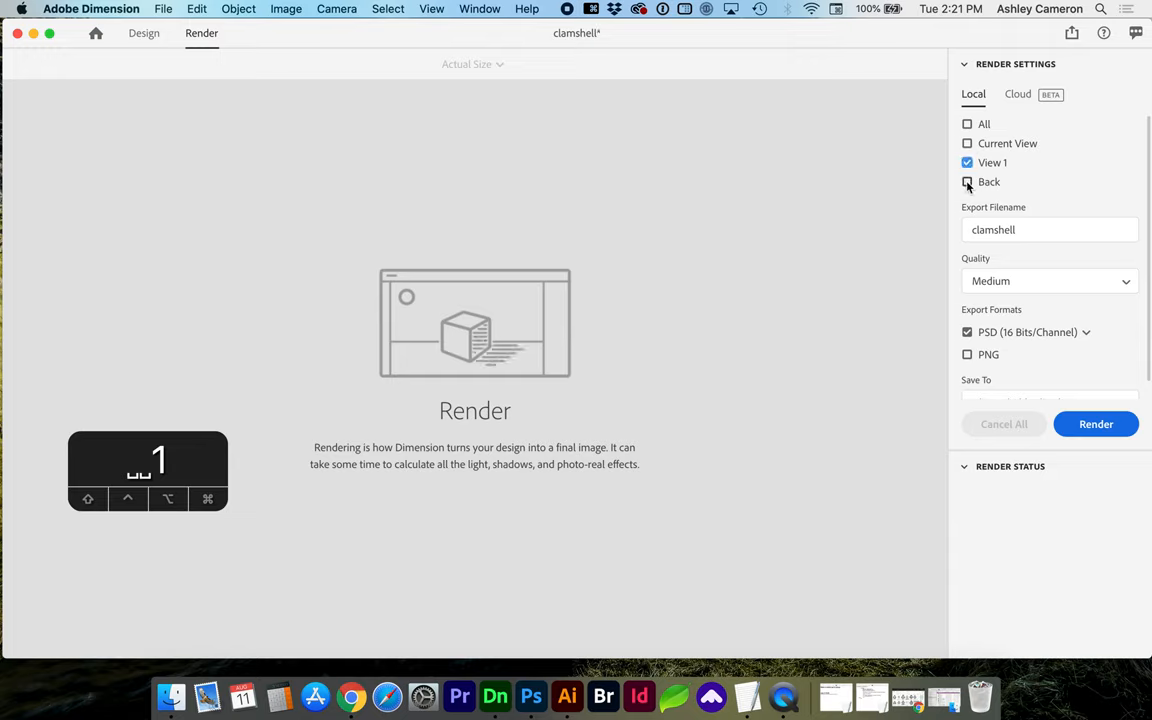
click(968, 180)
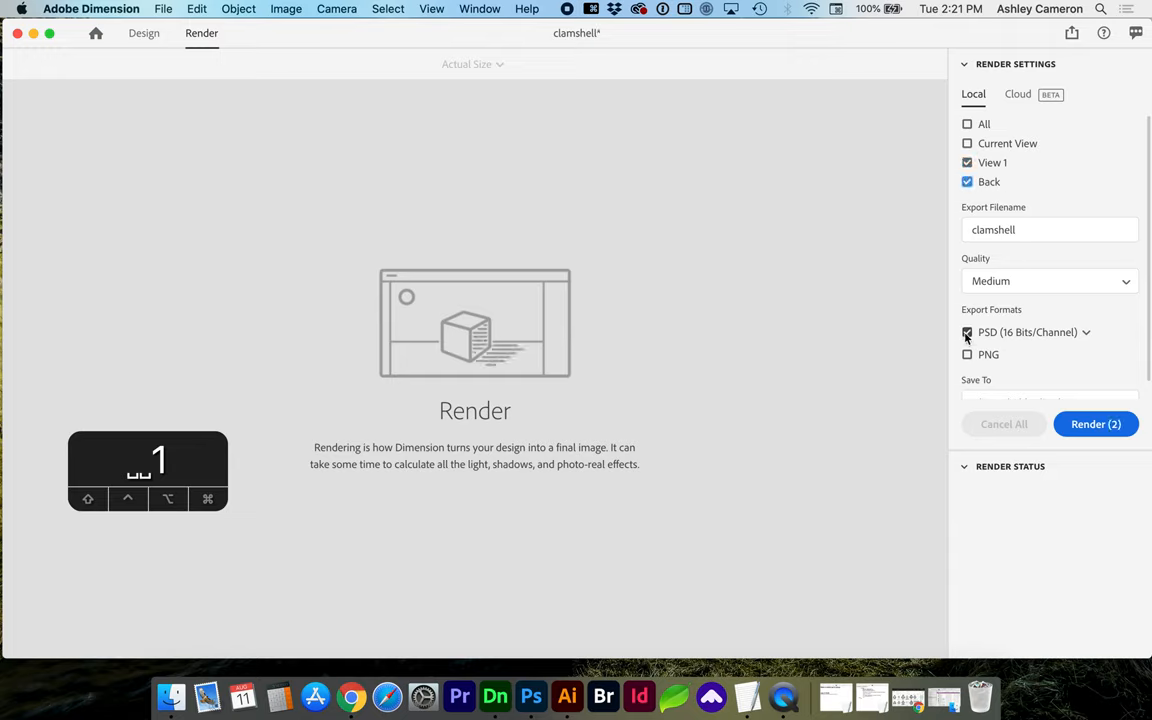
click(968, 354)
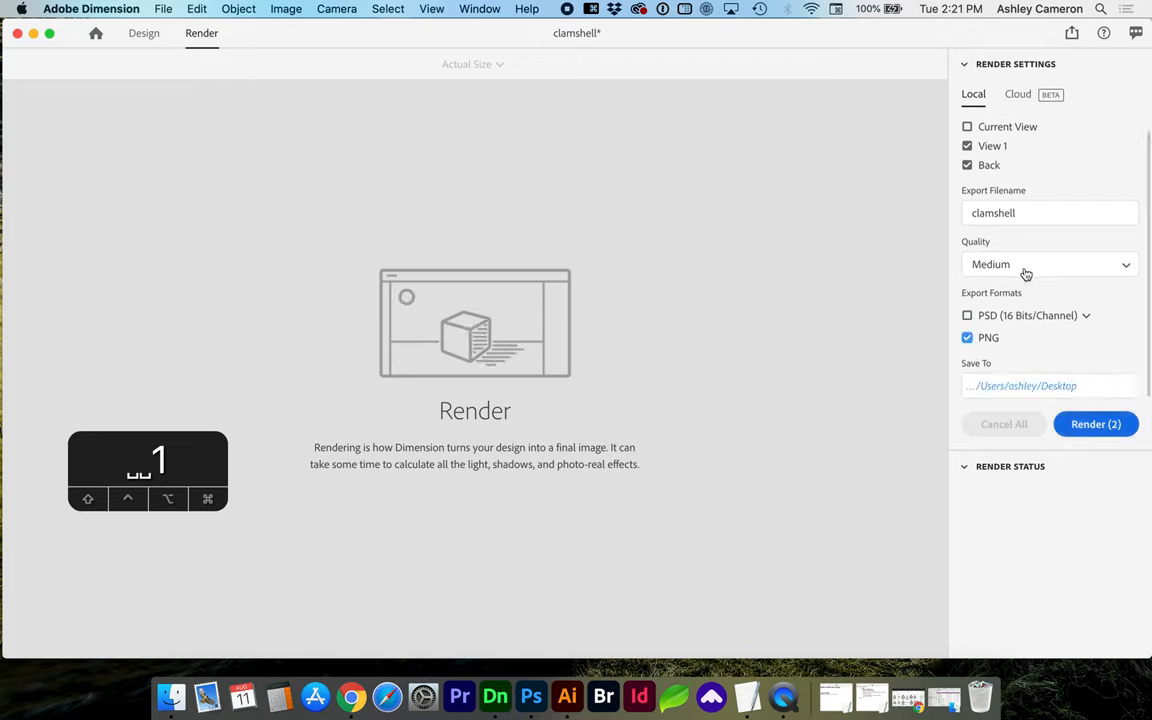
mouse_move(1016, 268)
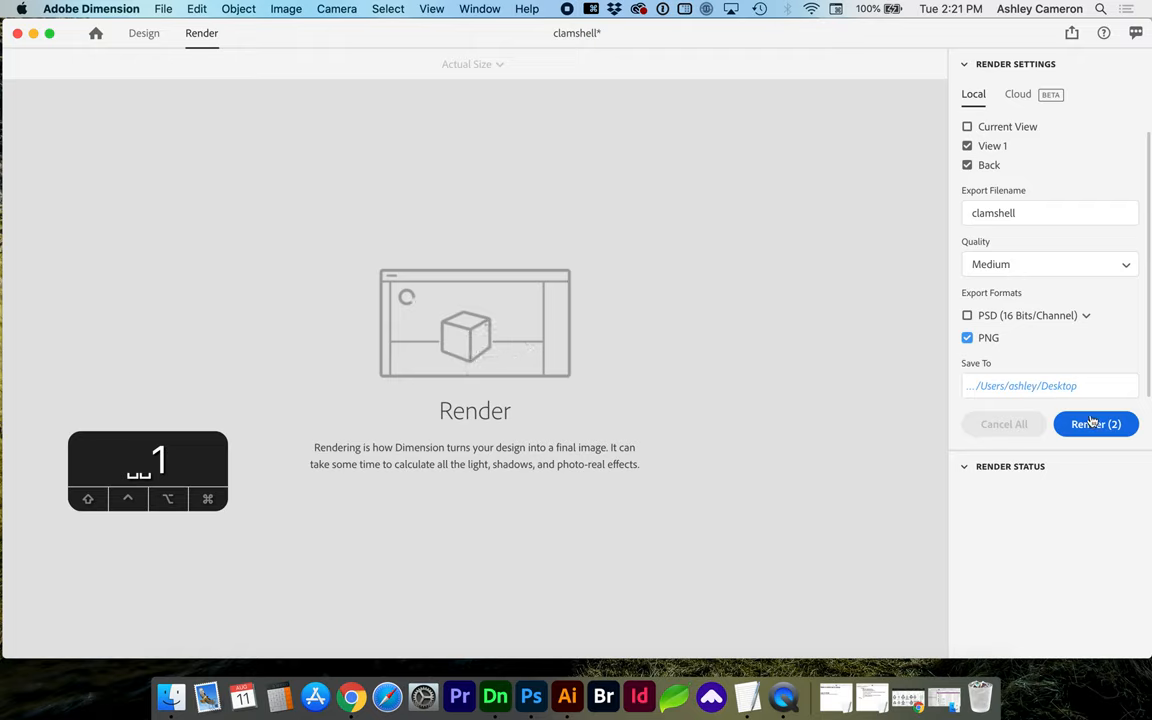
click(1096, 424)
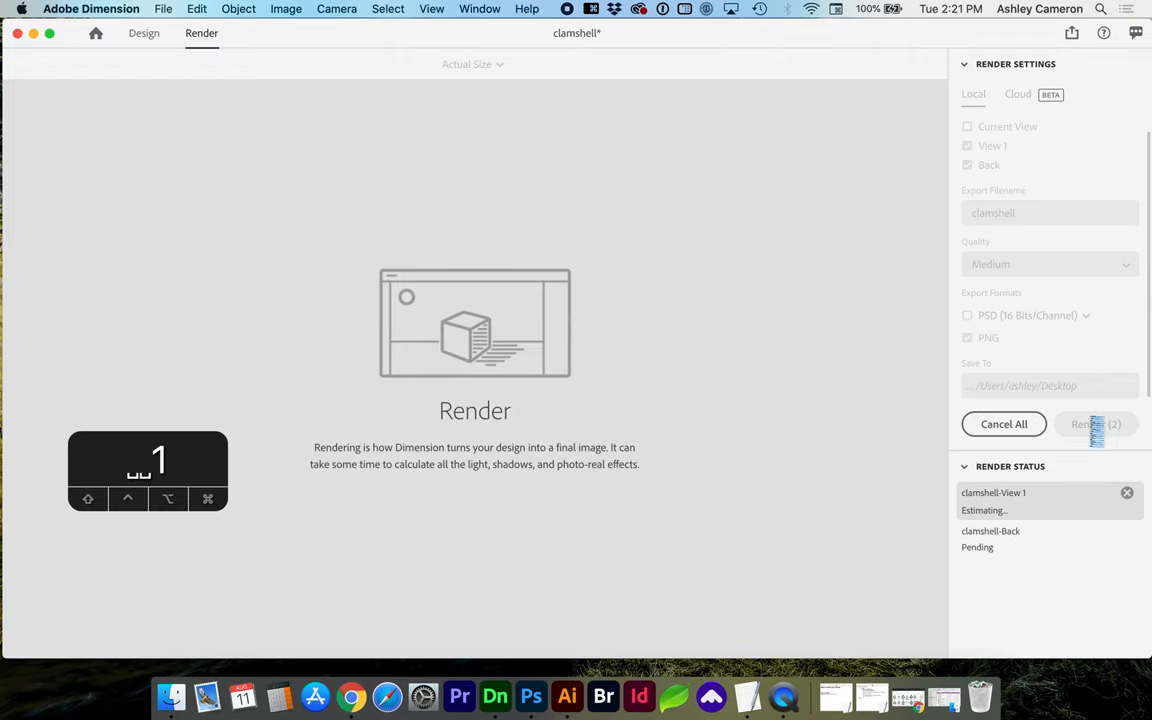
click(1096, 424)
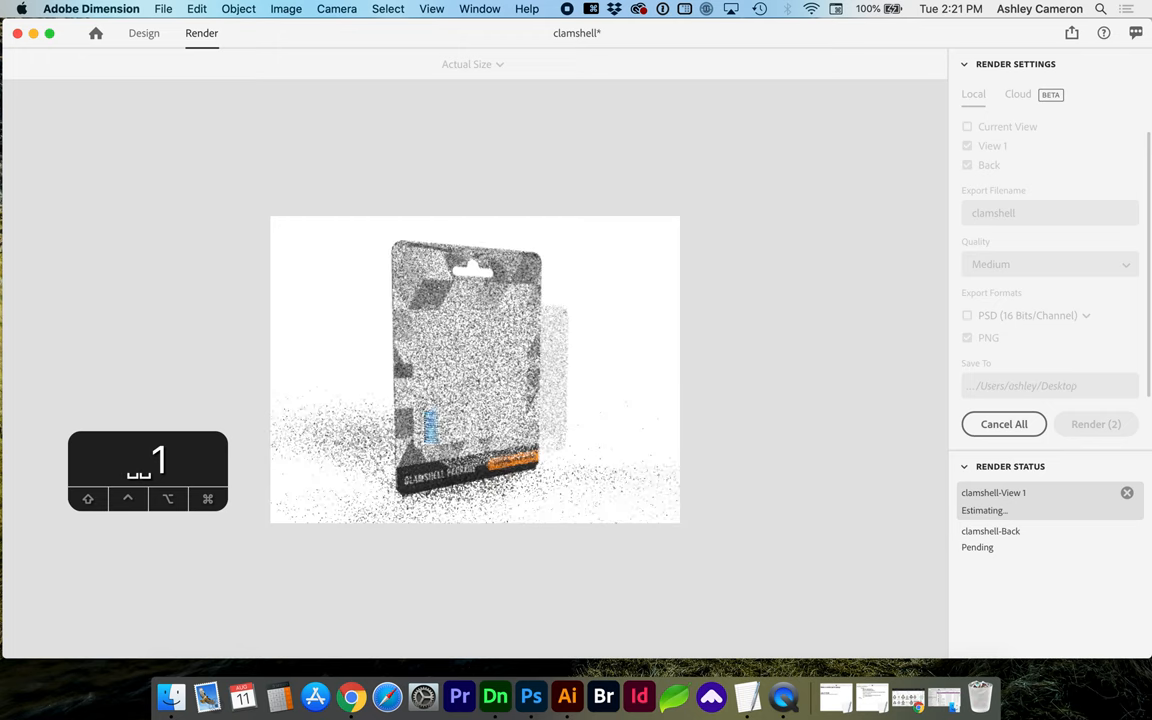
Step: Check About This Mac from the Apple menu and close it
click(20, 8)
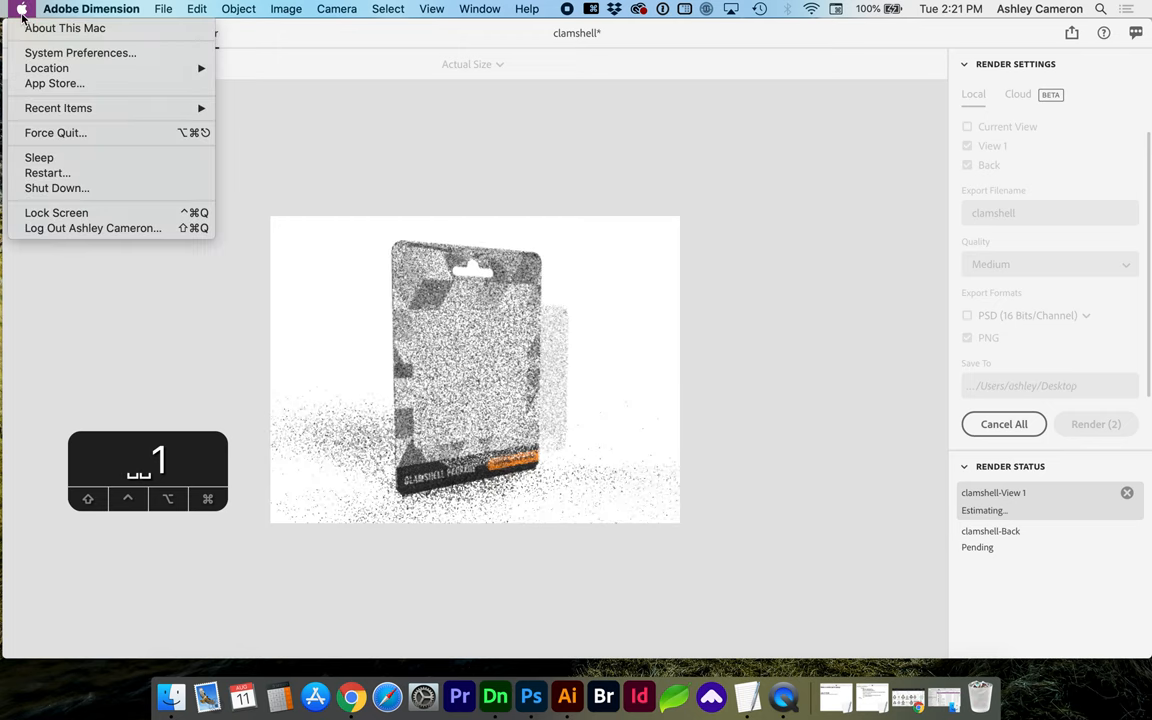
click(20, 8)
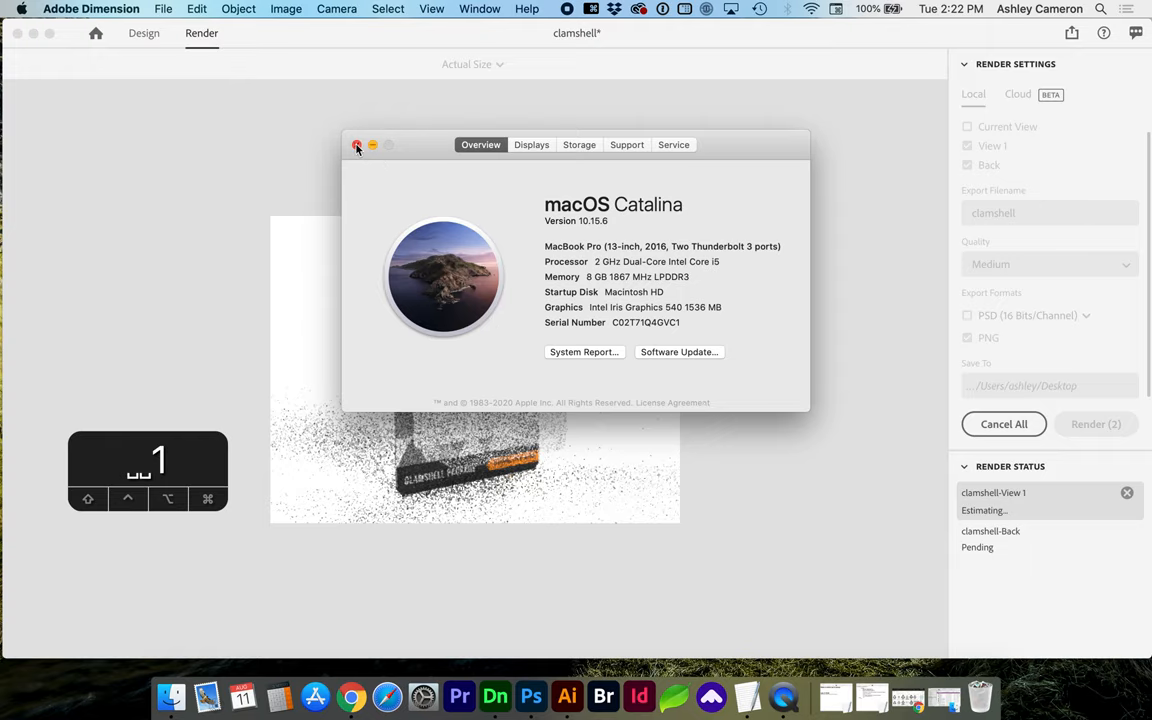
click(356, 144)
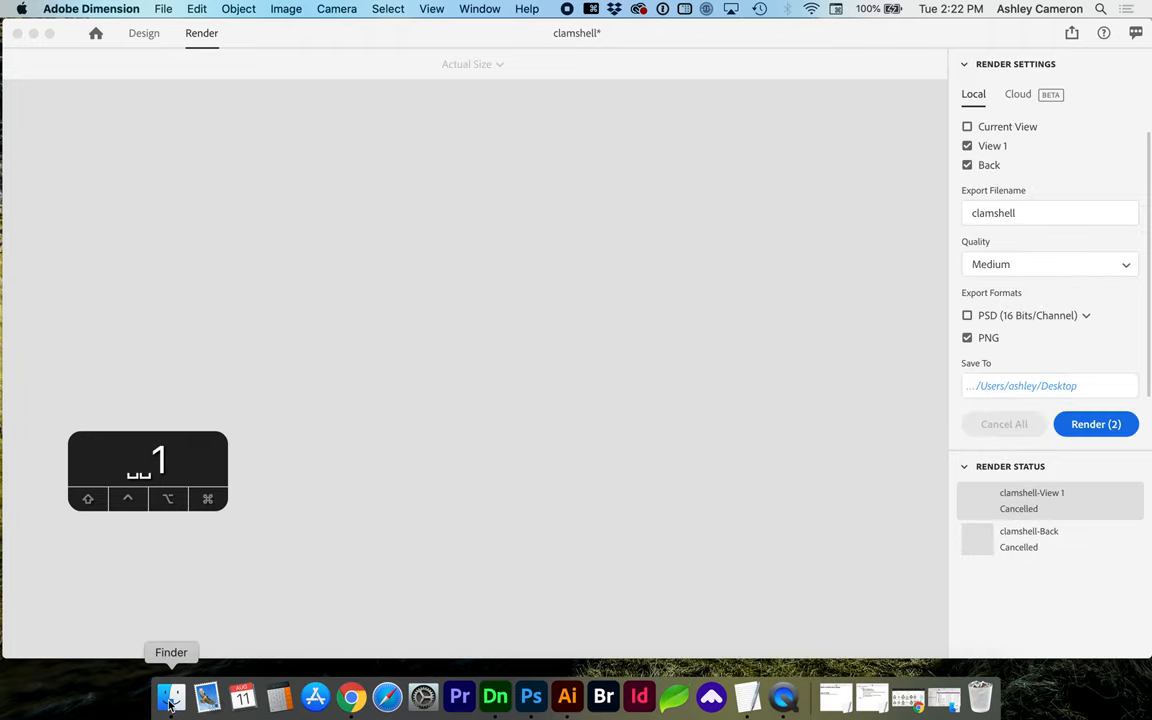
Step: Switch to Finder to preview the rendered clamshell-Back.png
click(170, 696)
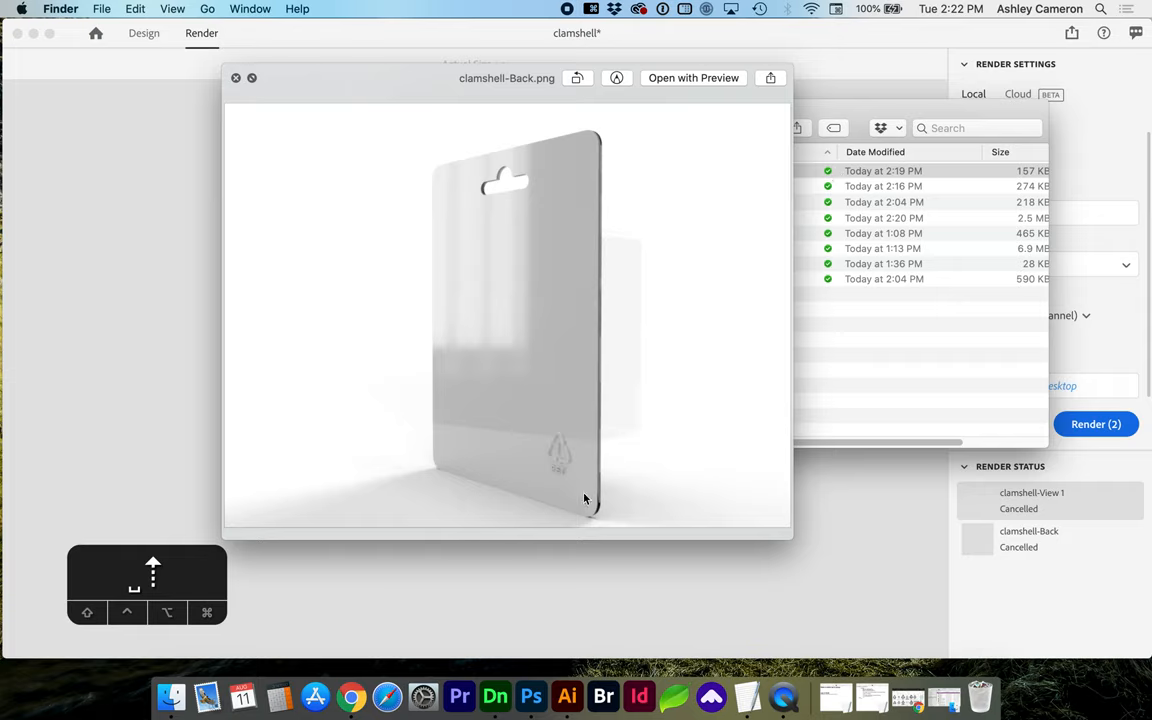
mouse_move(570, 448)
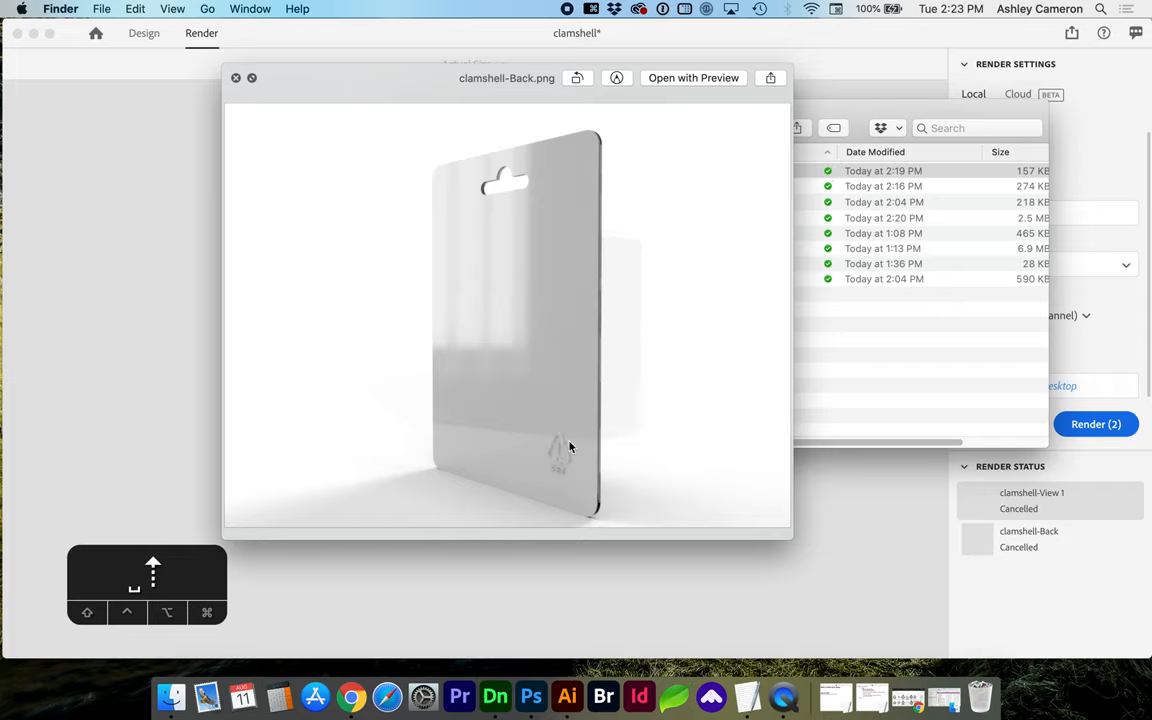
mouse_move(572, 476)
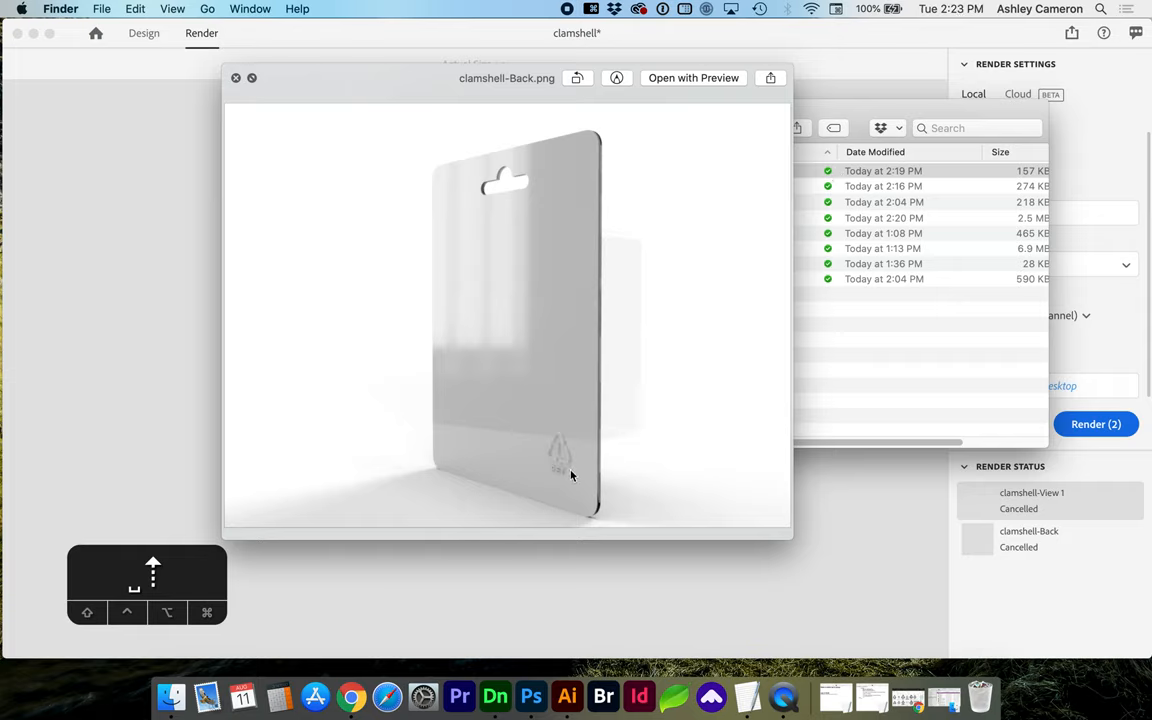